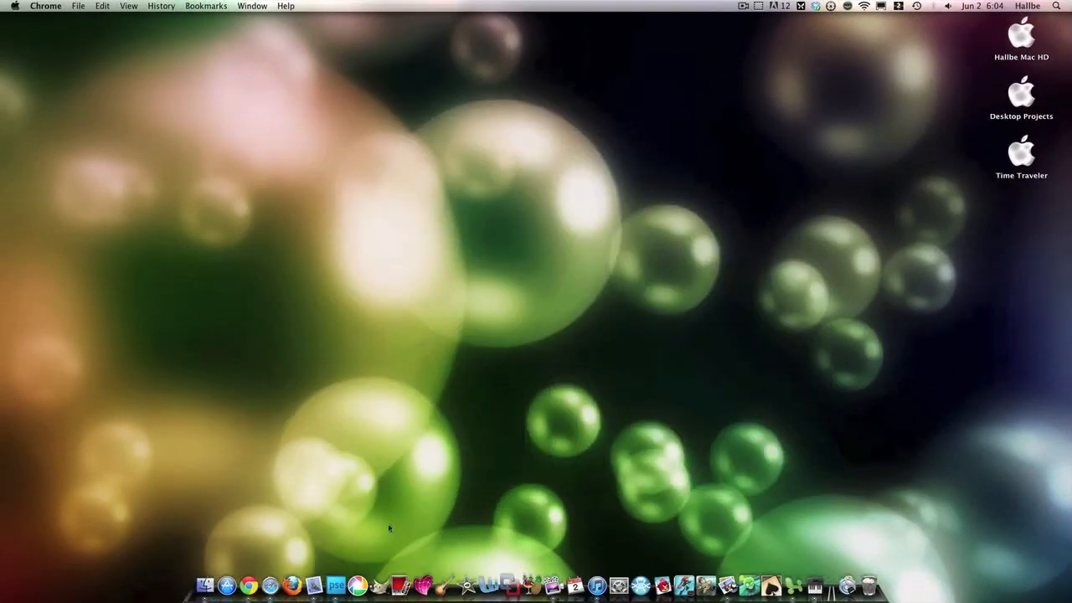
pyautogui.moveTo(222, 592)
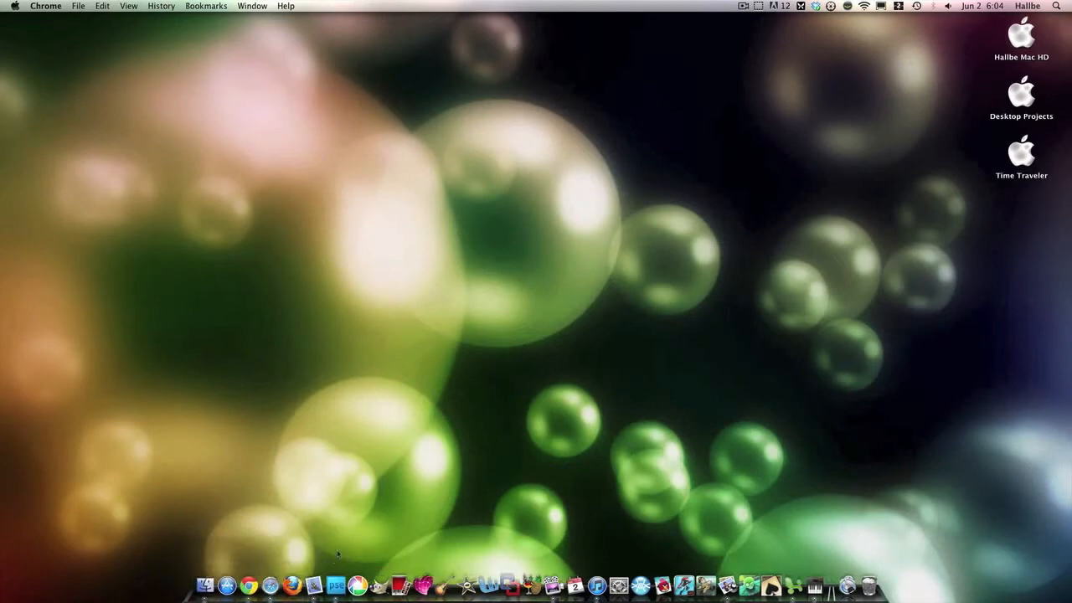
pyautogui.moveTo(227, 525)
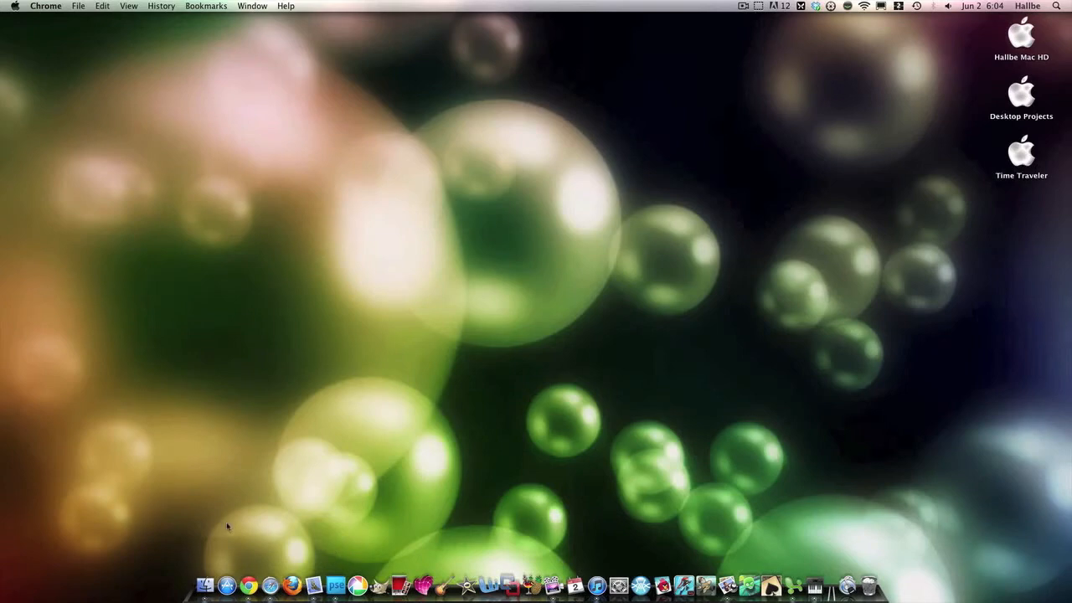
pyautogui.moveTo(212, 549)
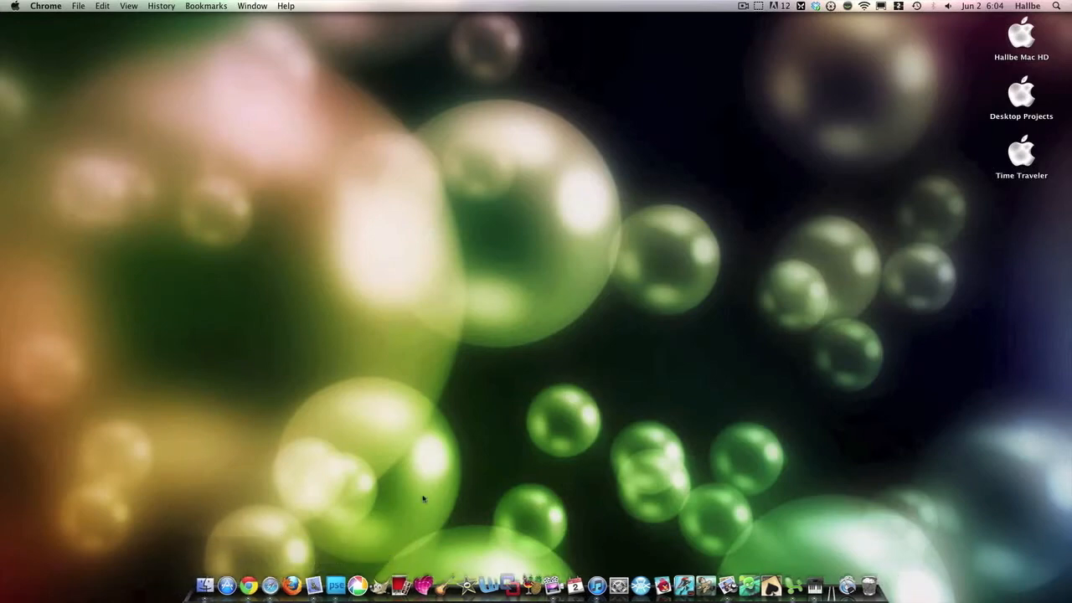
pyautogui.moveTo(472, 466)
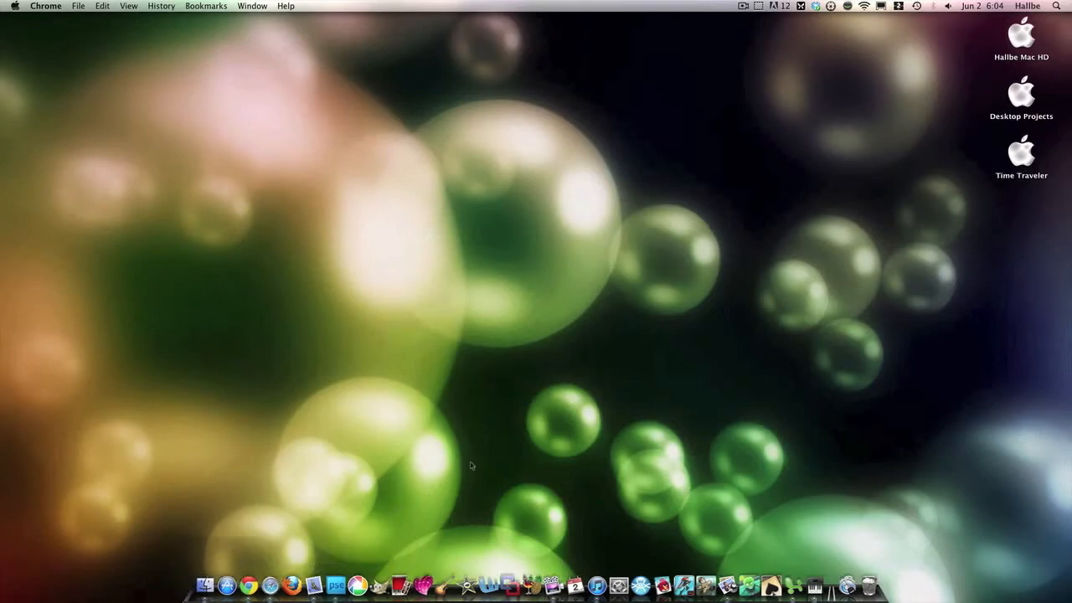
pyautogui.moveTo(386, 478)
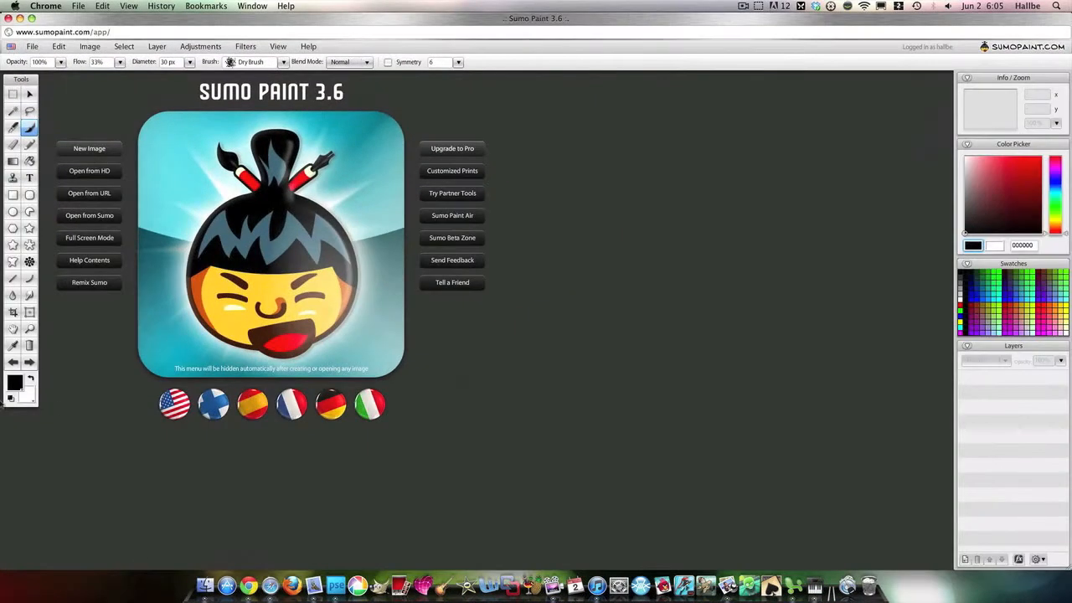
pyautogui.moveTo(89, 151)
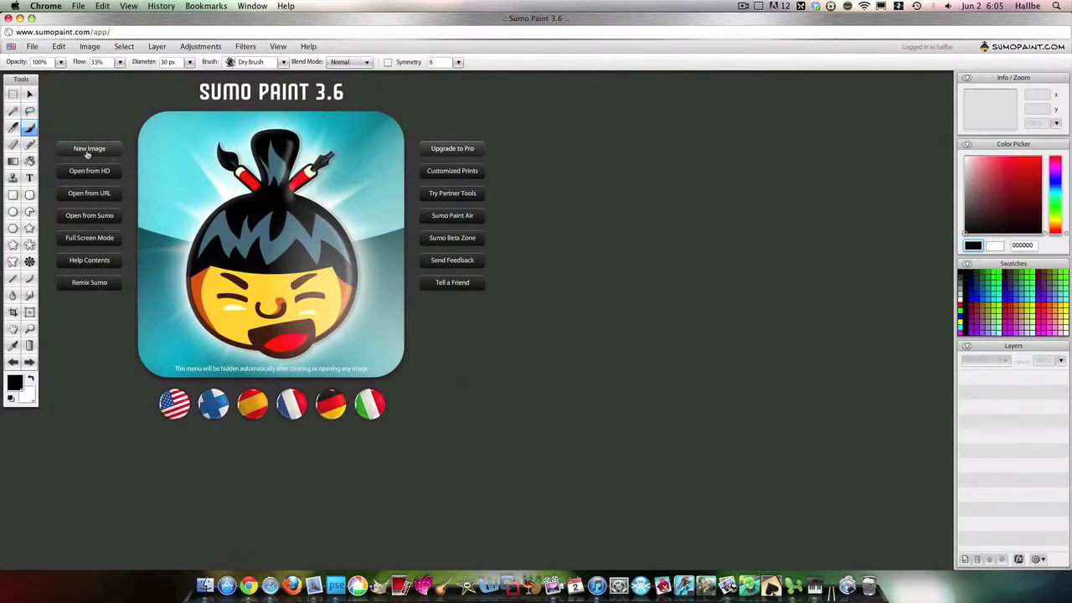
# - Create a new 800×600 image and choose a cream-to-olive gradient fill
pyautogui.click(89, 148)
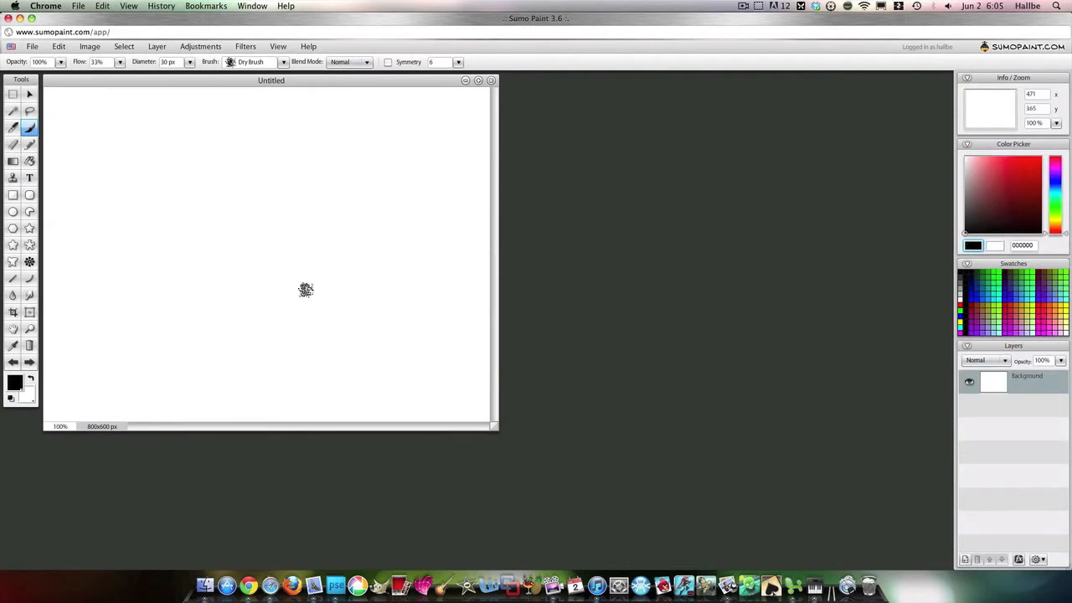
pyautogui.click(12, 160)
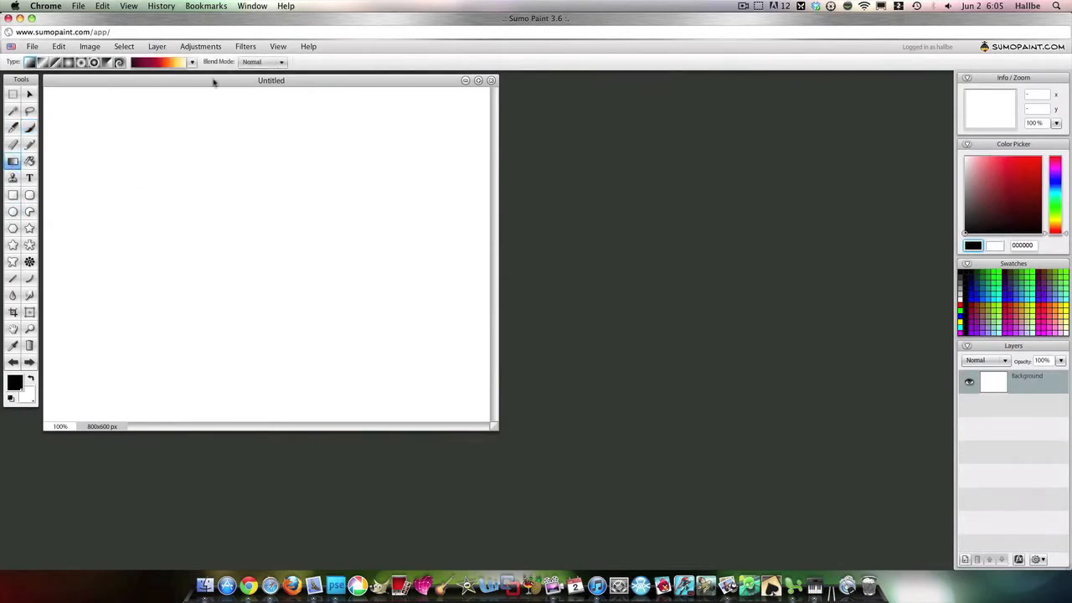
pyautogui.click(190, 62)
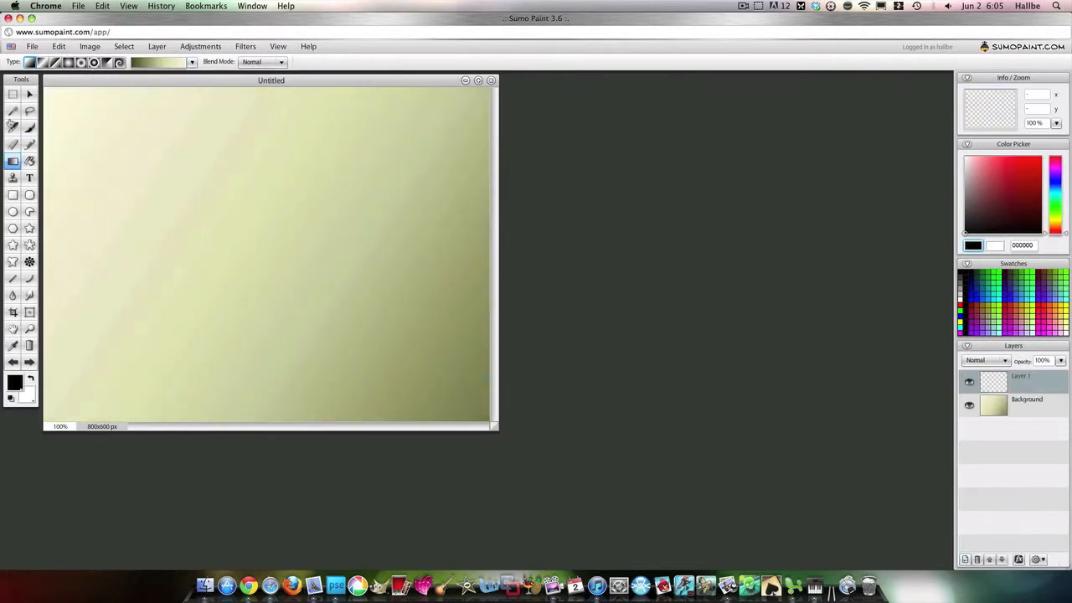
# - Stamp a Leaf 4 brush at 440 px diameter near the canvas centre
pyautogui.click(29, 127)
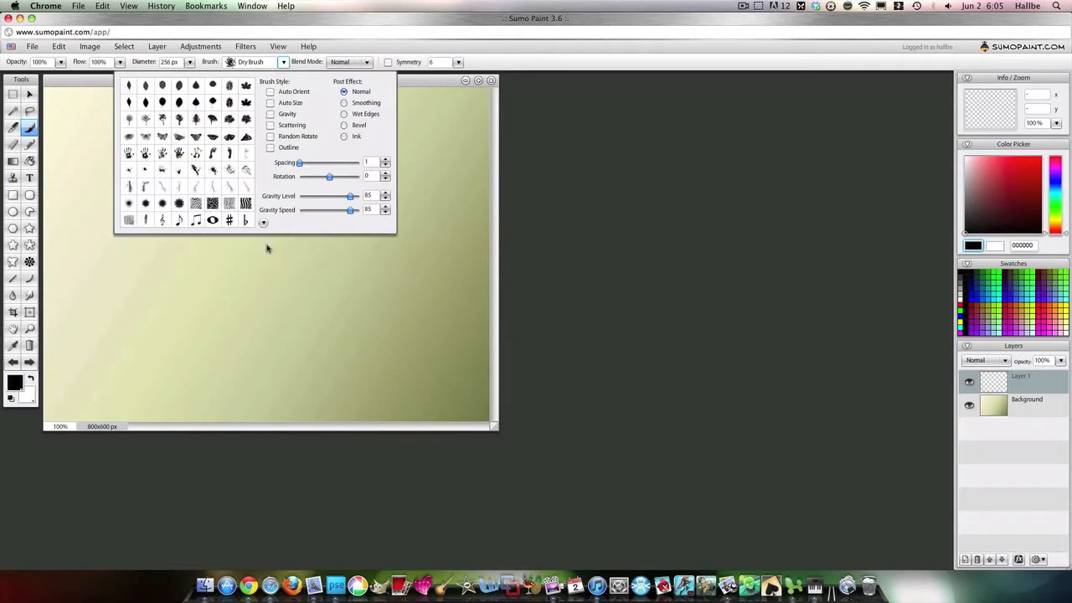
pyautogui.click(177, 85)
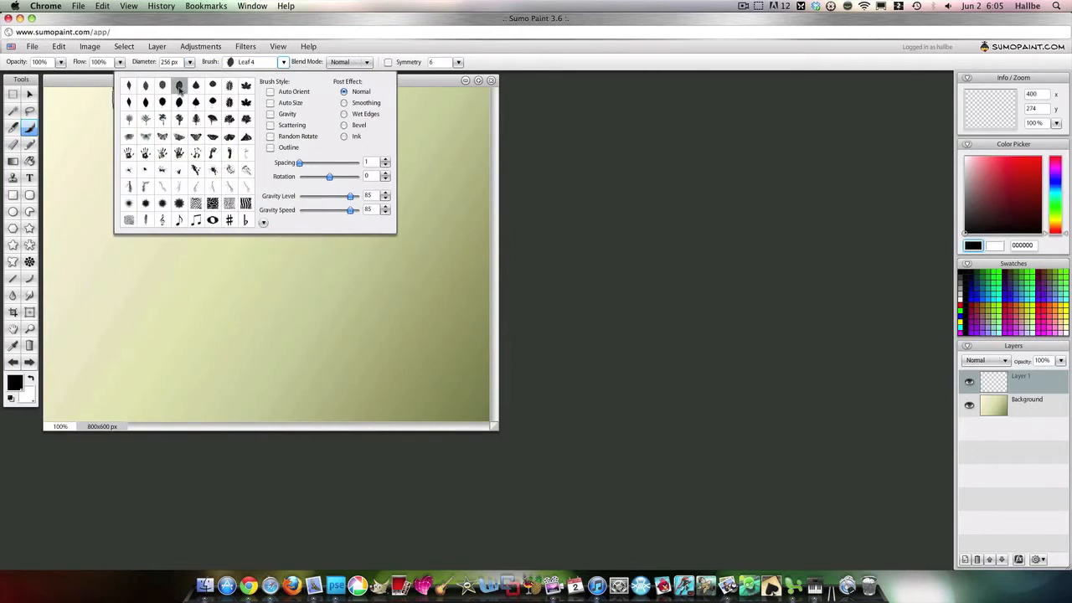
pyautogui.moveTo(195, 102)
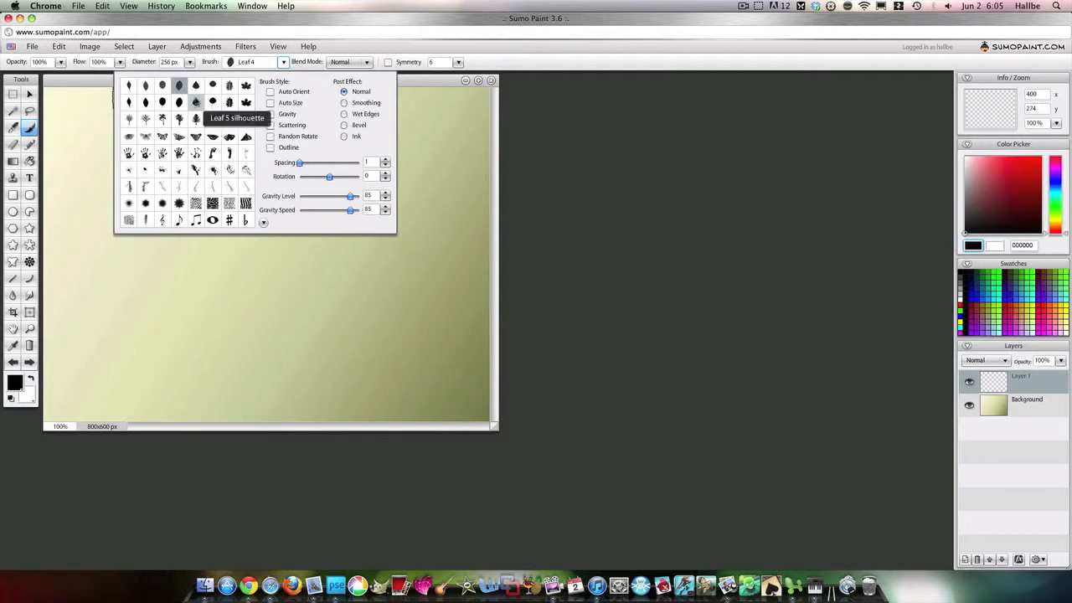
pyautogui.moveTo(195, 102)
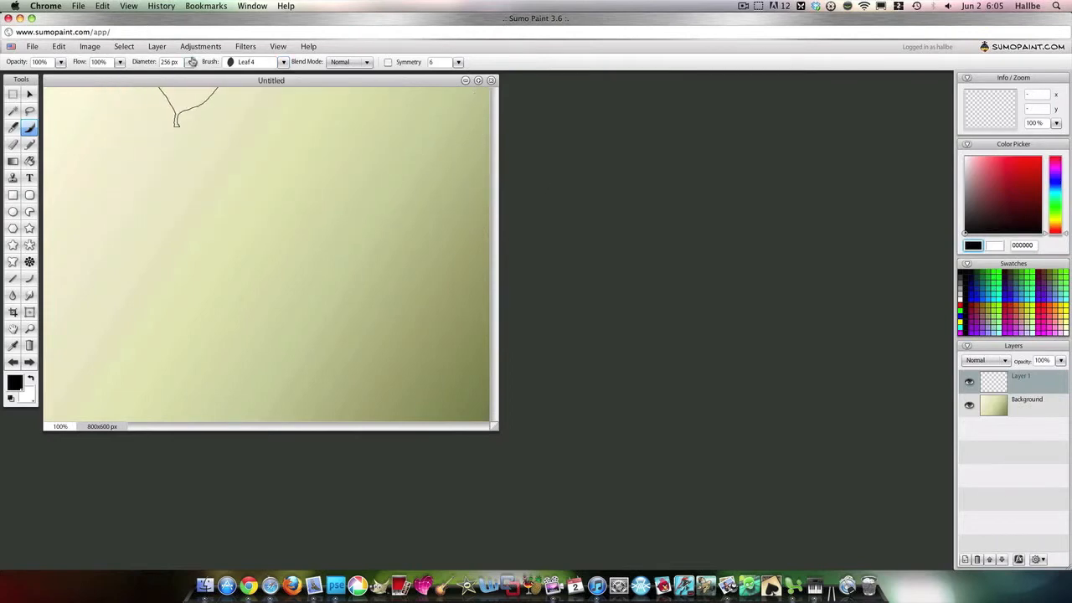
pyautogui.moveTo(171, 75); pyautogui.dragTo(197, 76)
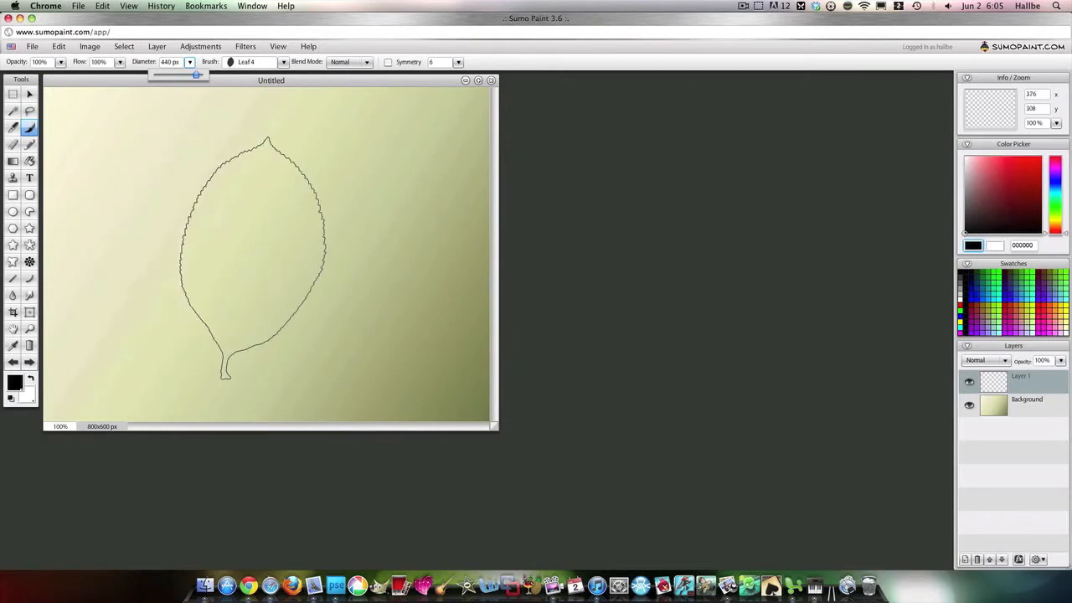
pyautogui.click(255, 243)
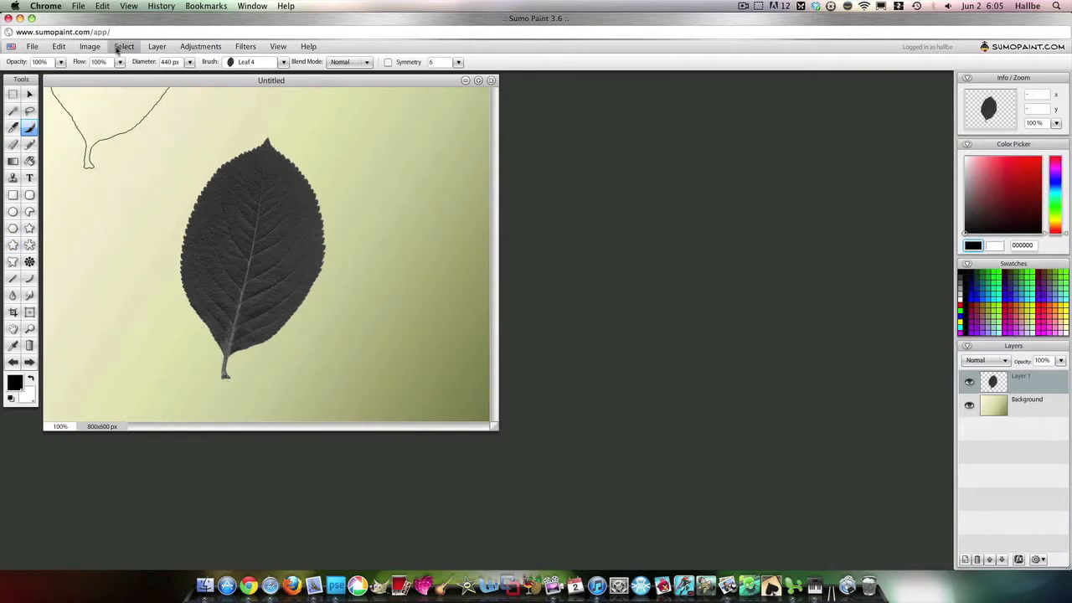
# - Colorize the leaf with Hue/Saturation at Hue -90, Saturation 23, Brightness 2
pyautogui.click(200, 46)
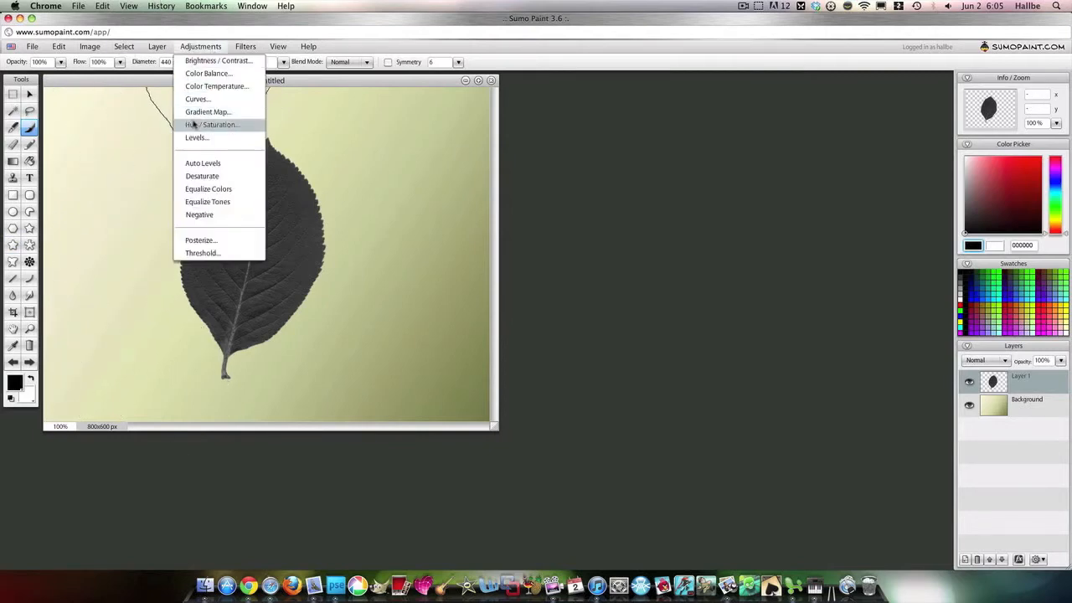
pyautogui.click(211, 124)
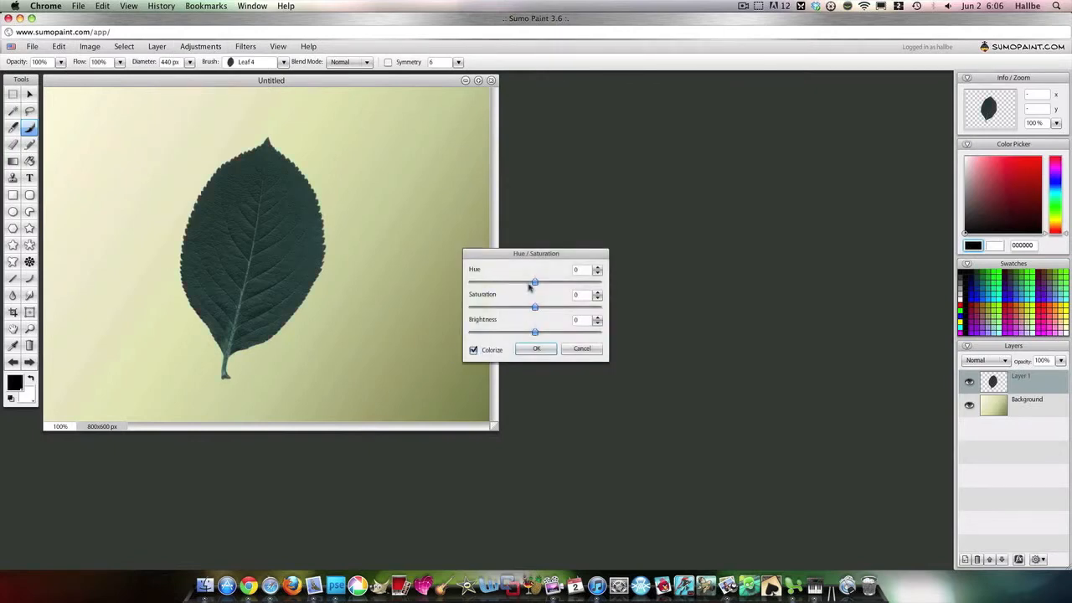
pyautogui.moveTo(533, 281); pyautogui.dragTo(500, 281)
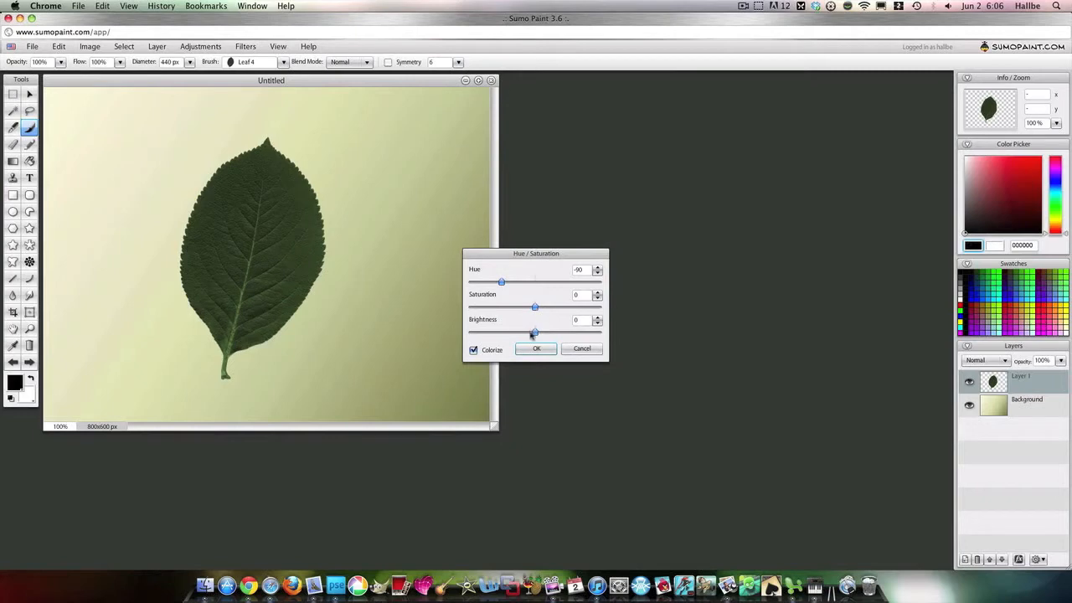
pyautogui.moveTo(535, 332); pyautogui.dragTo(537, 332)
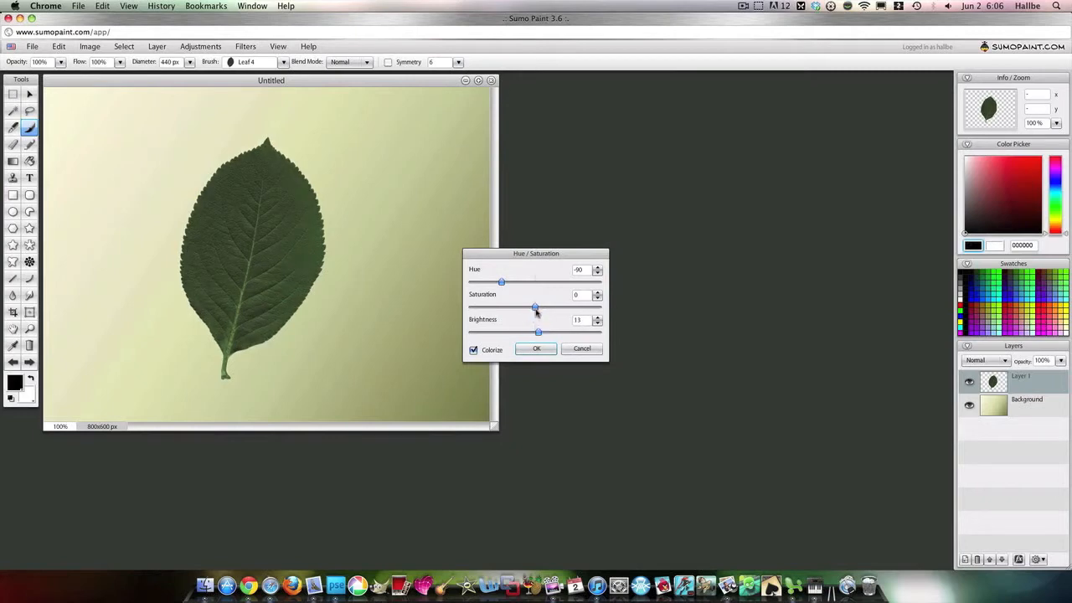
pyautogui.moveTo(538, 306); pyautogui.dragTo(550, 306)
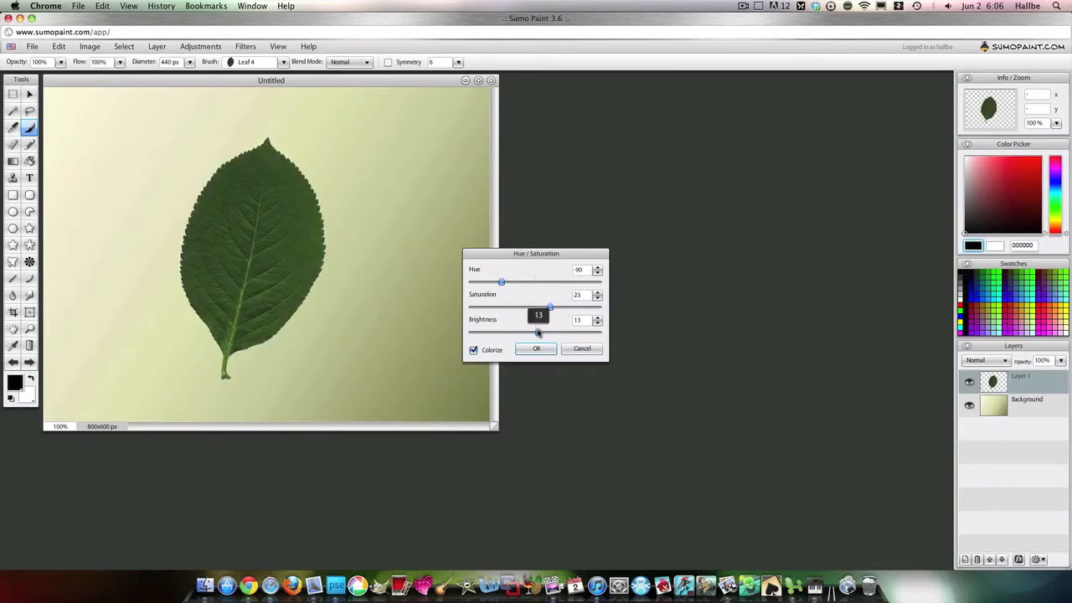
pyautogui.moveTo(538, 332); pyautogui.dragTo(535, 332)
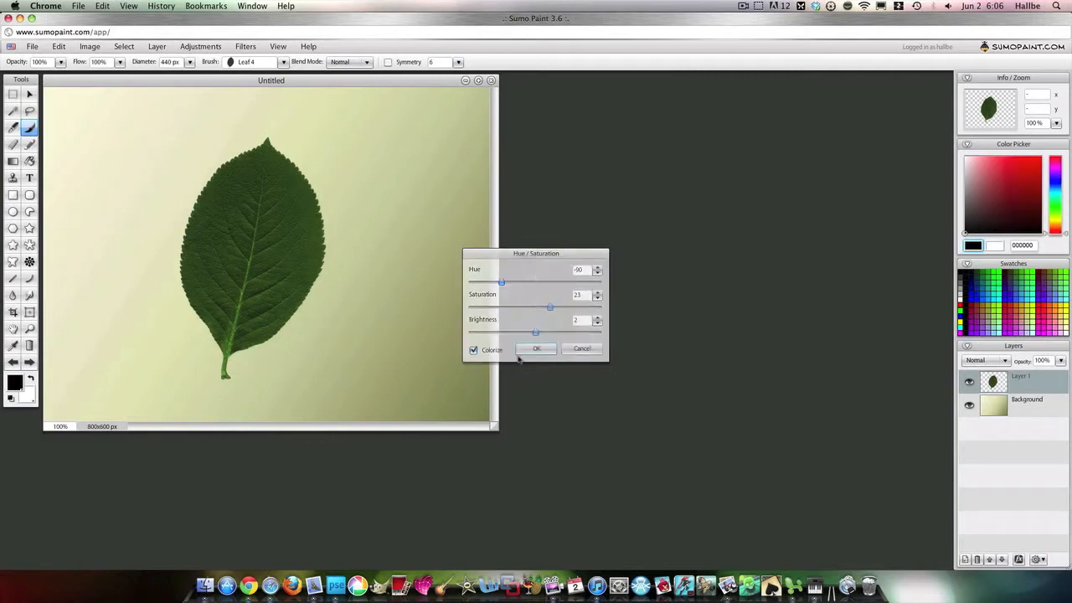
pyautogui.click(537, 349)
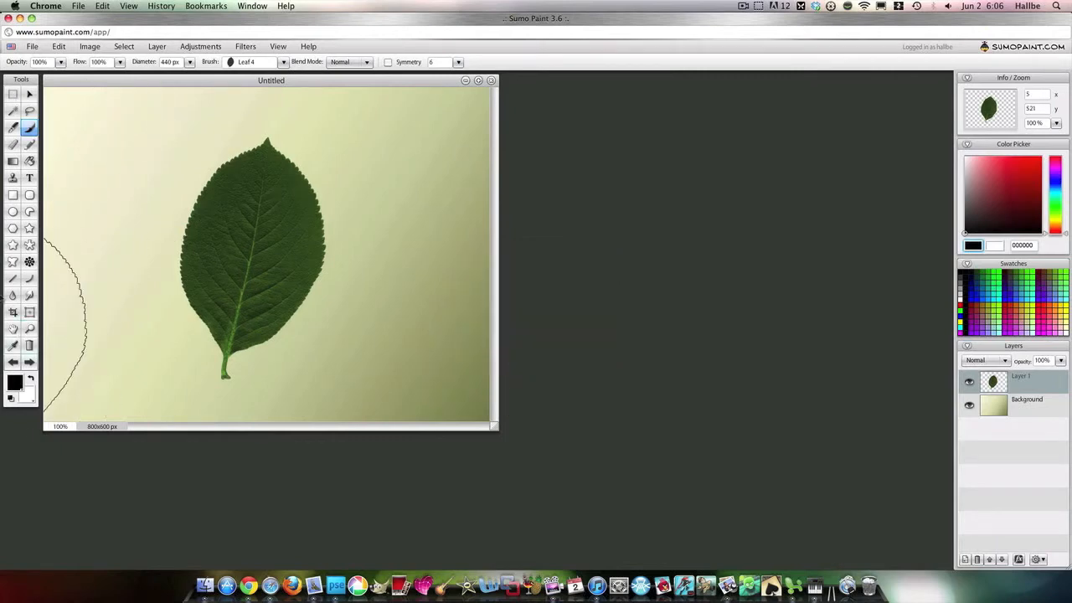
pyautogui.moveTo(12, 296)
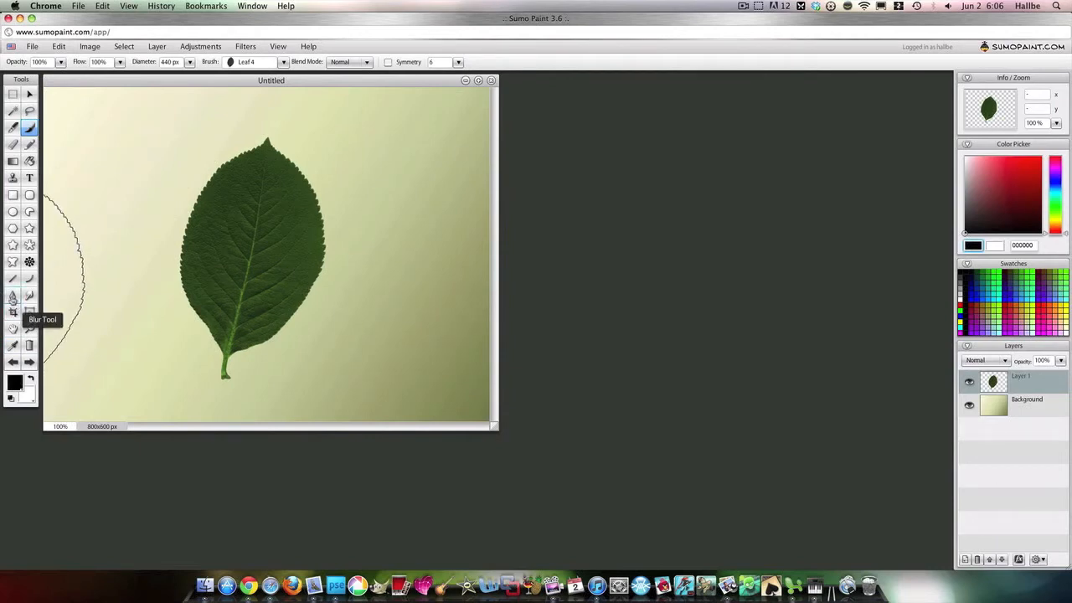
# - Set up the Dodge tool with Air Brush 1, lower strength, and adjusted size
pyautogui.click(12, 296)
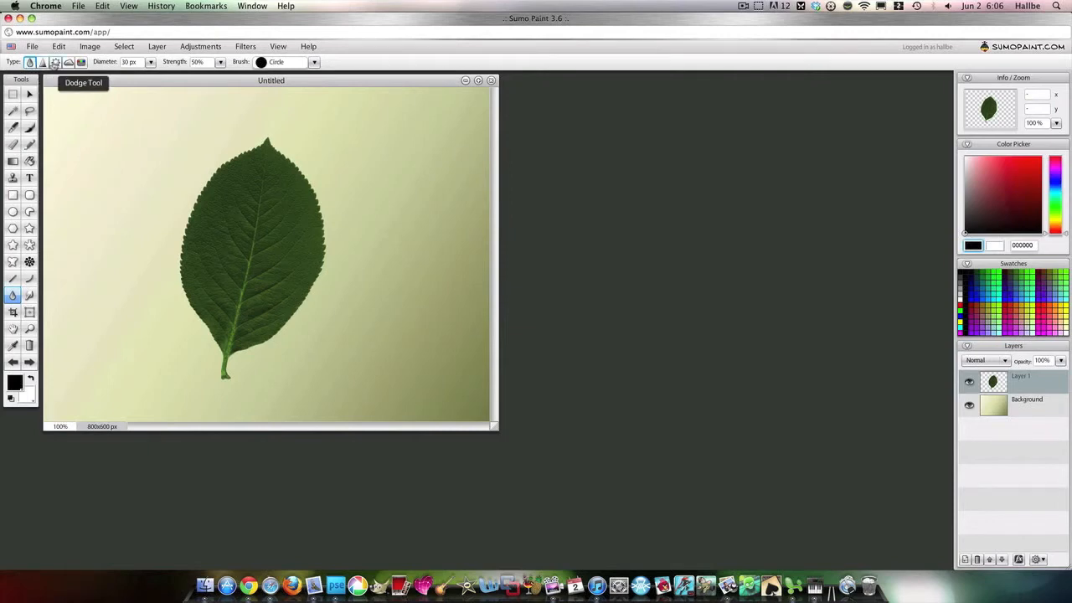
pyautogui.moveTo(63, 66)
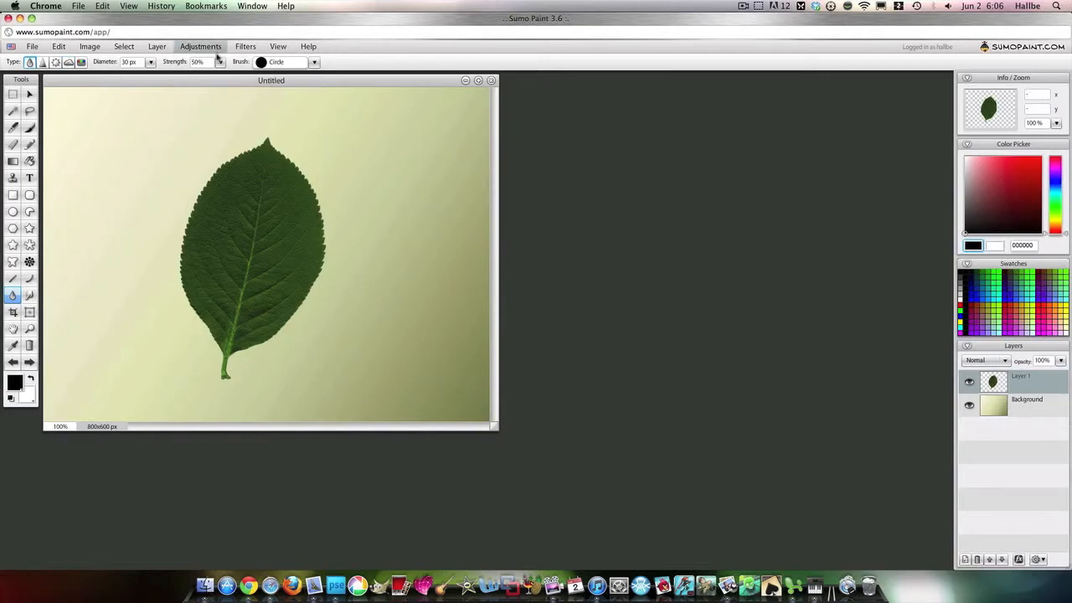
pyautogui.click(314, 62)
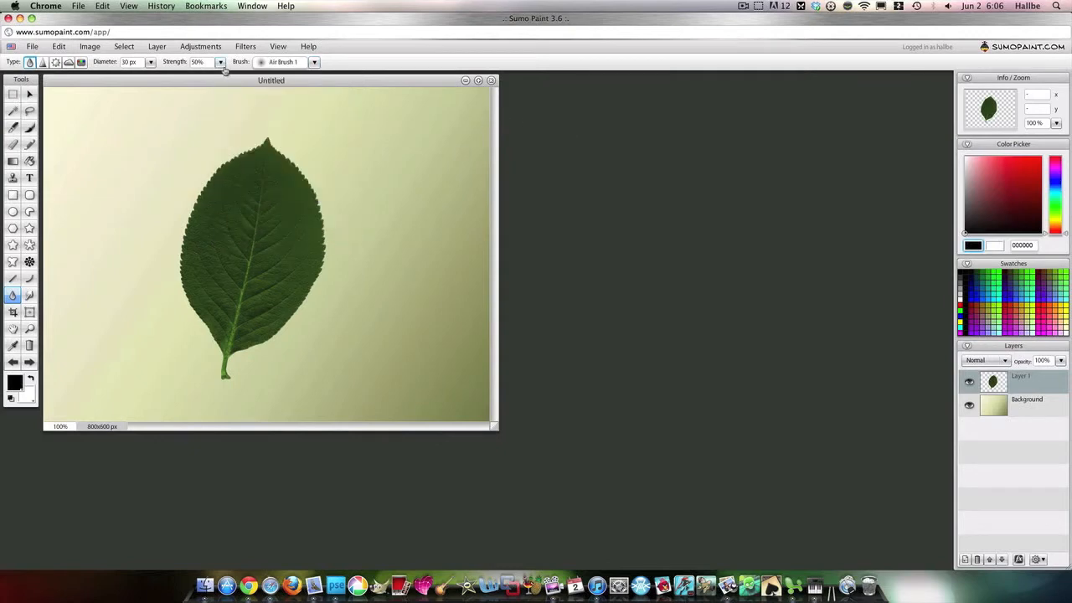
pyautogui.click(221, 62)
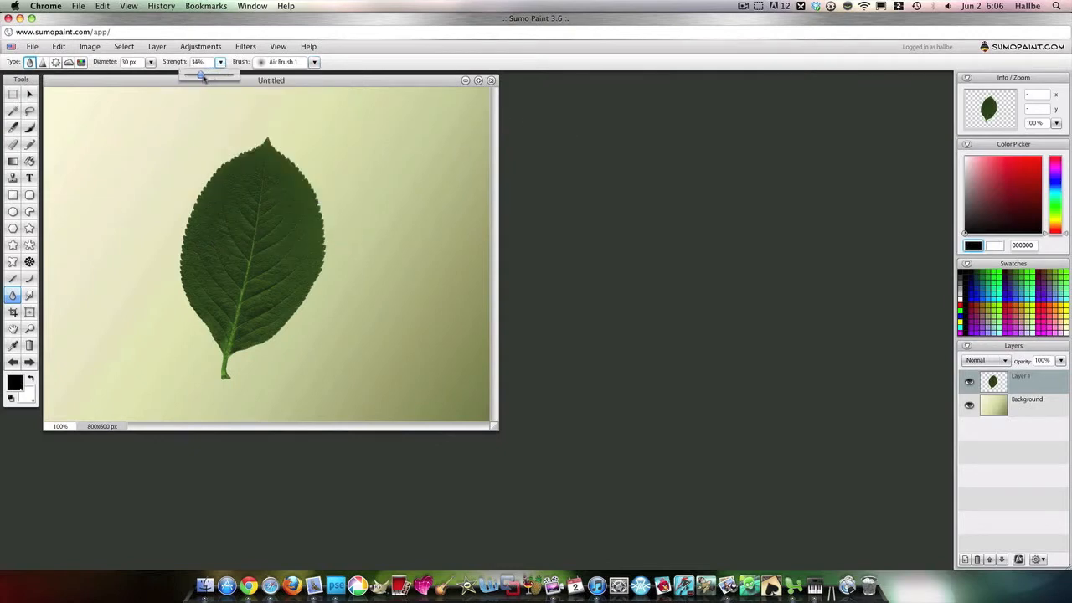
pyautogui.moveTo(203, 76); pyautogui.dragTo(191, 76)
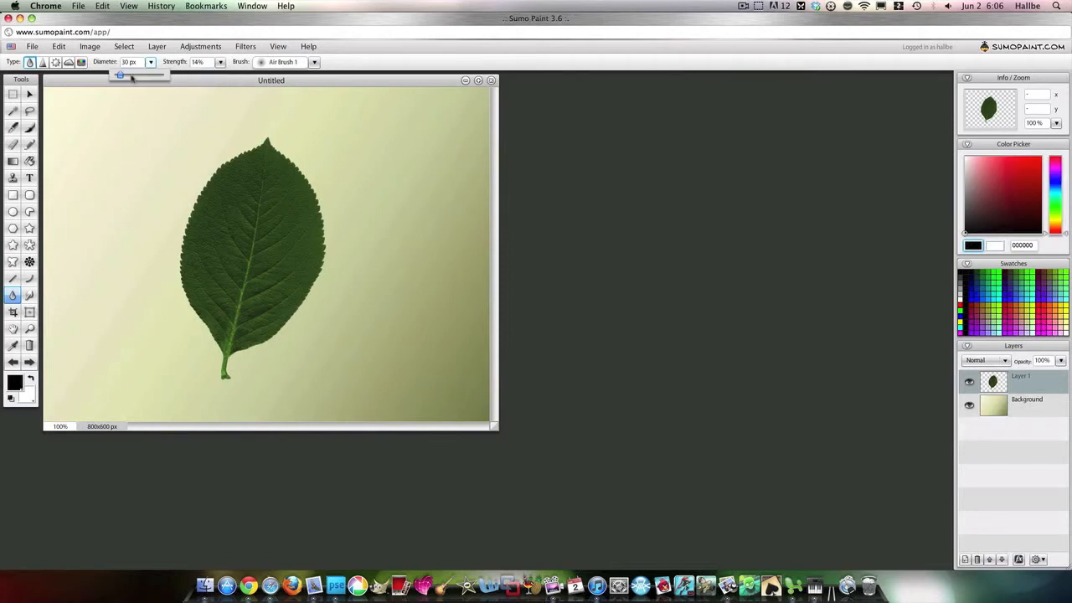
pyautogui.moveTo(119, 74); pyautogui.dragTo(127, 74)
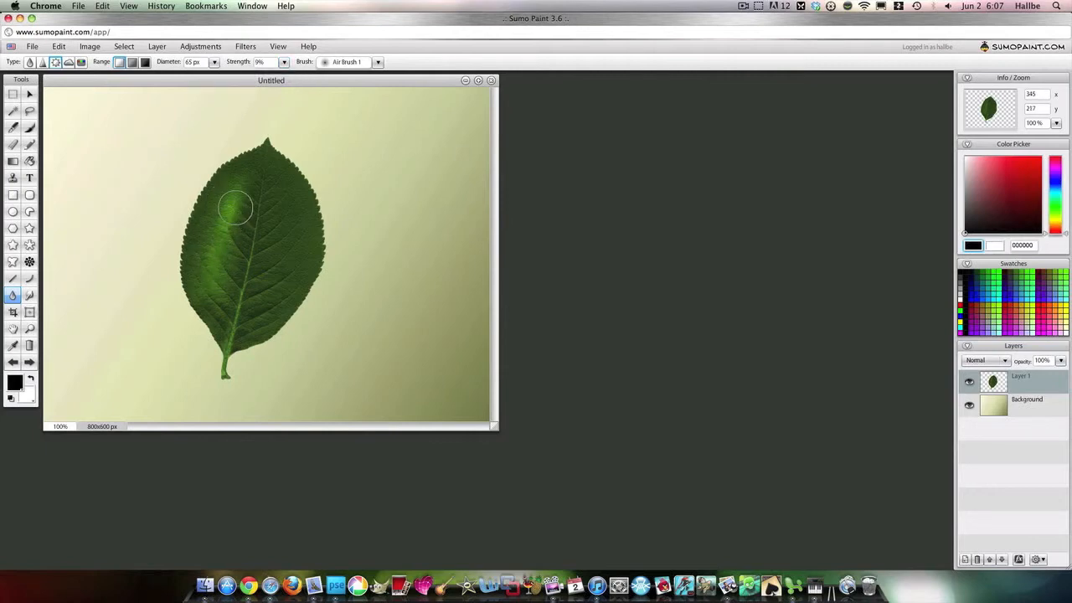
# - Dodge highlights along the leaf's midrib and right side, widening the brush to 68 px
pyautogui.moveTo(237, 207); pyautogui.dragTo(205, 253)
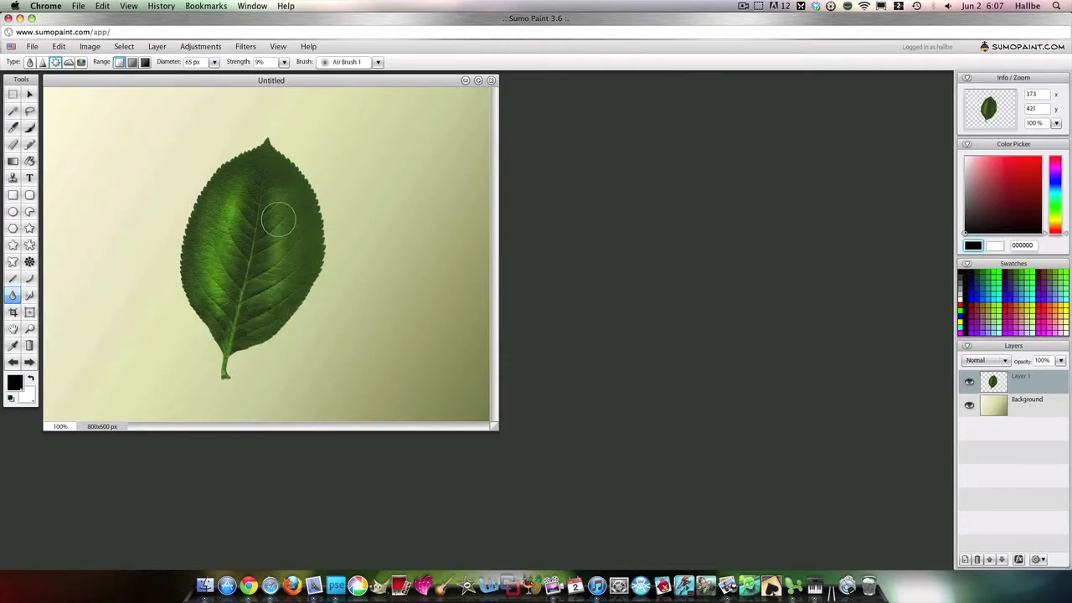
pyautogui.moveTo(279, 219); pyautogui.dragTo(289, 297)
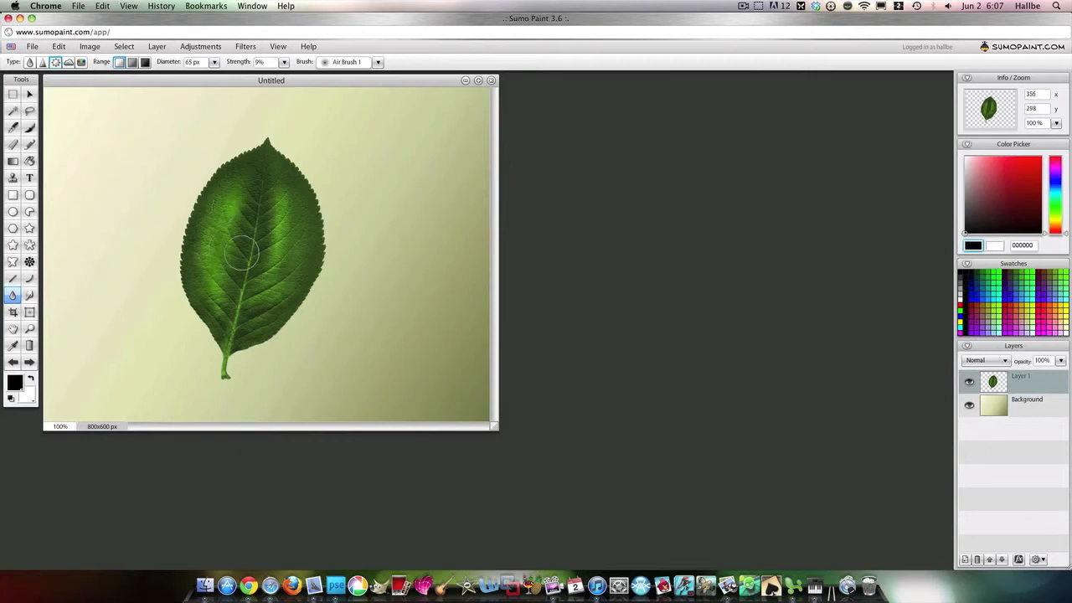
pyautogui.moveTo(243, 252); pyautogui.dragTo(262, 183)
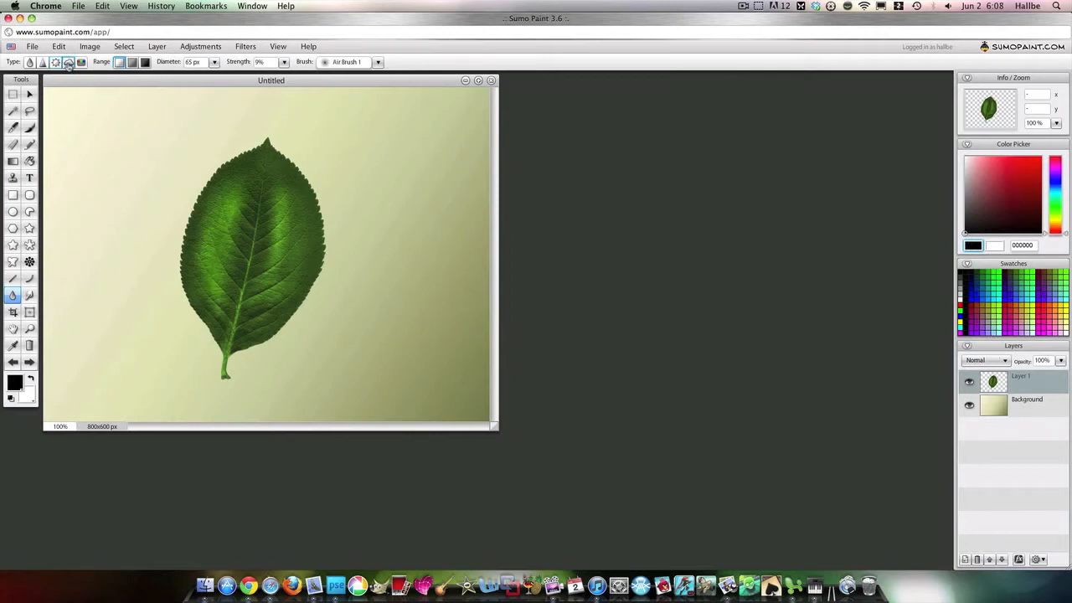
pyautogui.moveTo(261, 146)
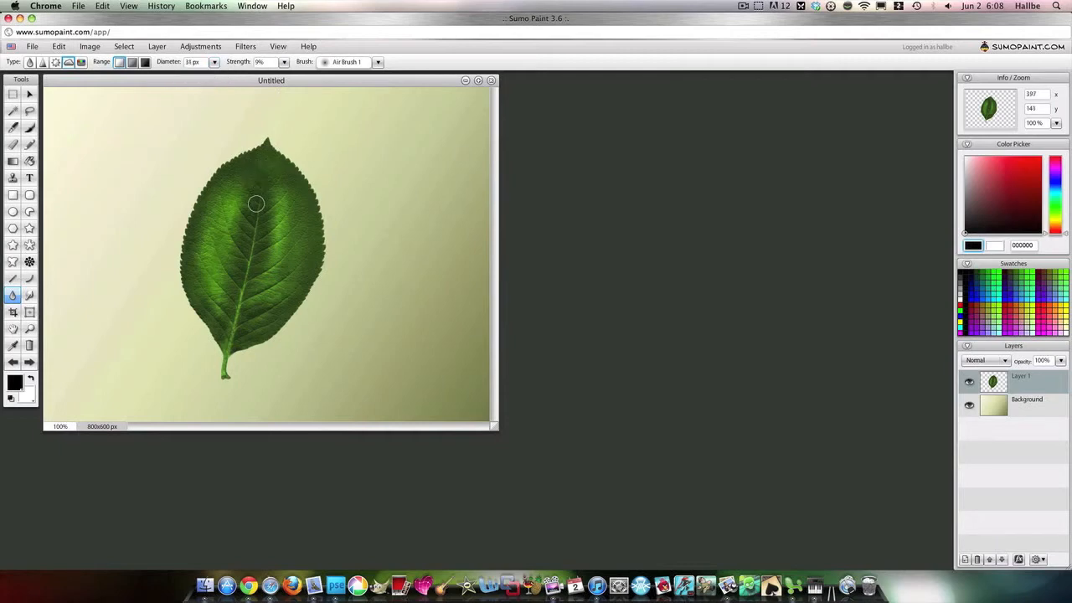
pyautogui.moveTo(253, 230)
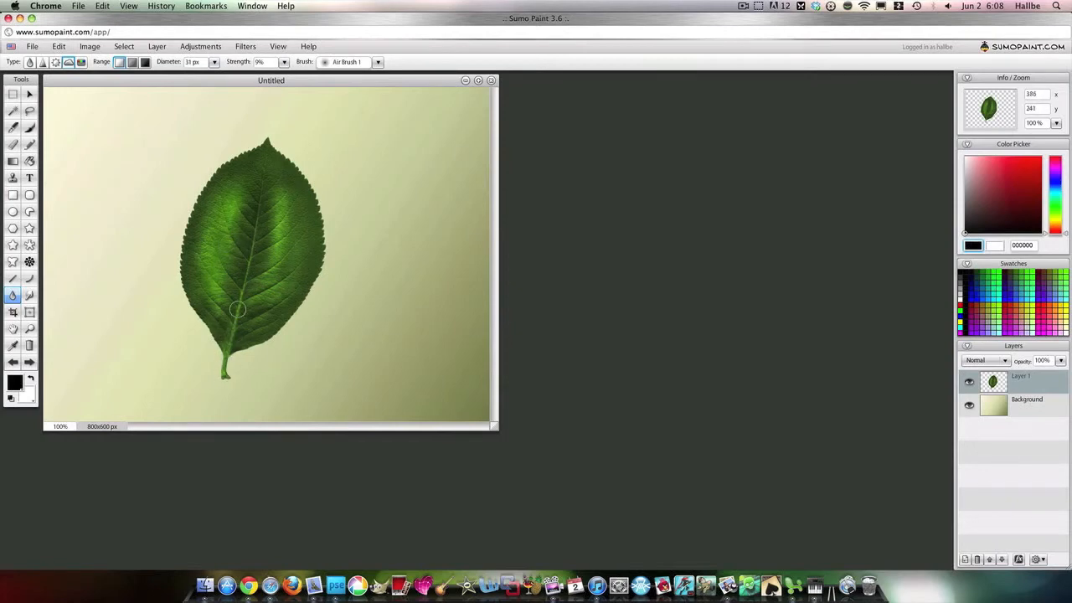
pyautogui.moveTo(242, 157)
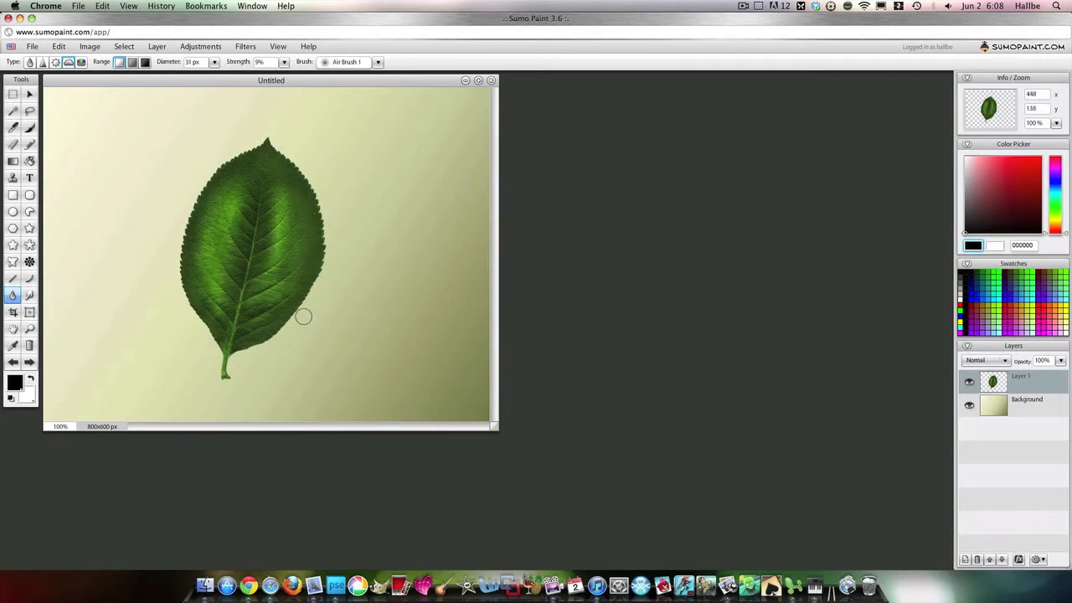
pyautogui.moveTo(264, 337)
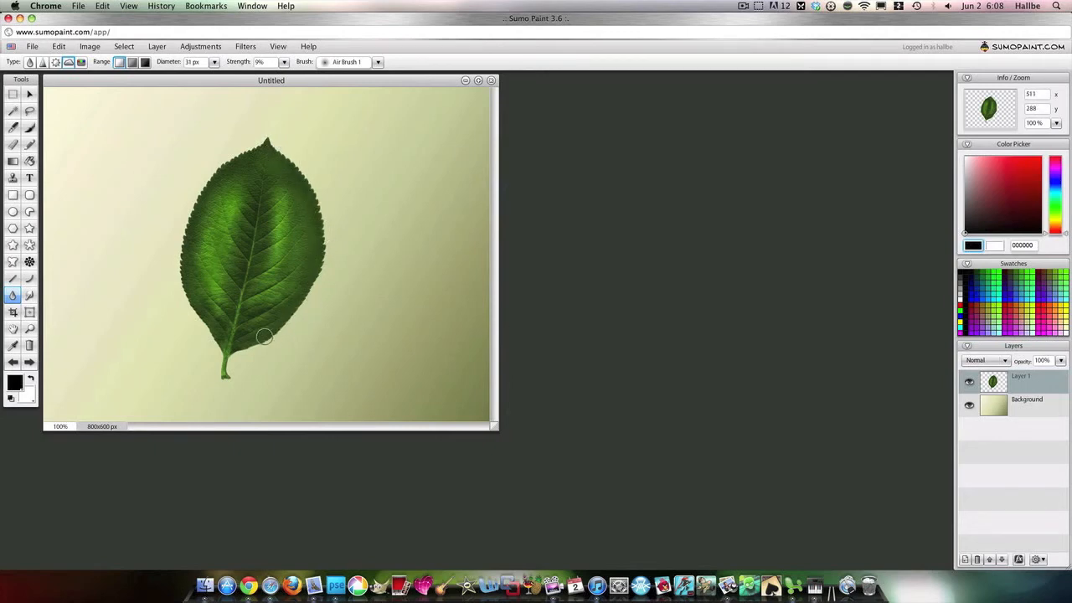
pyautogui.moveTo(315, 275)
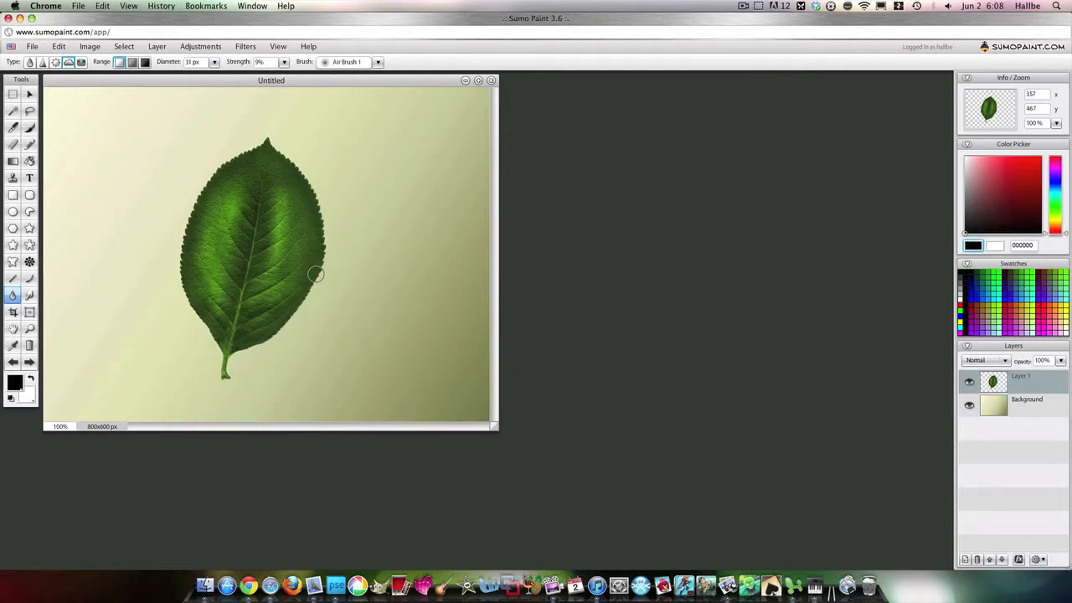
pyautogui.moveTo(213, 177)
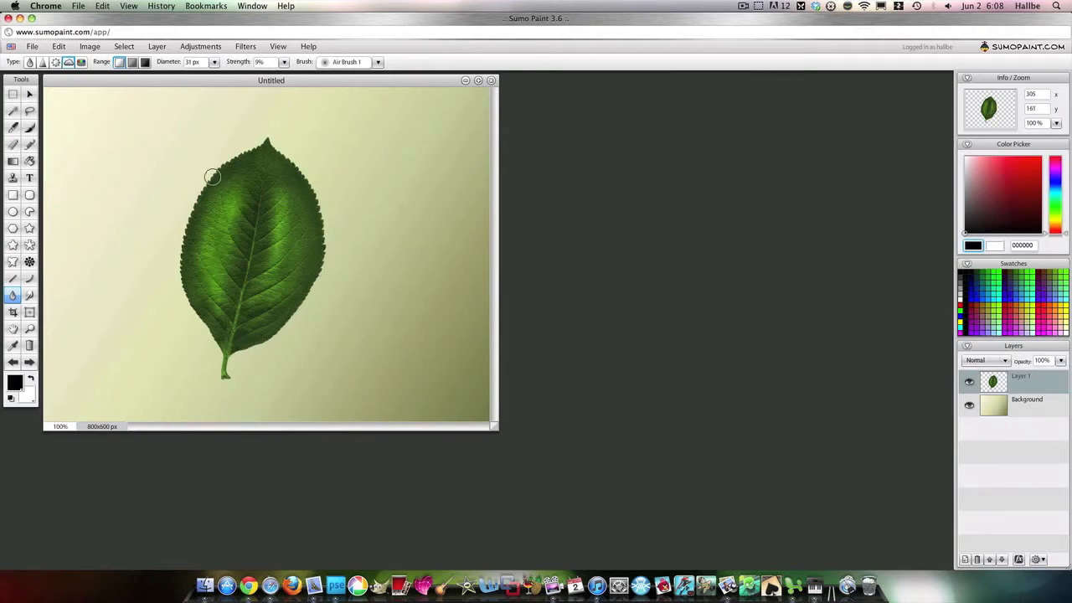
pyautogui.moveTo(173, 322)
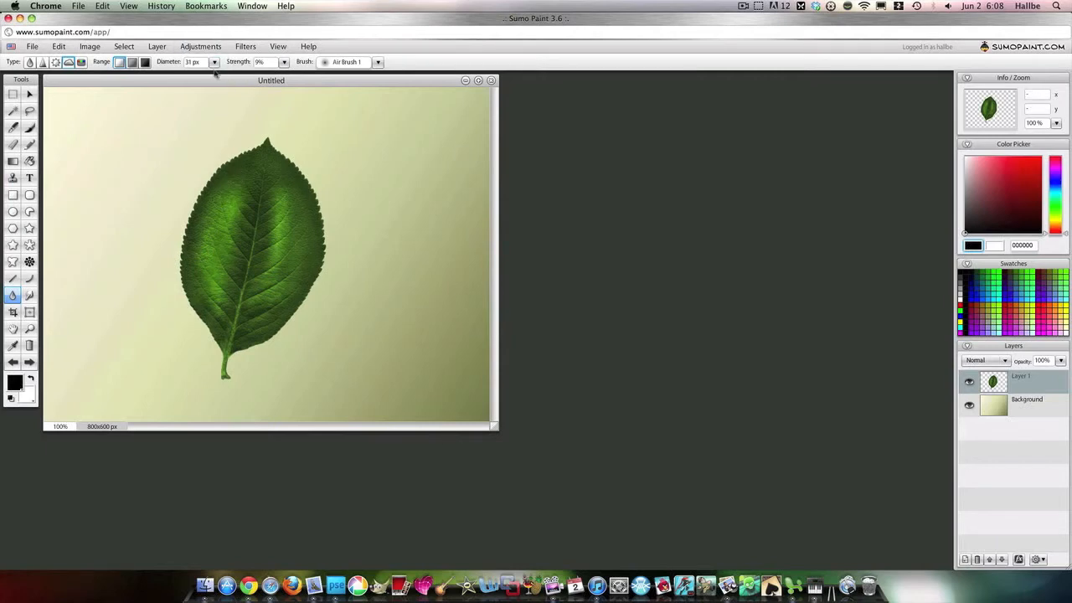
pyautogui.moveTo(192, 75); pyautogui.dragTo(201, 76)
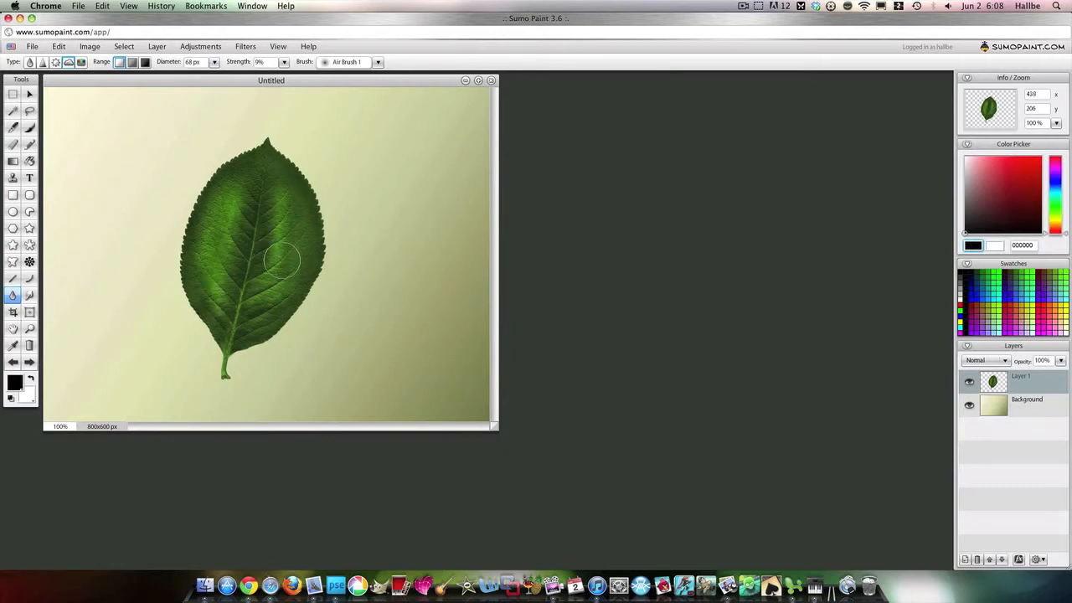
pyautogui.moveTo(280, 259); pyautogui.dragTo(233, 305)
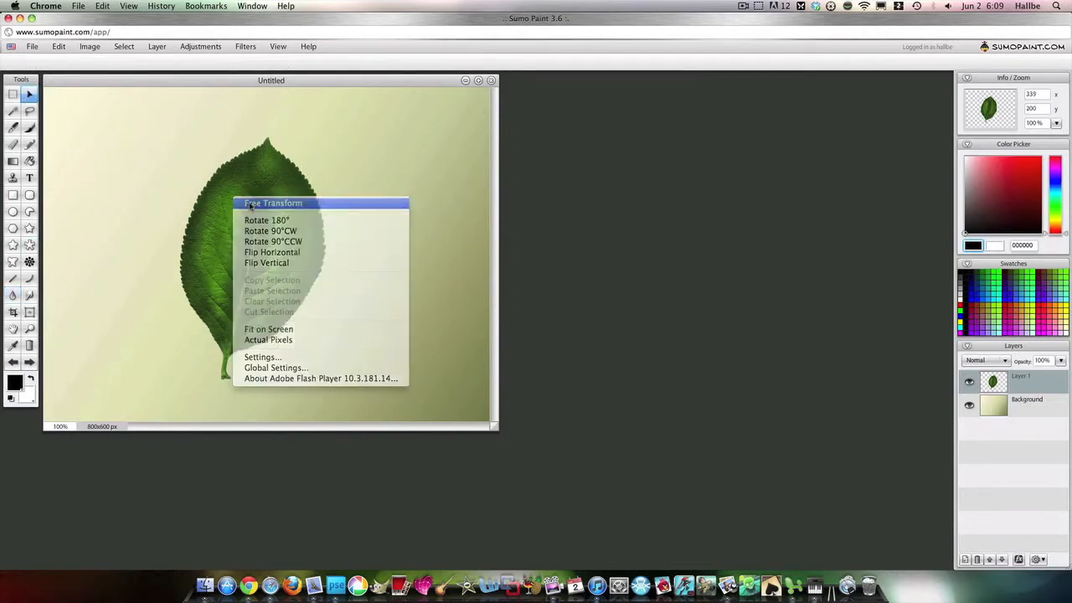
# - Warp the leaf into a curled, folded shape with its tip pointing right
pyautogui.click(272, 203)
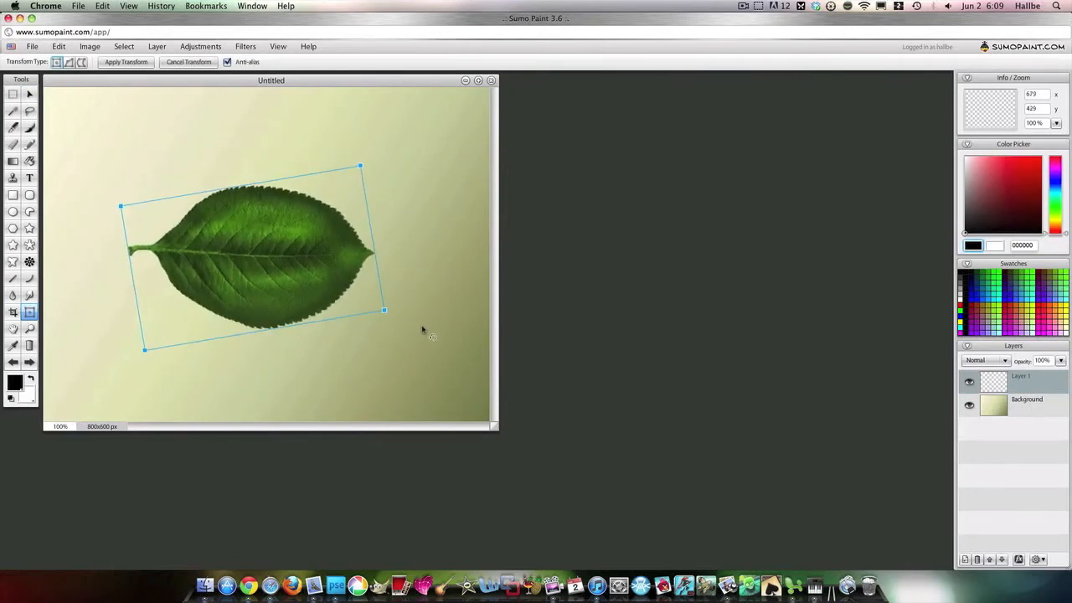
pyautogui.moveTo(81, 63)
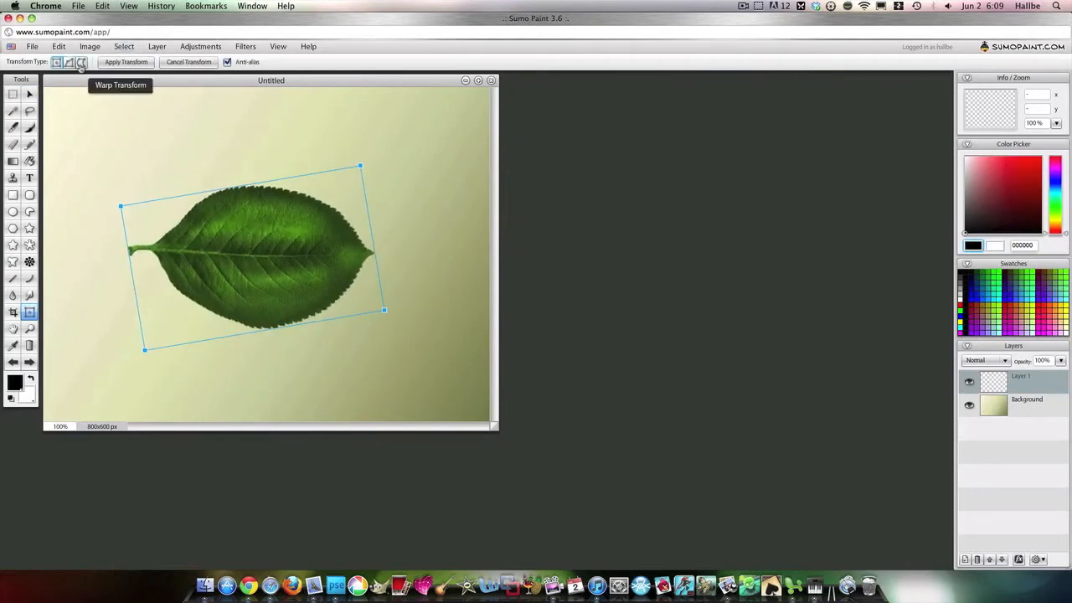
pyautogui.click(84, 65)
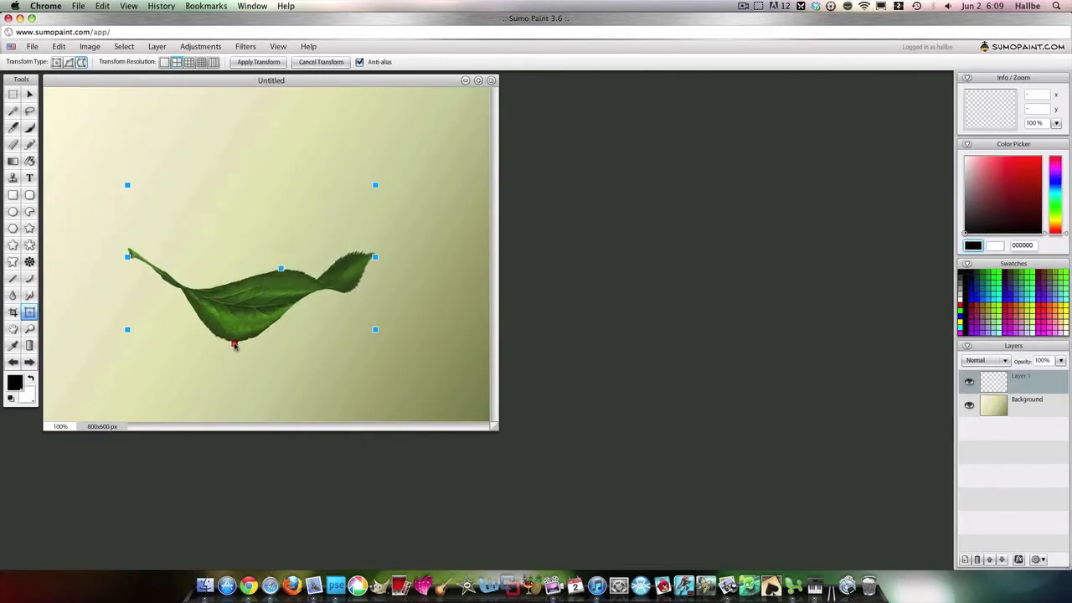
pyautogui.moveTo(237, 345); pyautogui.dragTo(202, 215)
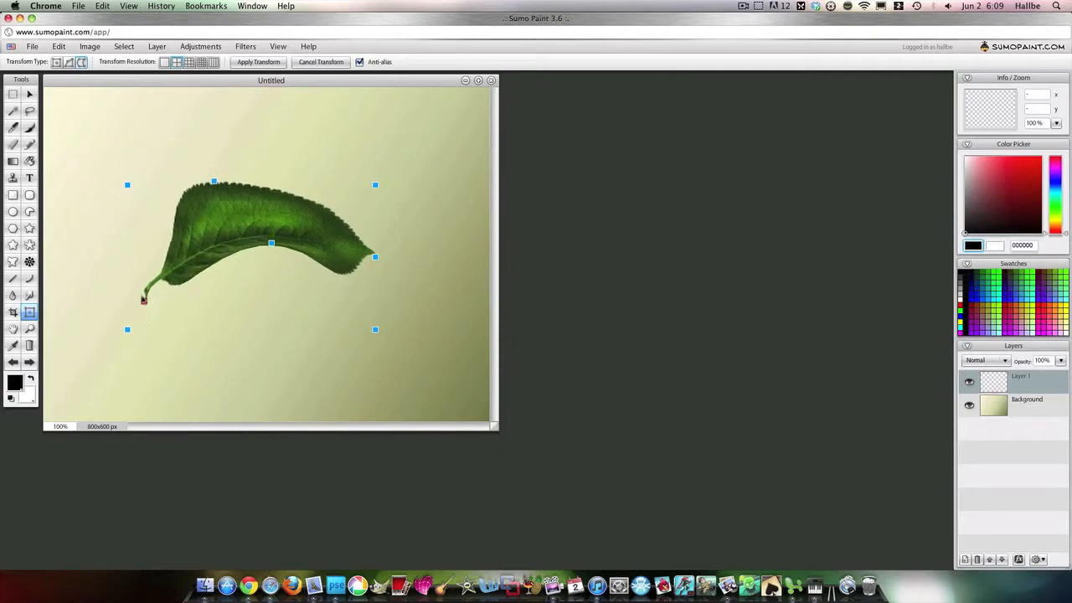
pyautogui.moveTo(271, 244); pyautogui.dragTo(297, 202)
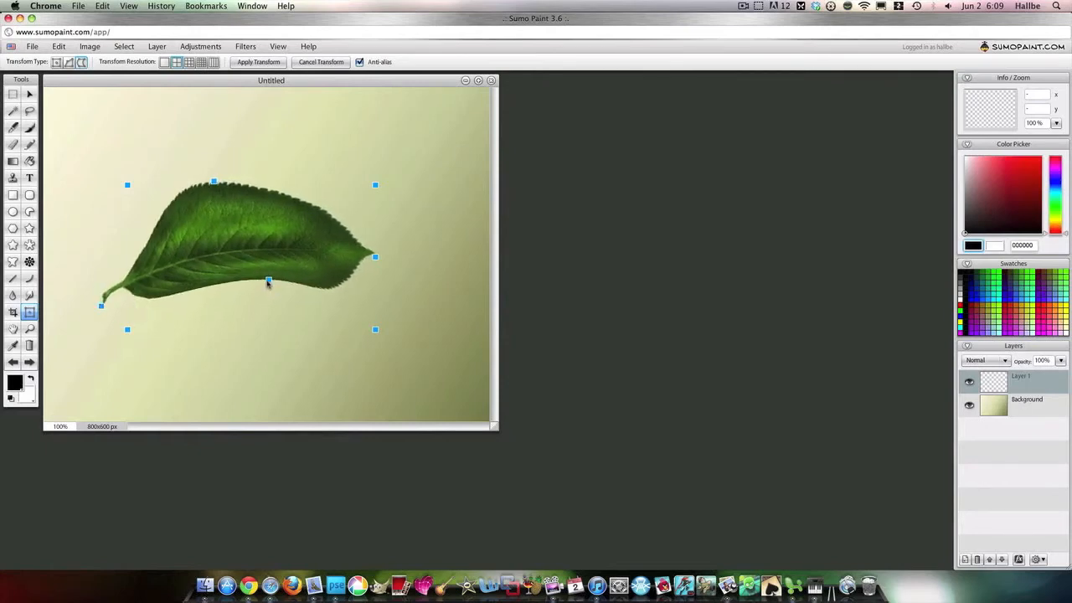
pyautogui.moveTo(268, 280); pyautogui.dragTo(267, 303)
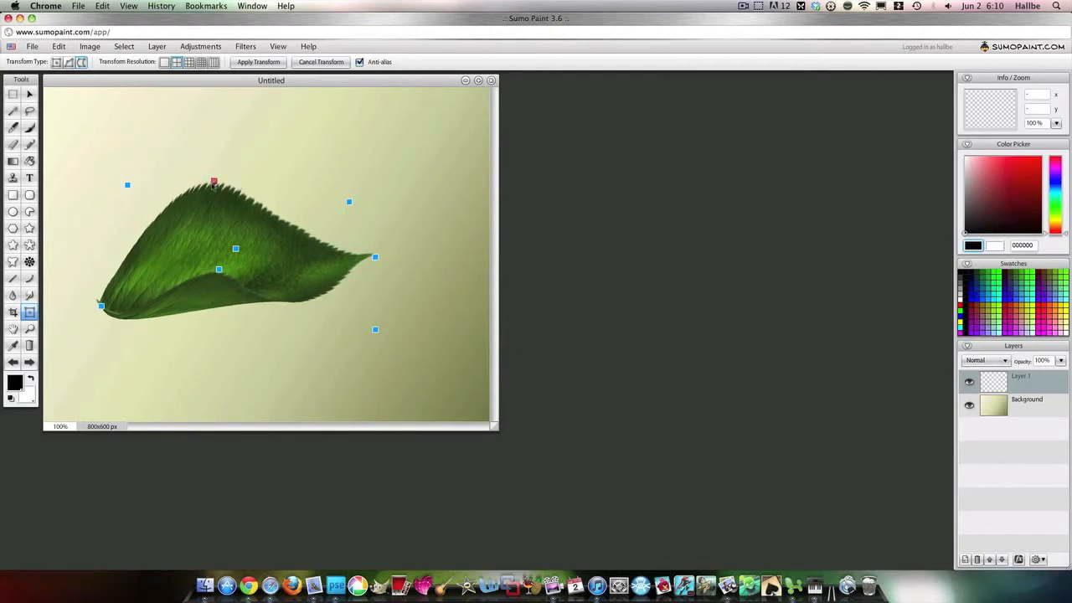
pyautogui.moveTo(213, 182); pyautogui.dragTo(212, 209)
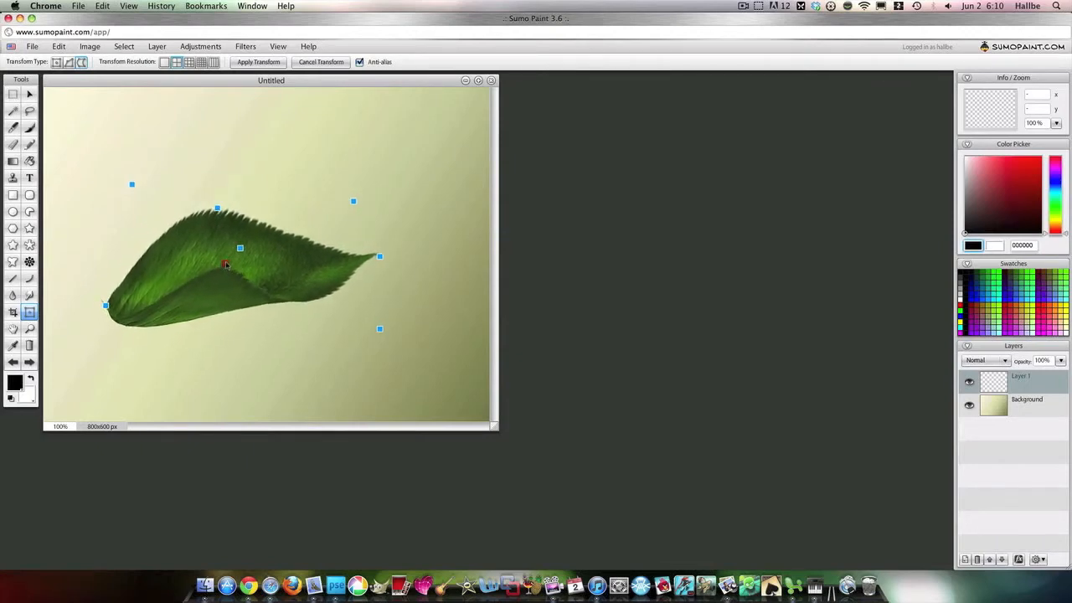
pyautogui.moveTo(106, 305); pyautogui.dragTo(96, 314)
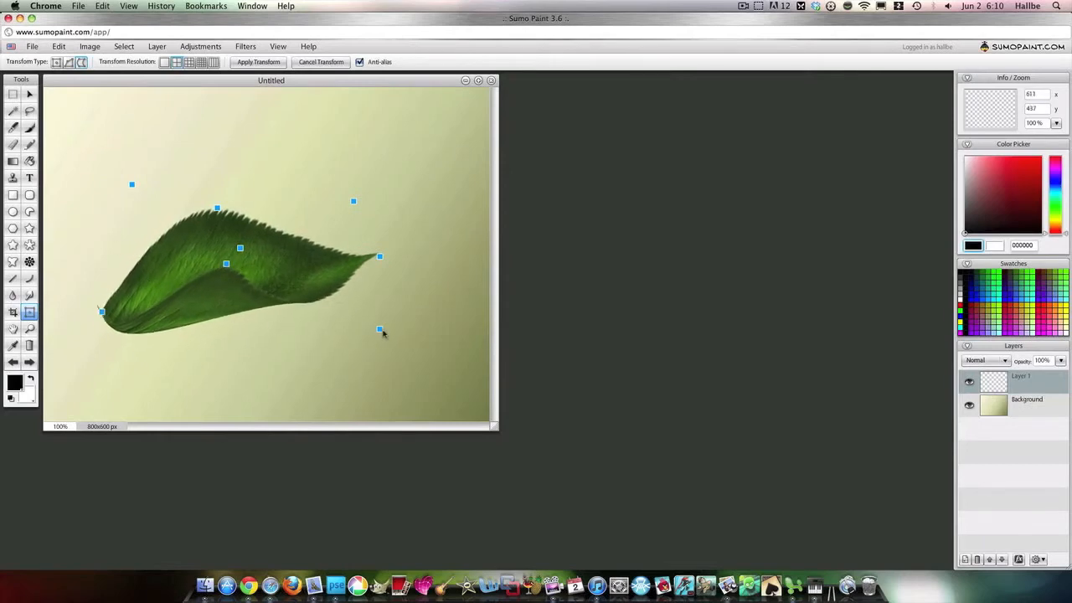
pyautogui.moveTo(380, 329); pyautogui.dragTo(416, 346)
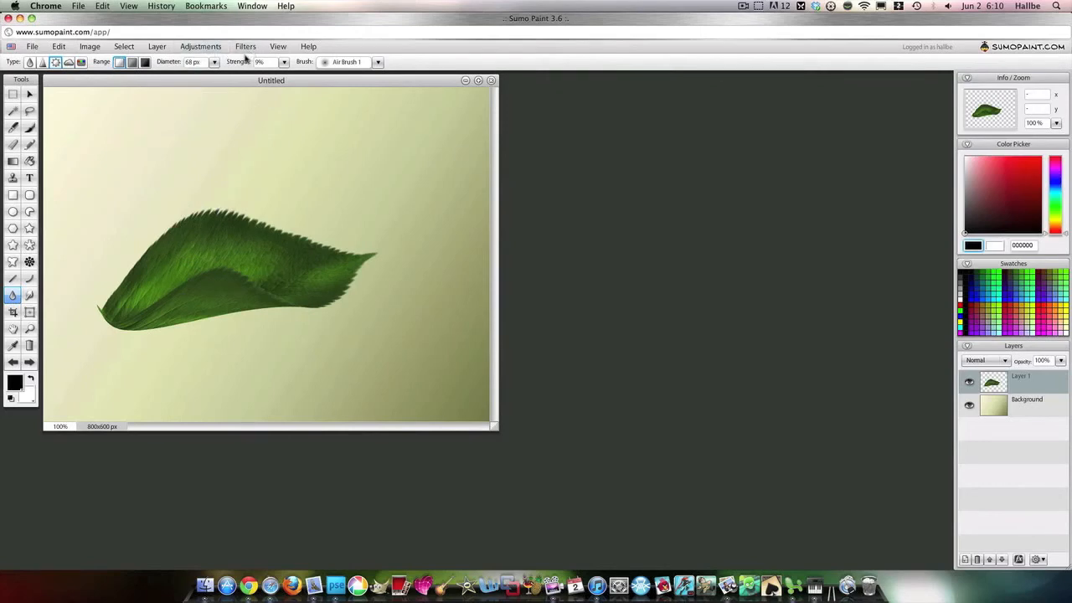
# - Shrink the dodge brush to 22 px and lighten the leaf's fold and left tip
pyautogui.click(214, 62)
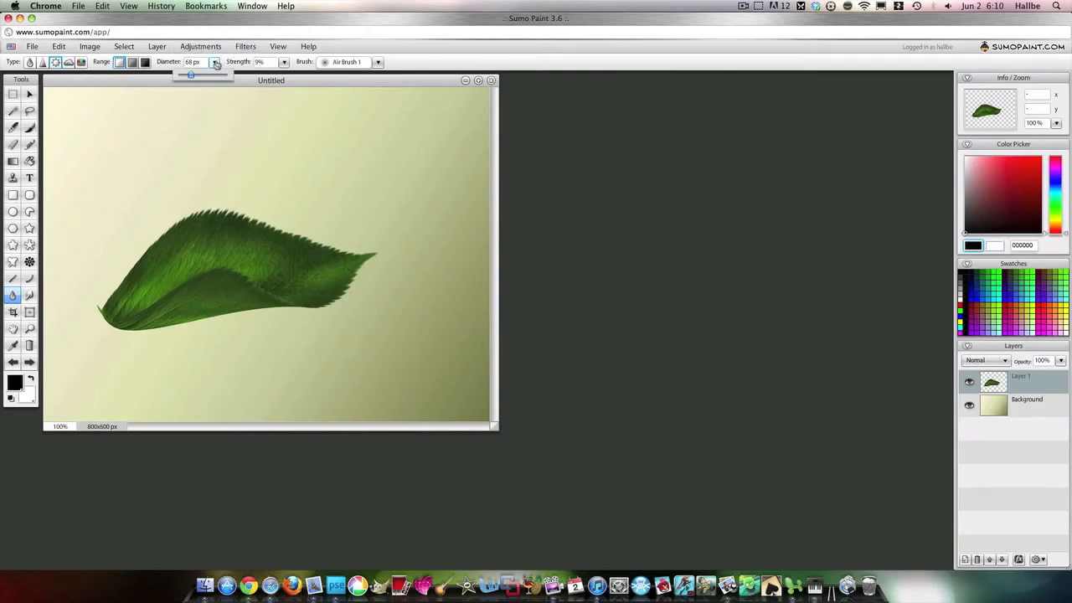
pyautogui.moveTo(190, 76); pyautogui.dragTo(183, 76)
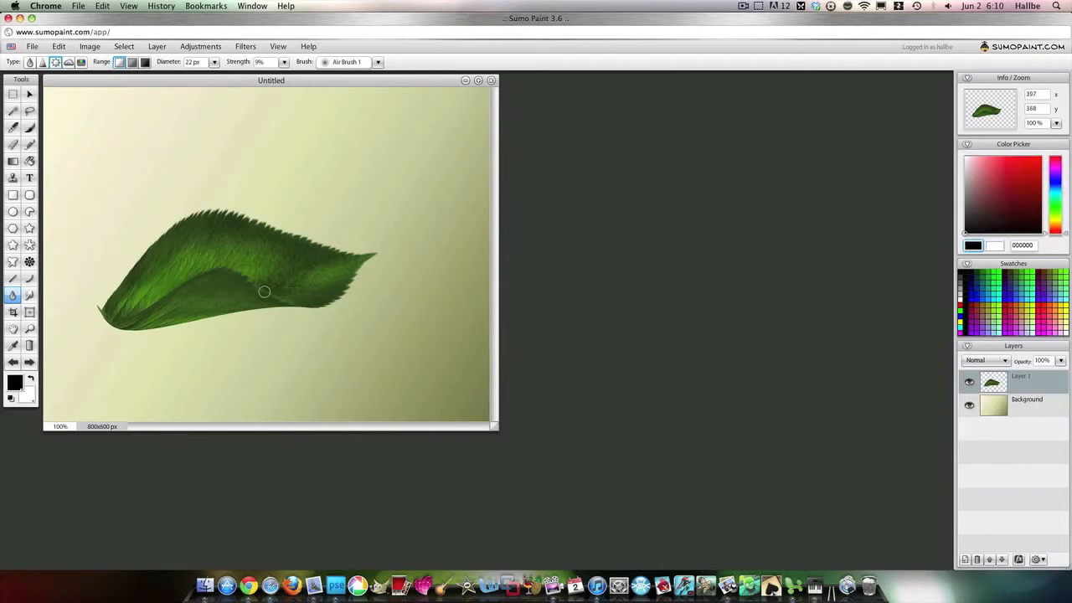
pyautogui.moveTo(264, 290)
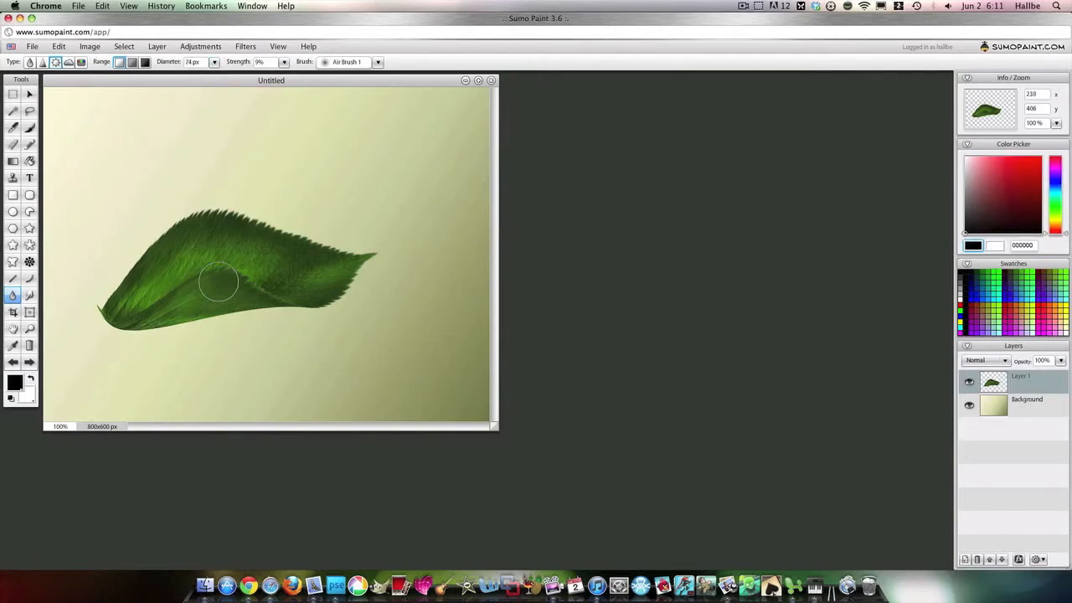
pyautogui.moveTo(219, 281); pyautogui.dragTo(236, 295)
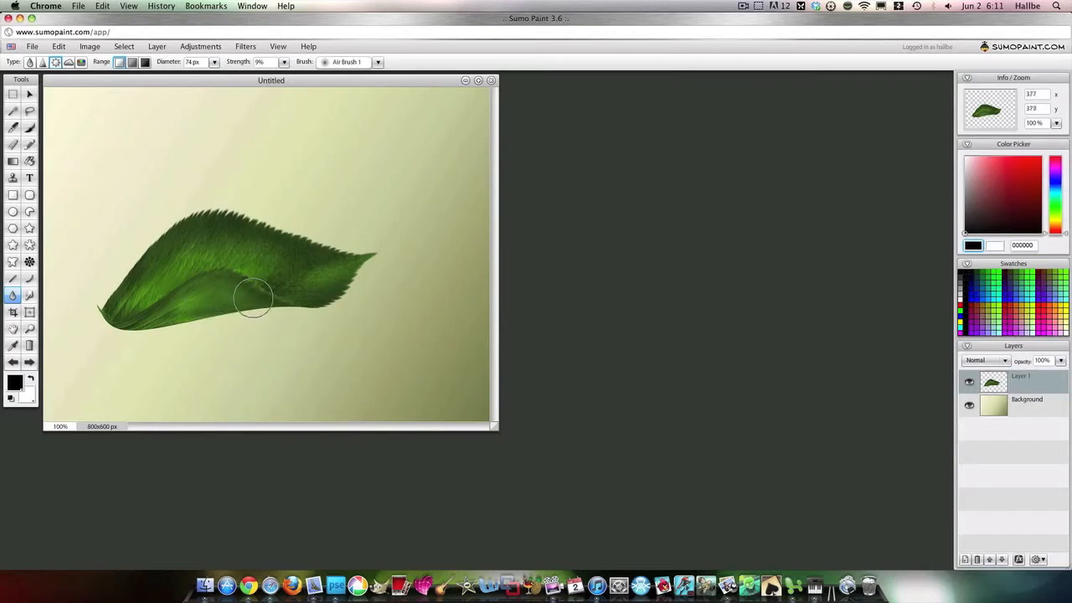
pyautogui.moveTo(255, 299); pyautogui.dragTo(137, 331)
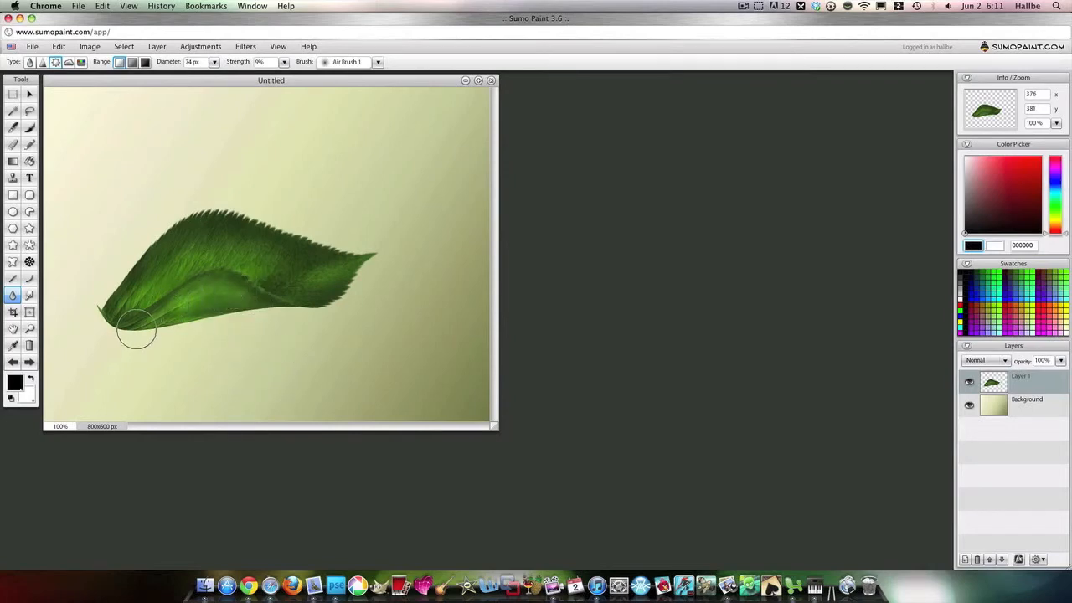
pyautogui.moveTo(138, 330); pyautogui.dragTo(205, 310)
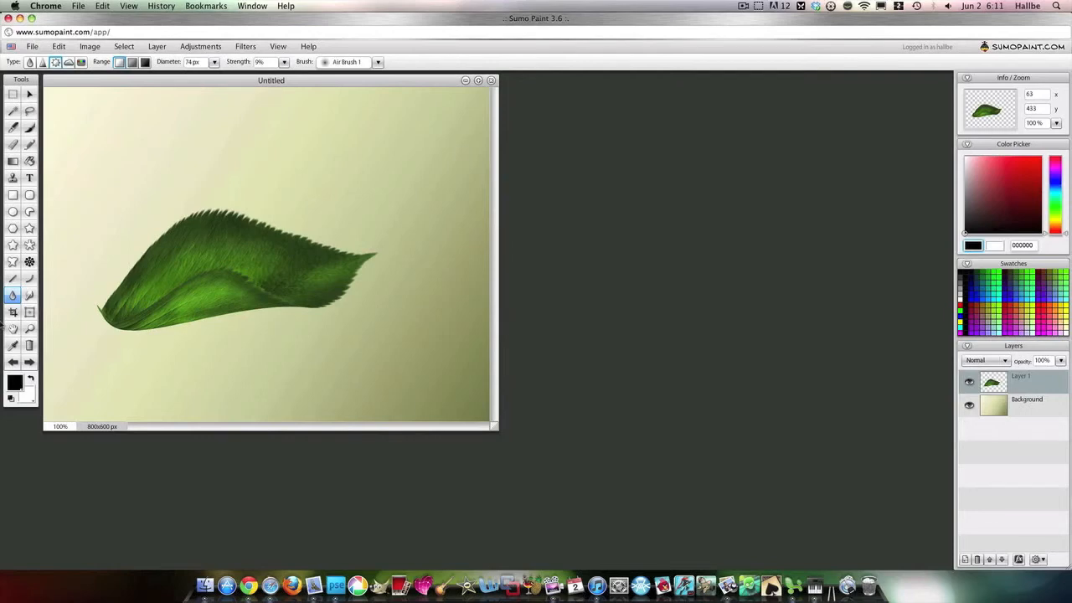
pyautogui.moveTo(114, 347)
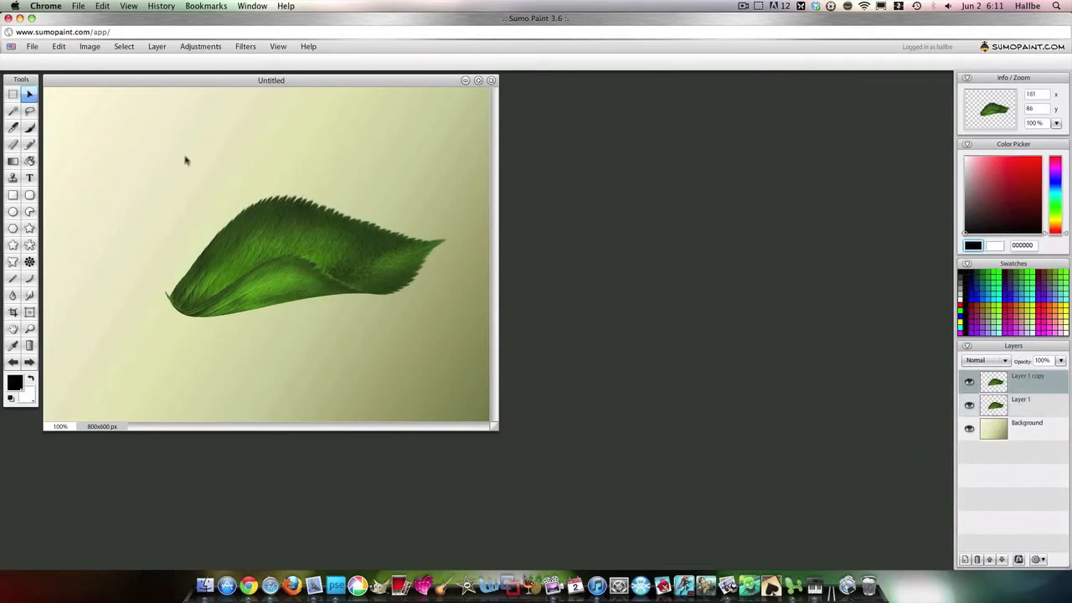
# - Warp the copied leaf so it sweeps up toward the upper left
pyautogui.click(29, 312)
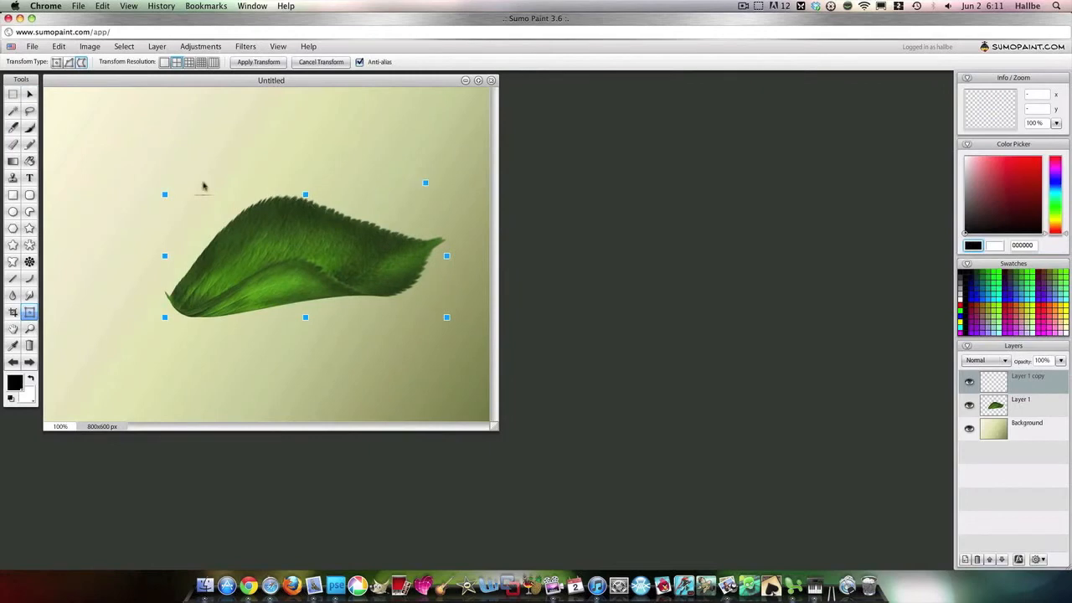
pyautogui.moveTo(164, 256); pyautogui.dragTo(229, 258)
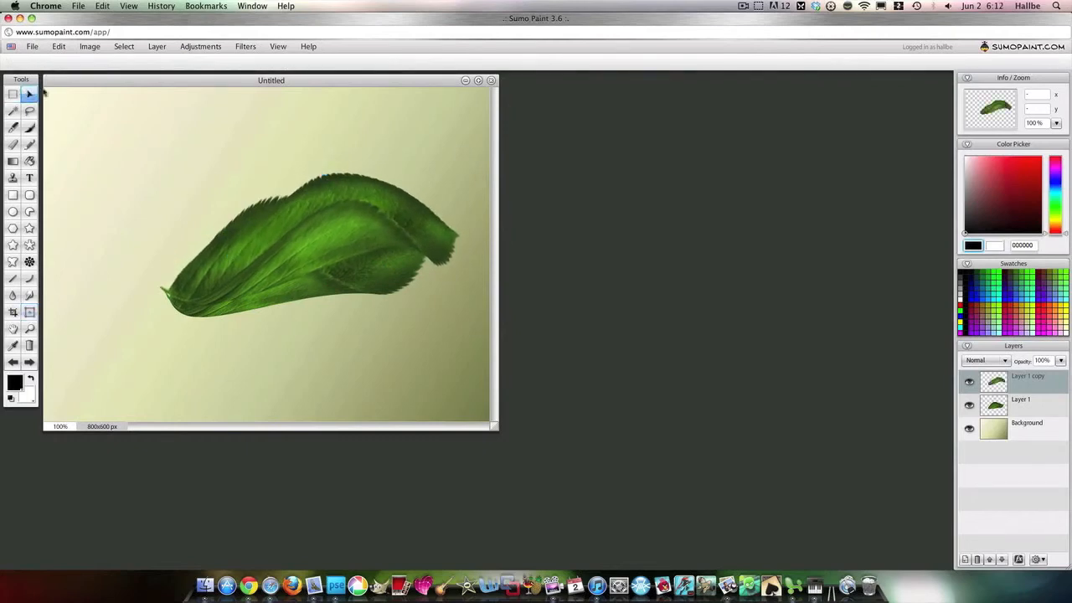
pyautogui.click(28, 312)
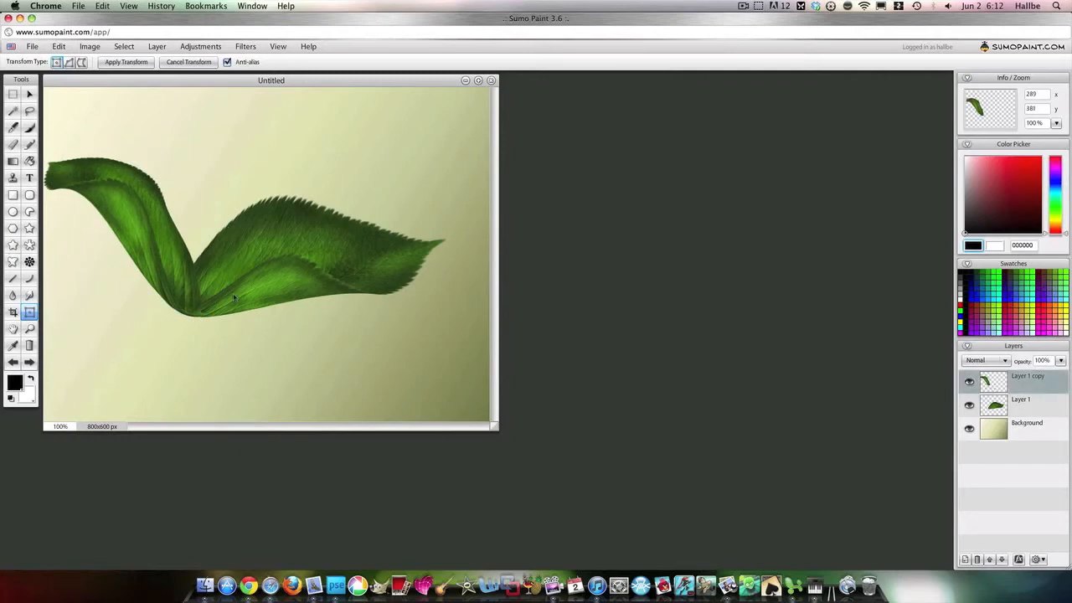
# - Duplicate the leaf layer, then shrink, rotate and horizontally flip the copy
pyautogui.rightClick(1026, 376)
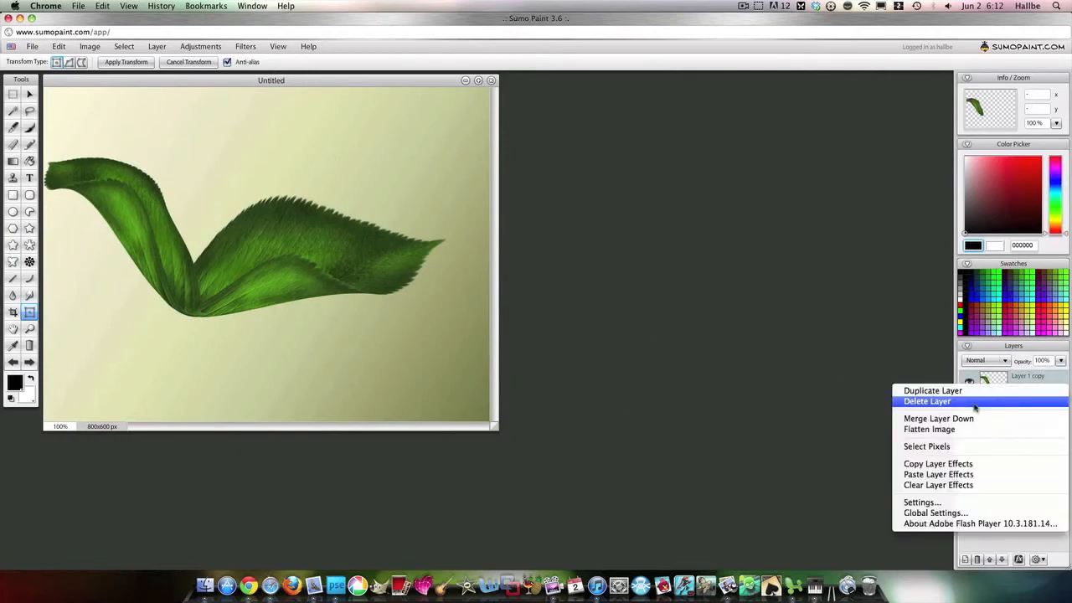
pyautogui.moveTo(933, 384)
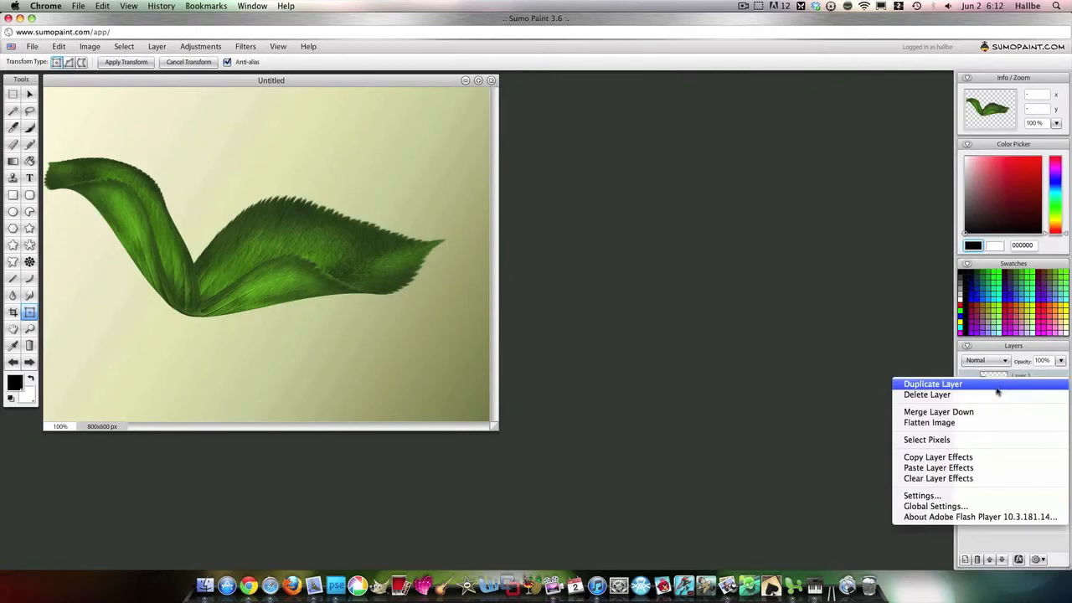
pyautogui.click(932, 383)
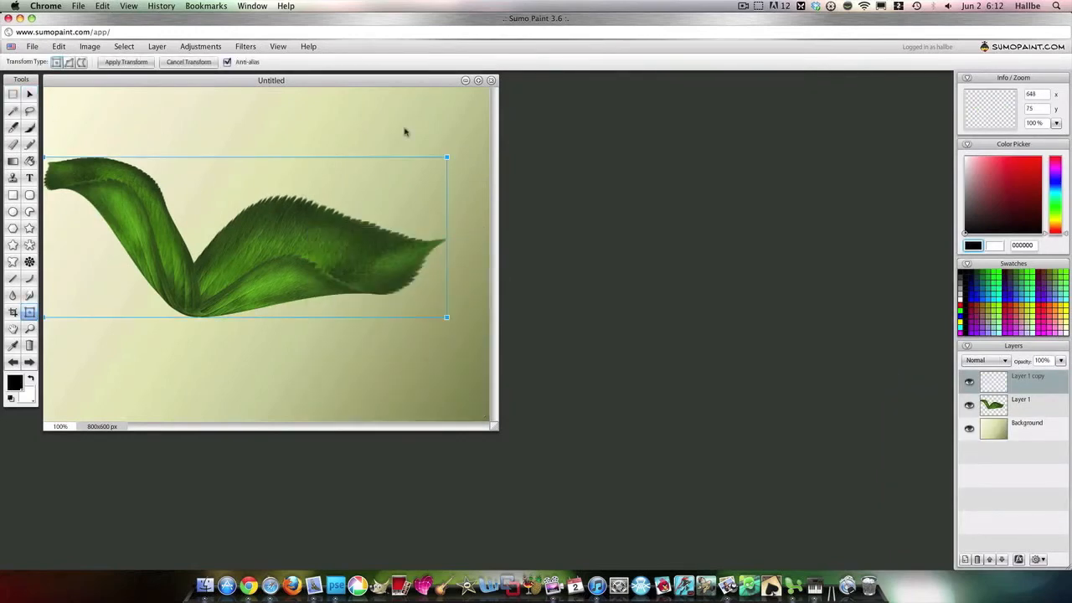
pyautogui.moveTo(447, 158); pyautogui.dragTo(377, 172)
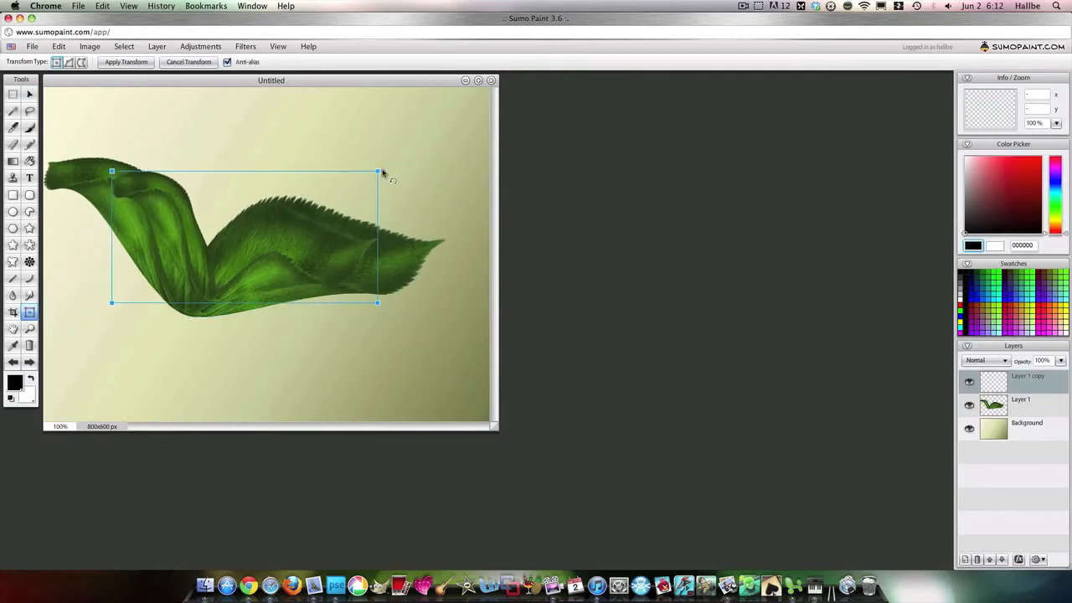
pyautogui.moveTo(378, 173); pyautogui.dragTo(392, 249)
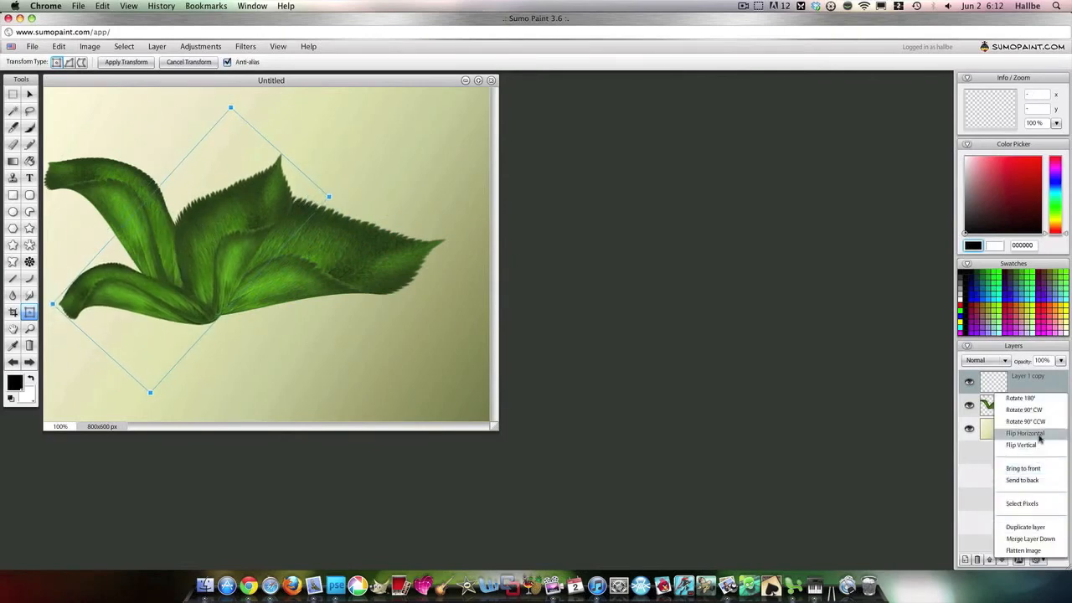
pyautogui.click(1023, 432)
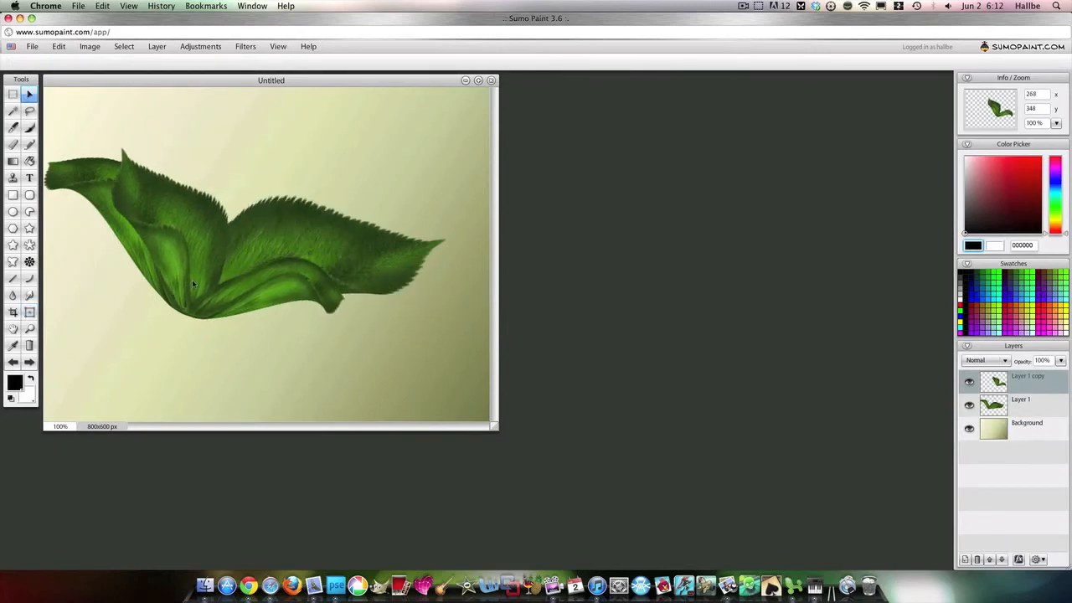
pyautogui.click(29, 312)
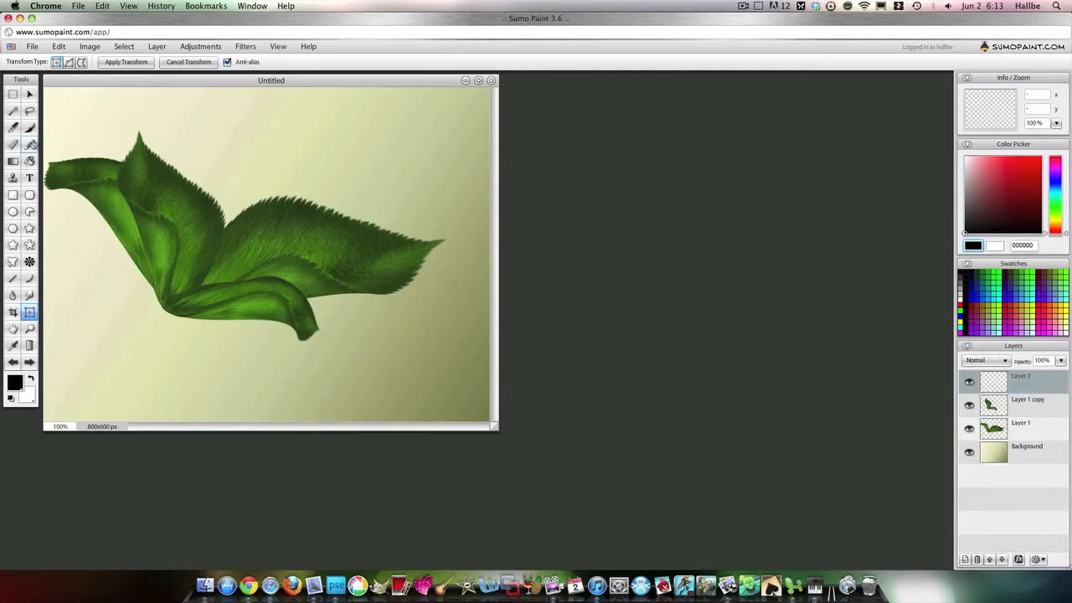
# - Load the 3d Brushes flower set and reduce the brush diameter
pyautogui.click(9, 128)
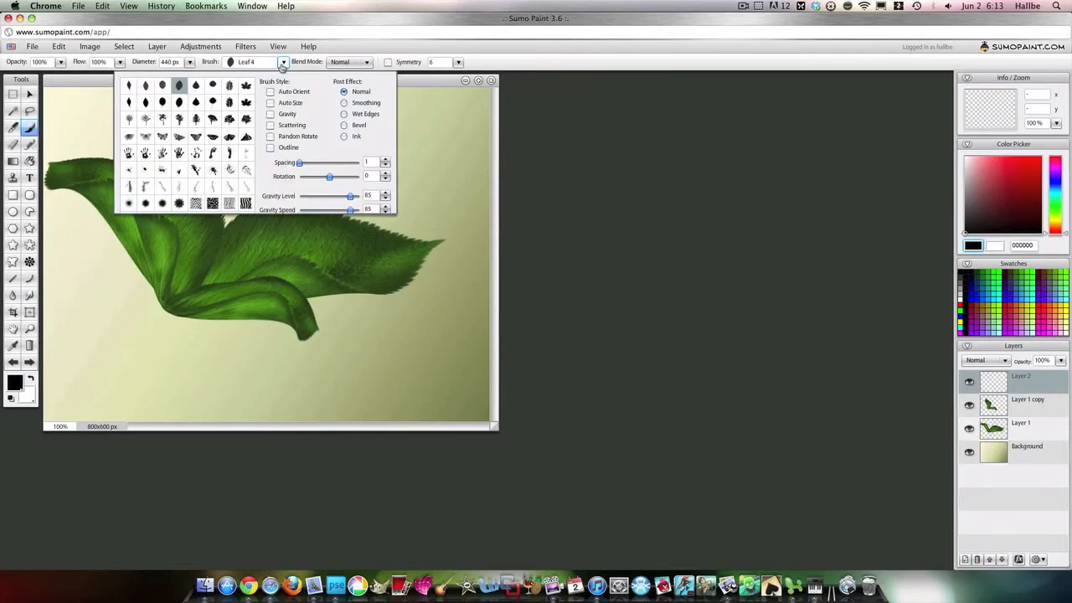
pyautogui.click(263, 222)
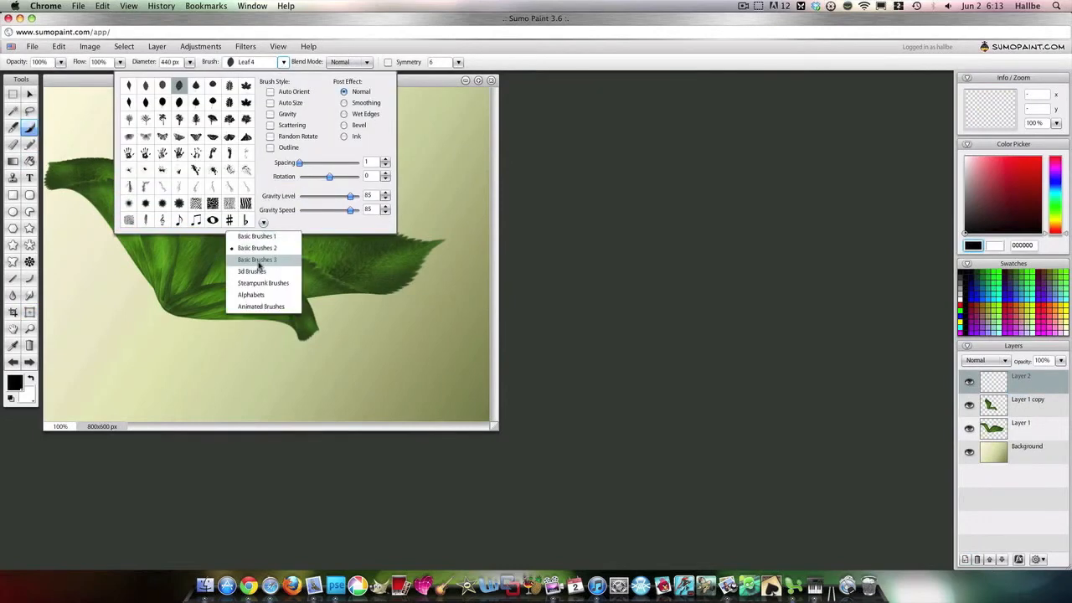
pyautogui.click(257, 258)
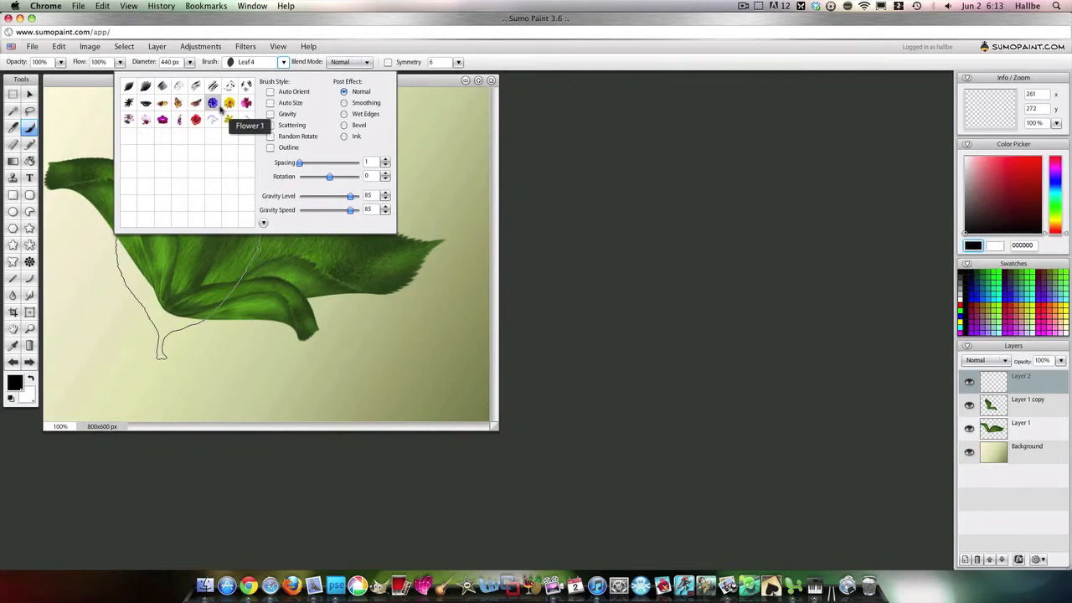
pyautogui.moveTo(229, 104)
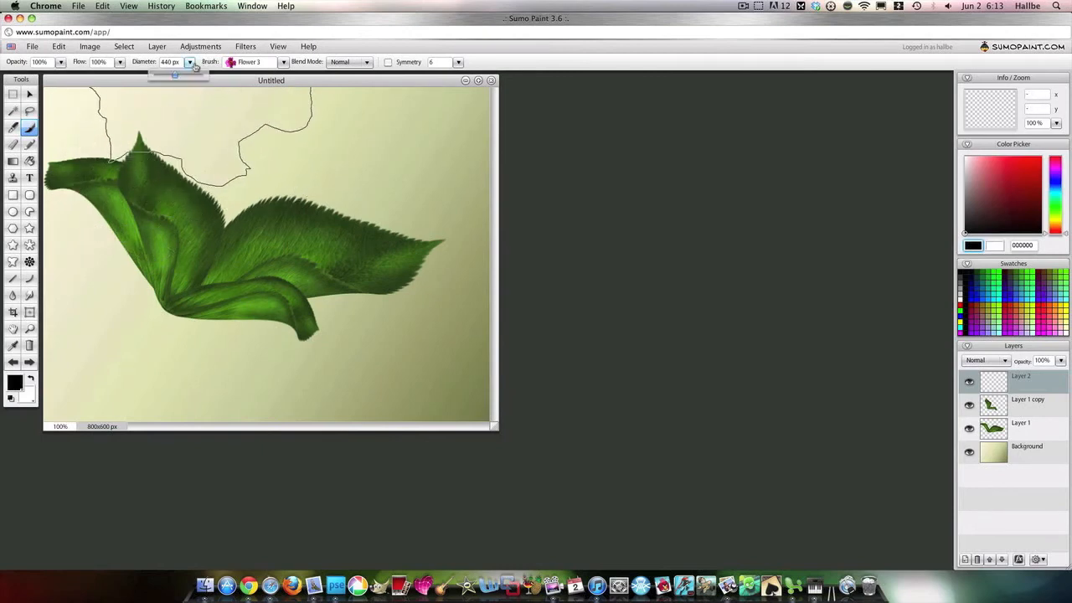
pyautogui.moveTo(174, 73); pyautogui.dragTo(165, 73)
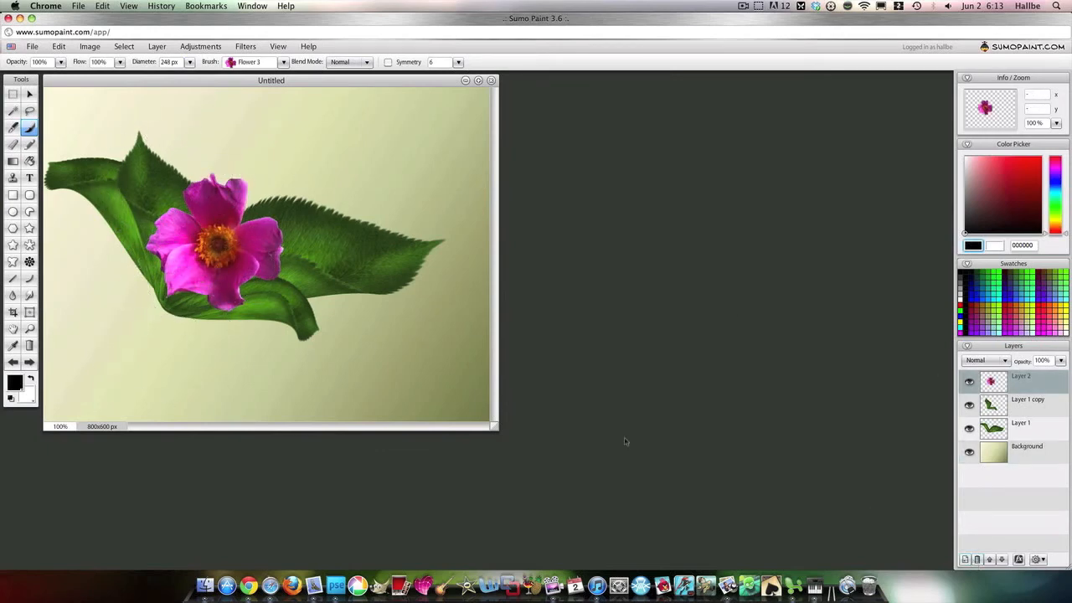
# - Enlarge and tilt the pink flower over the leaves using Free Transform
pyautogui.rightClick(222, 264)
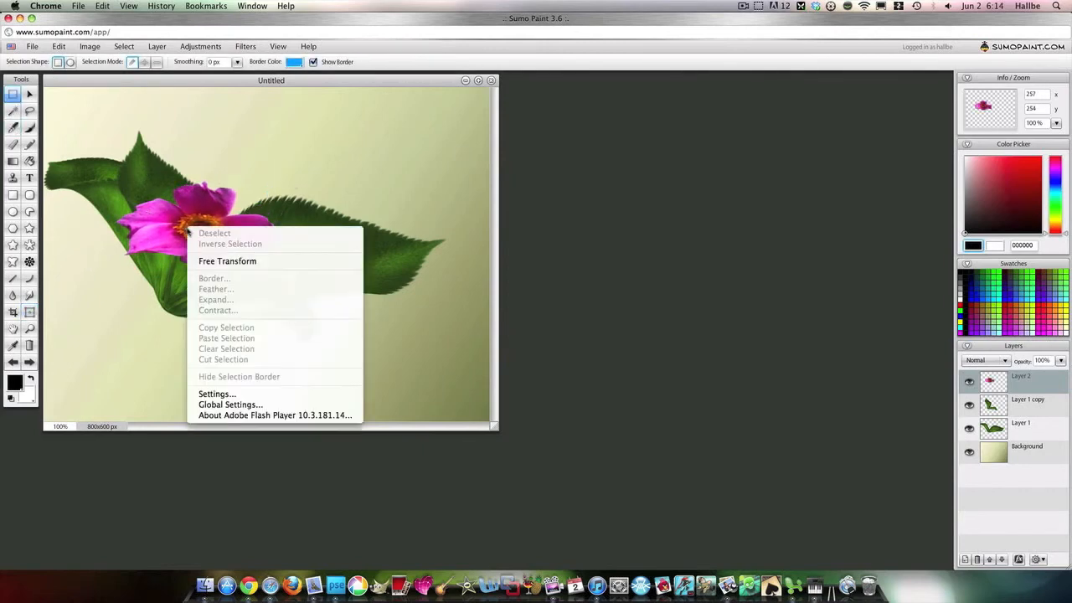
pyautogui.click(227, 260)
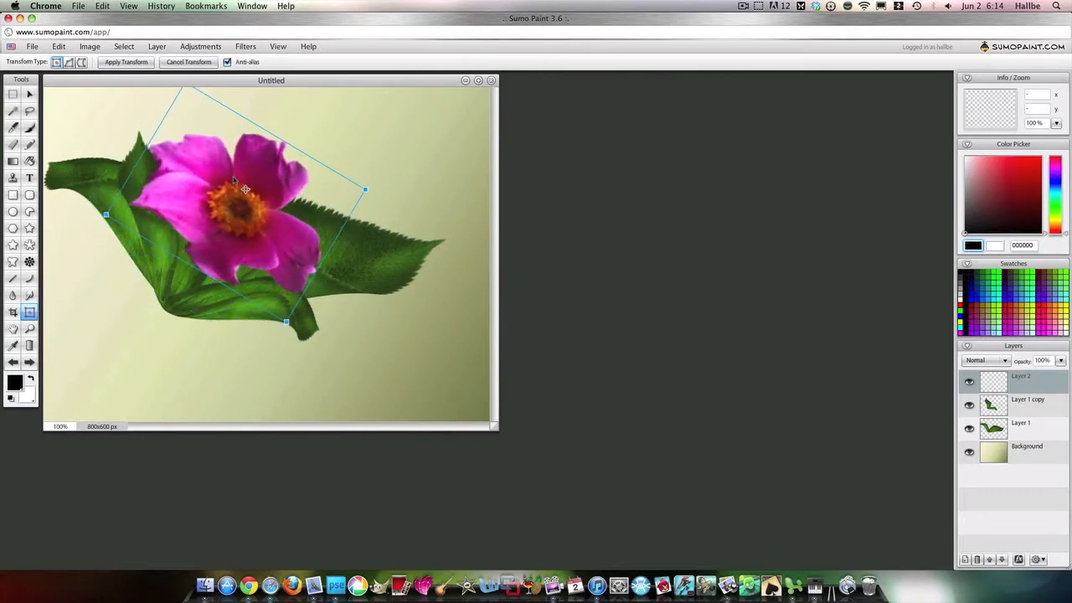
pyautogui.click(200, 46)
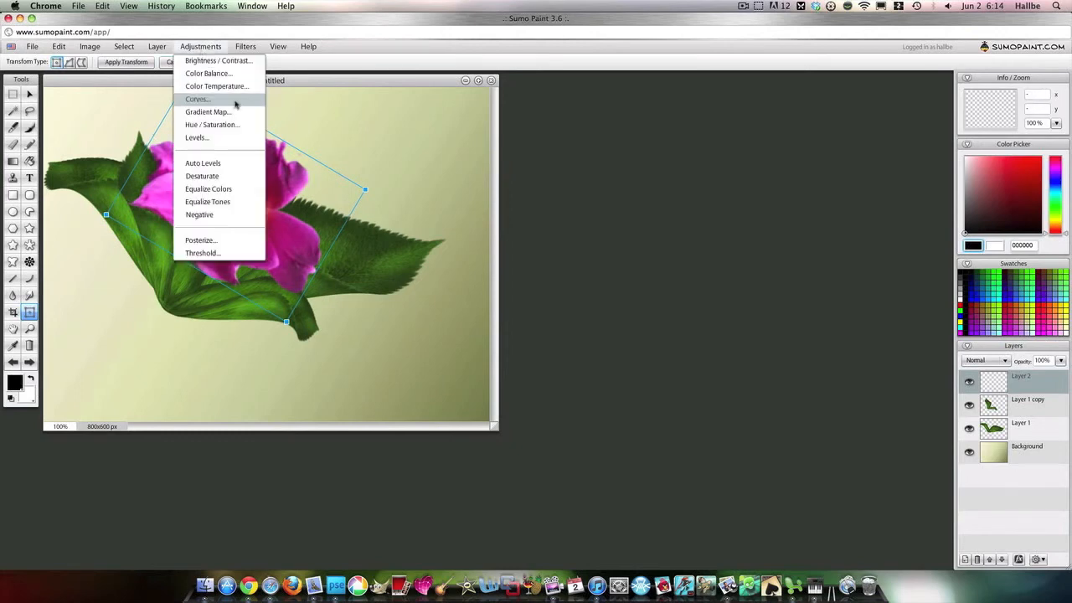
# - Recolour the flower to muted peach via Hue/Saturation: Colorize off, hue about 71, saturation -31
pyautogui.click(212, 124)
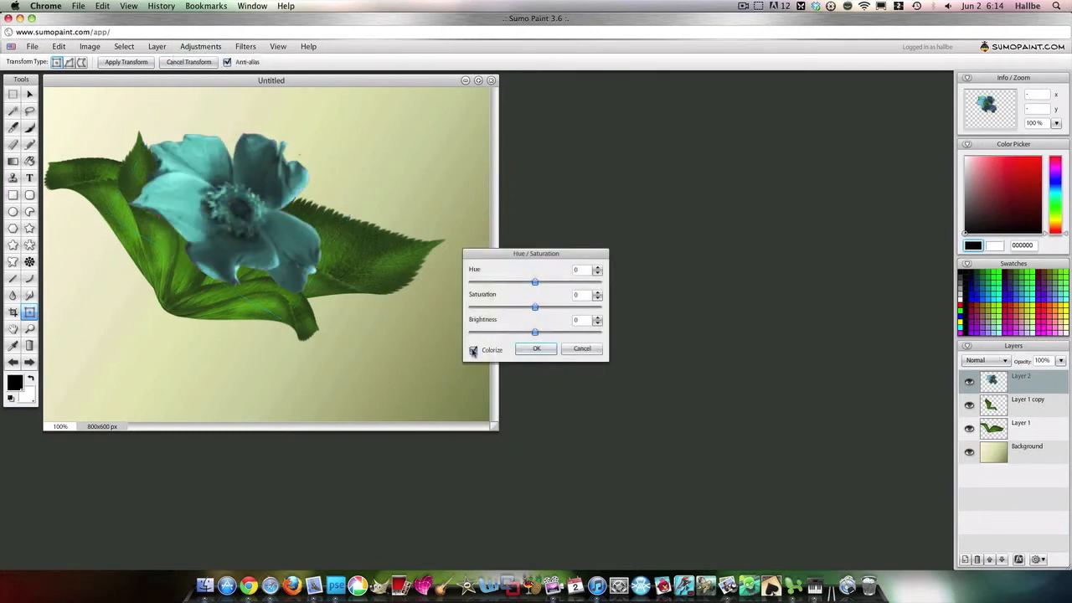
pyautogui.click(473, 350)
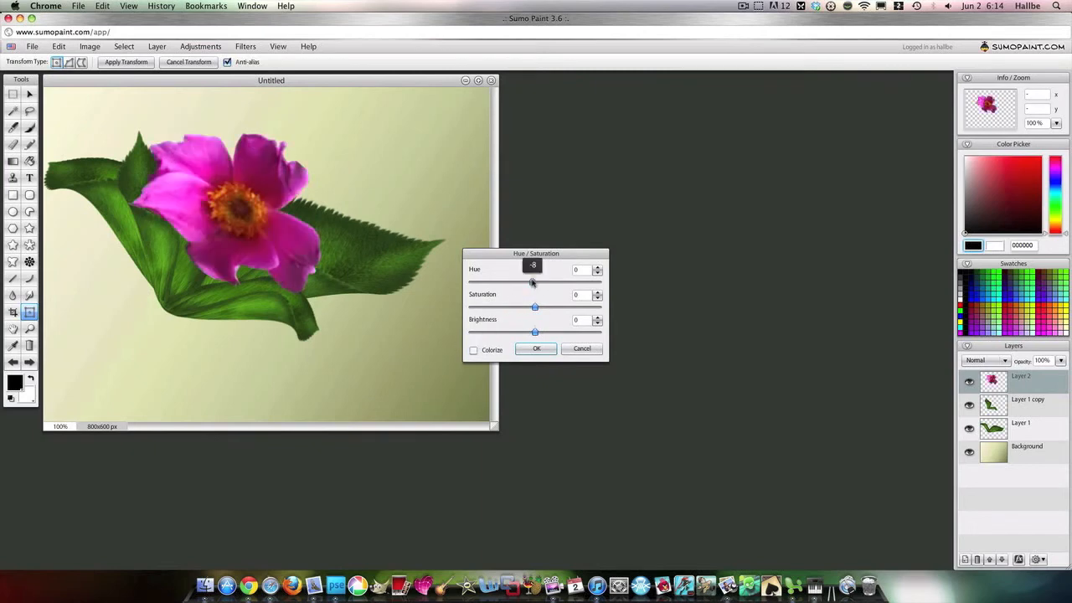
pyautogui.moveTo(531, 282); pyautogui.dragTo(518, 282)
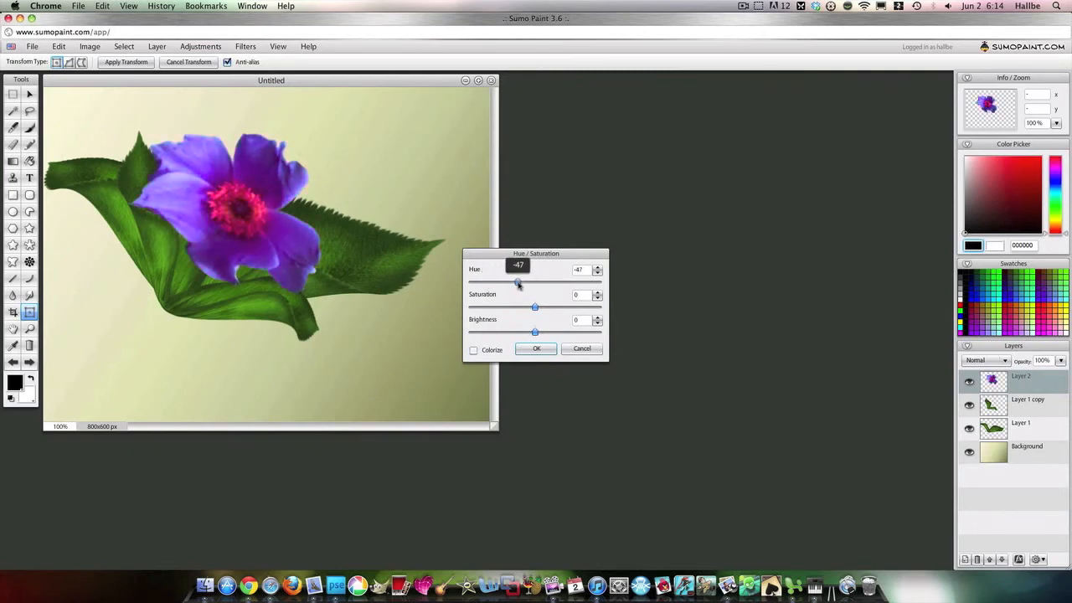
pyautogui.moveTo(518, 281); pyautogui.dragTo(514, 281)
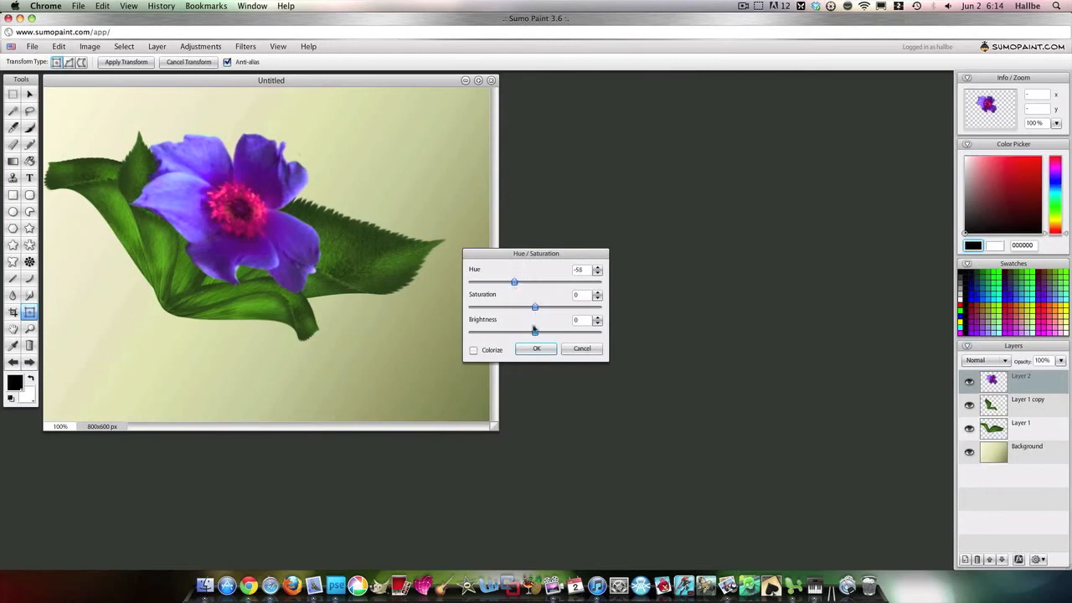
pyautogui.moveTo(534, 306); pyautogui.dragTo(522, 306)
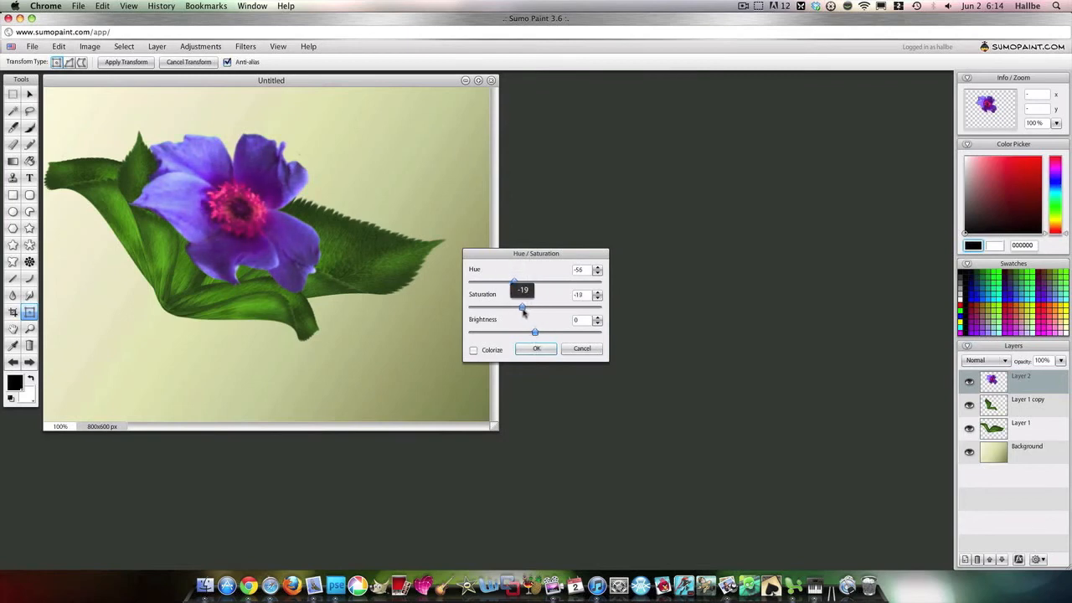
pyautogui.moveTo(515, 282); pyautogui.dragTo(537, 281)
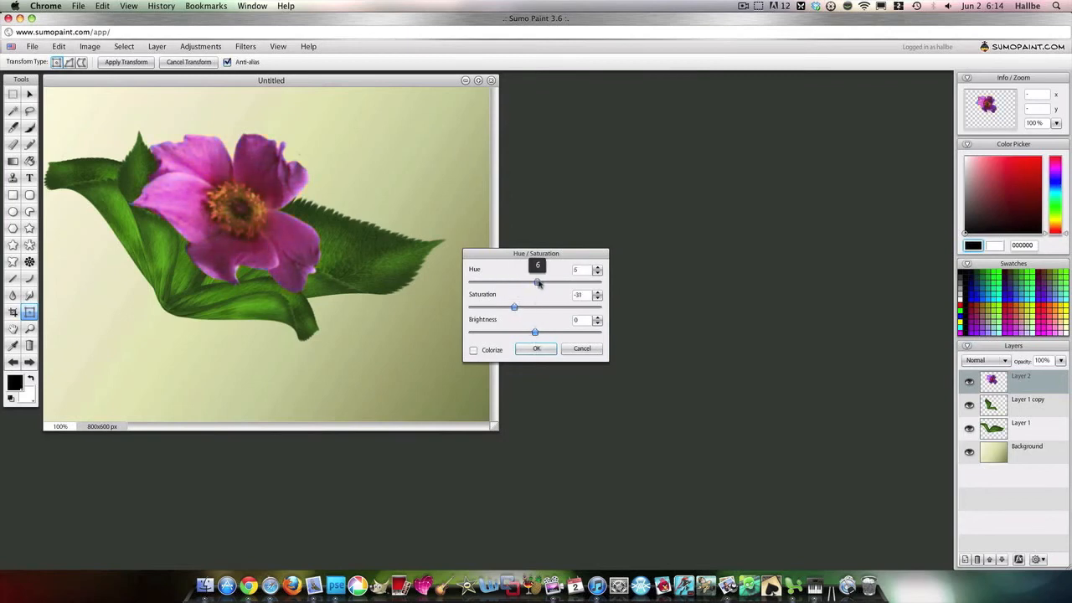
pyautogui.moveTo(537, 281); pyautogui.dragTo(569, 282)
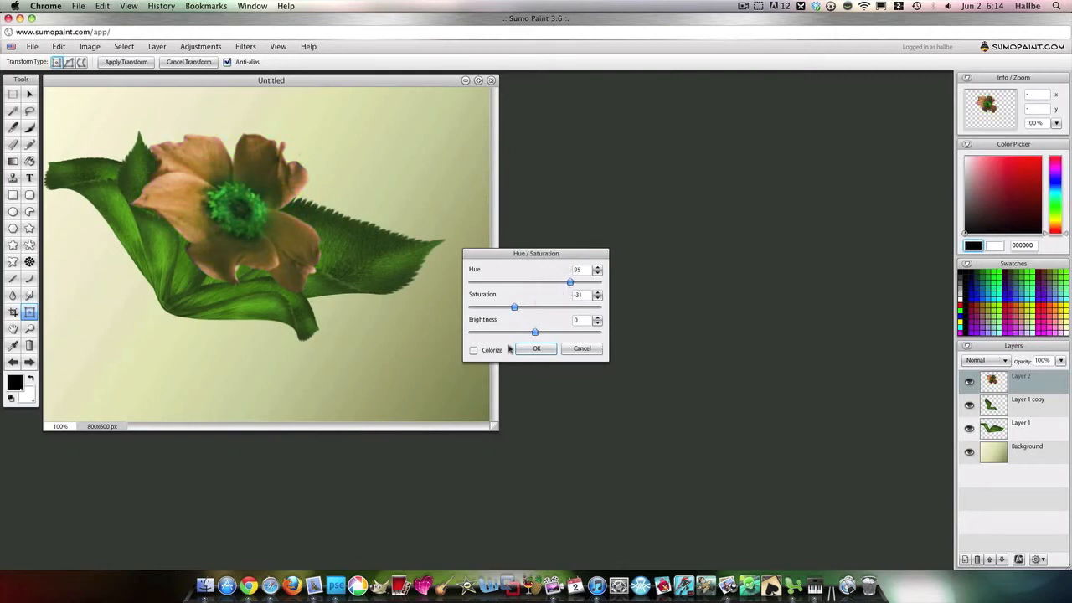
pyautogui.moveTo(569, 282); pyautogui.dragTo(560, 282)
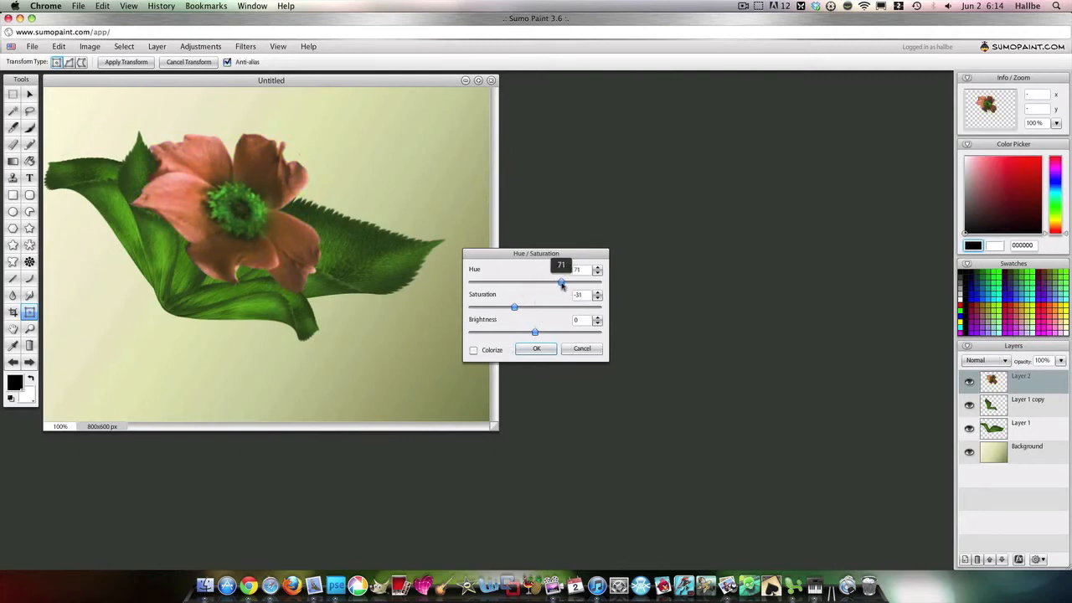
pyautogui.click(536, 348)
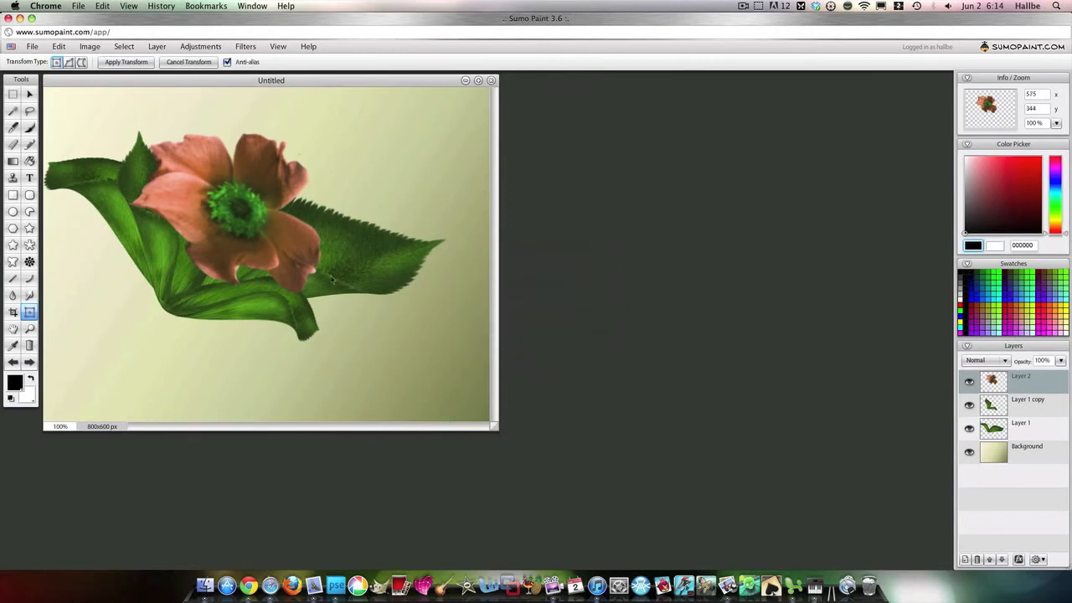
pyautogui.click(200, 46)
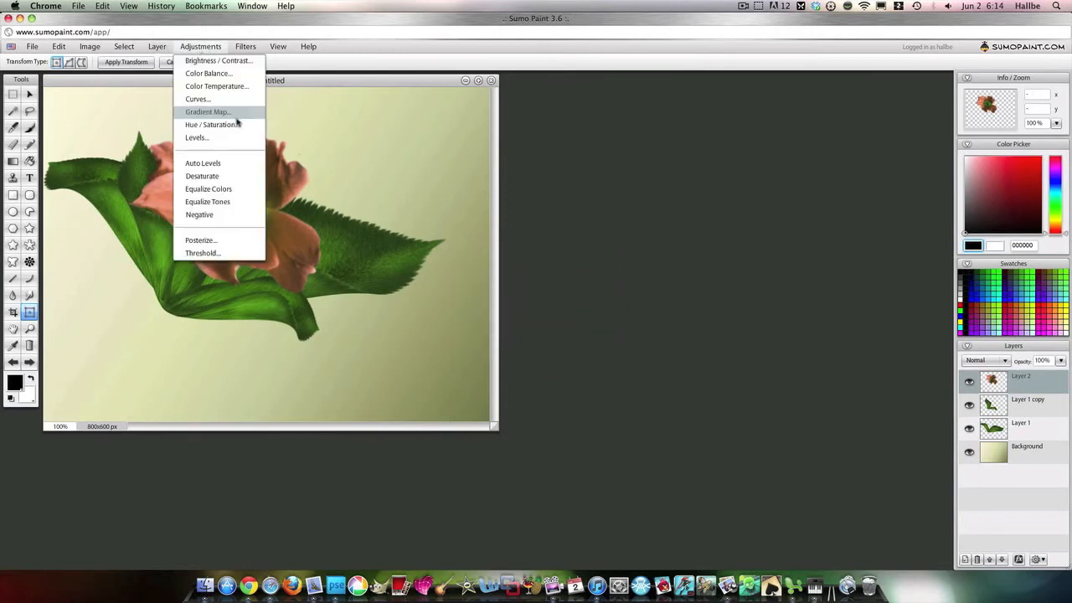
# - Try Curves presets Solarization and Low Contrast on the flower, then reset to Default
pyautogui.click(198, 98)
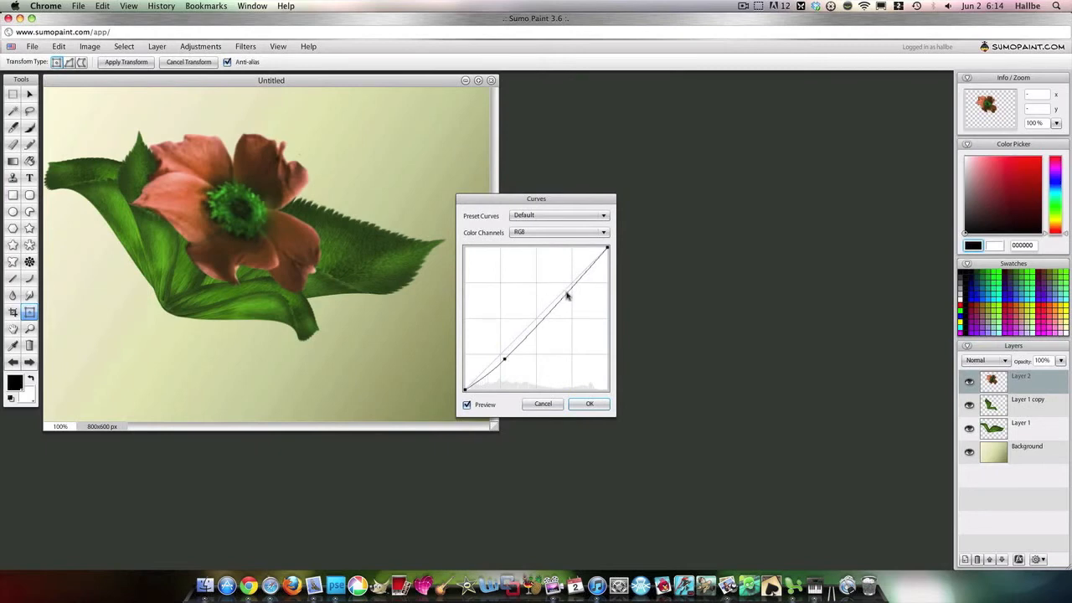
pyautogui.moveTo(568, 295); pyautogui.dragTo(560, 283)
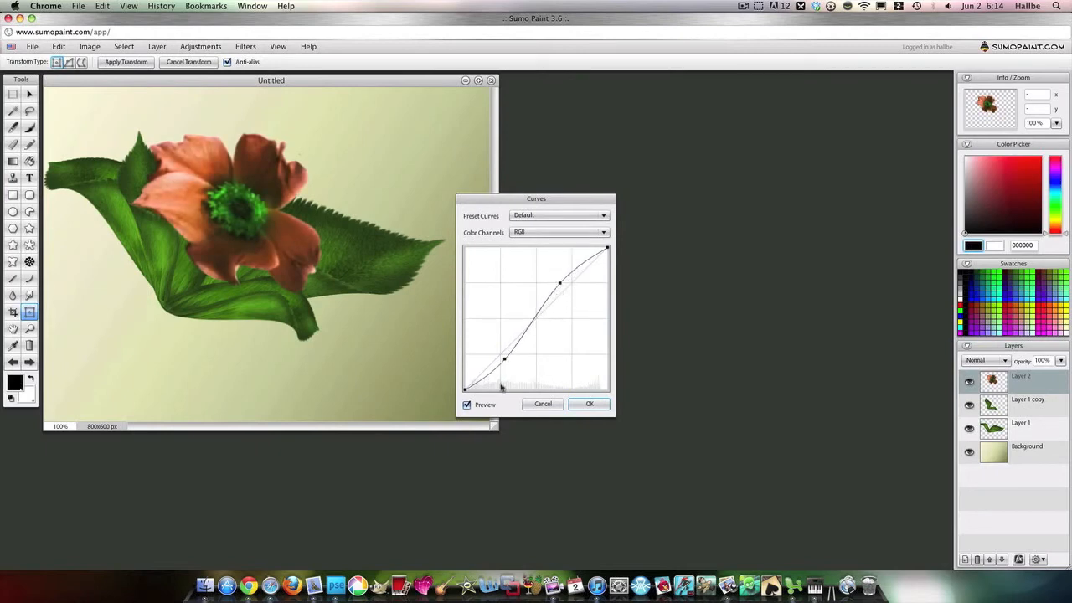
pyautogui.moveTo(504, 359); pyautogui.dragTo(506, 362)
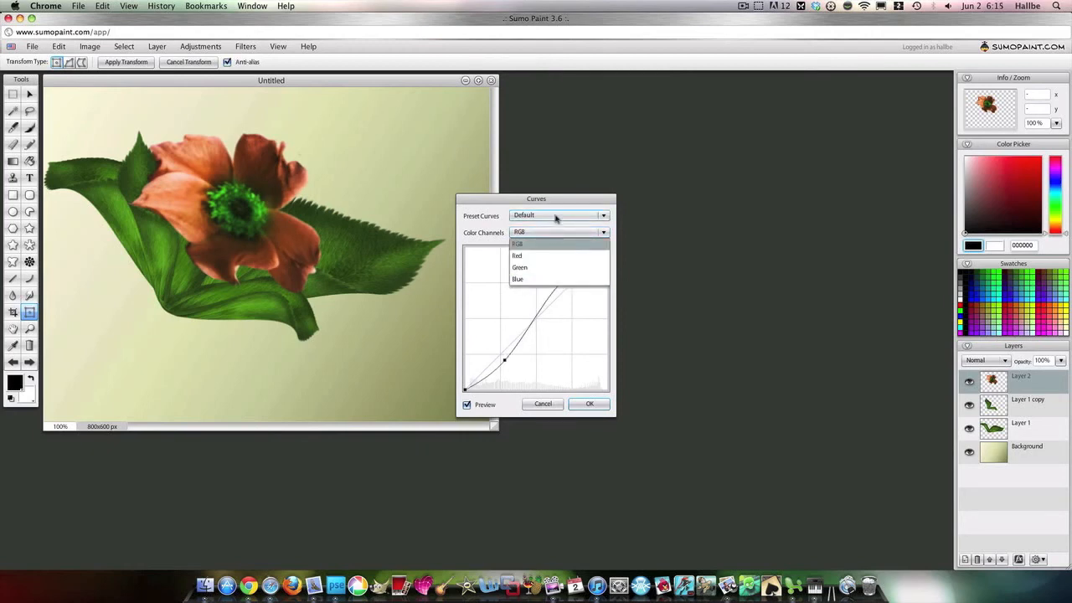
pyautogui.click(557, 215)
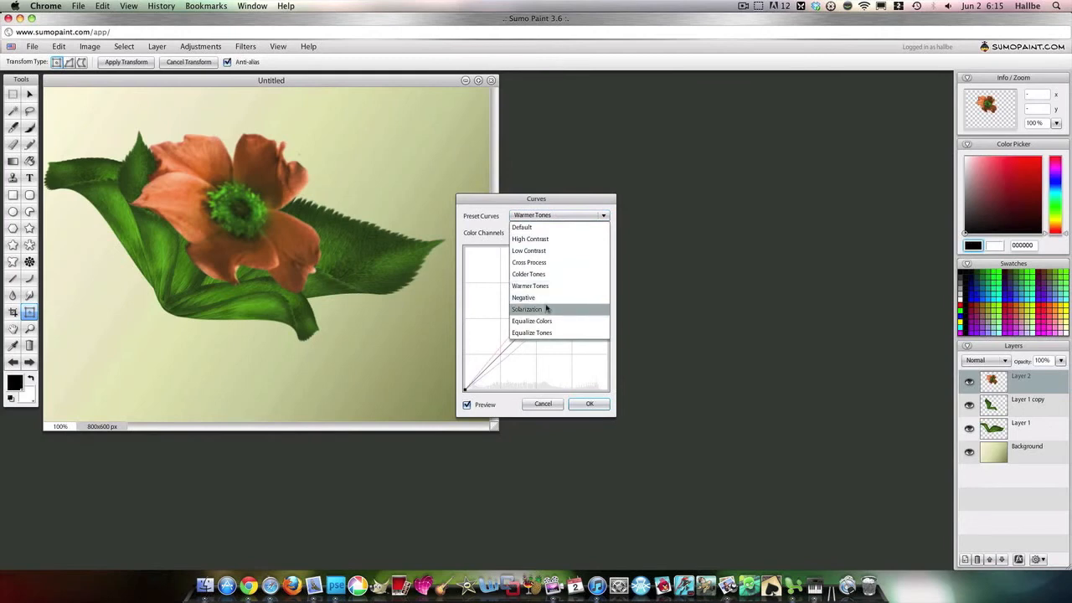
pyautogui.click(526, 309)
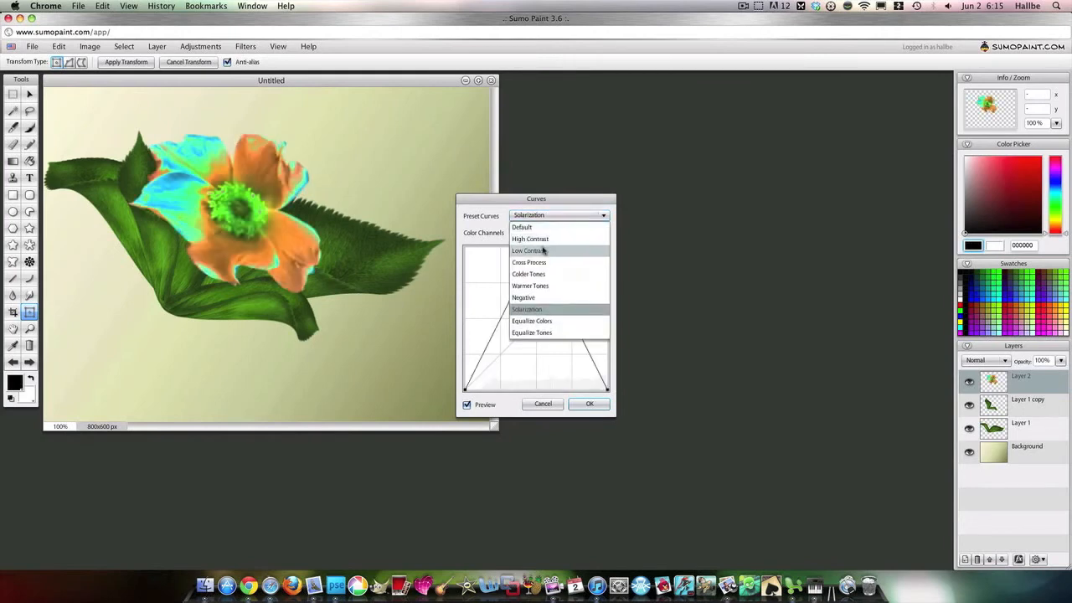
pyautogui.click(527, 251)
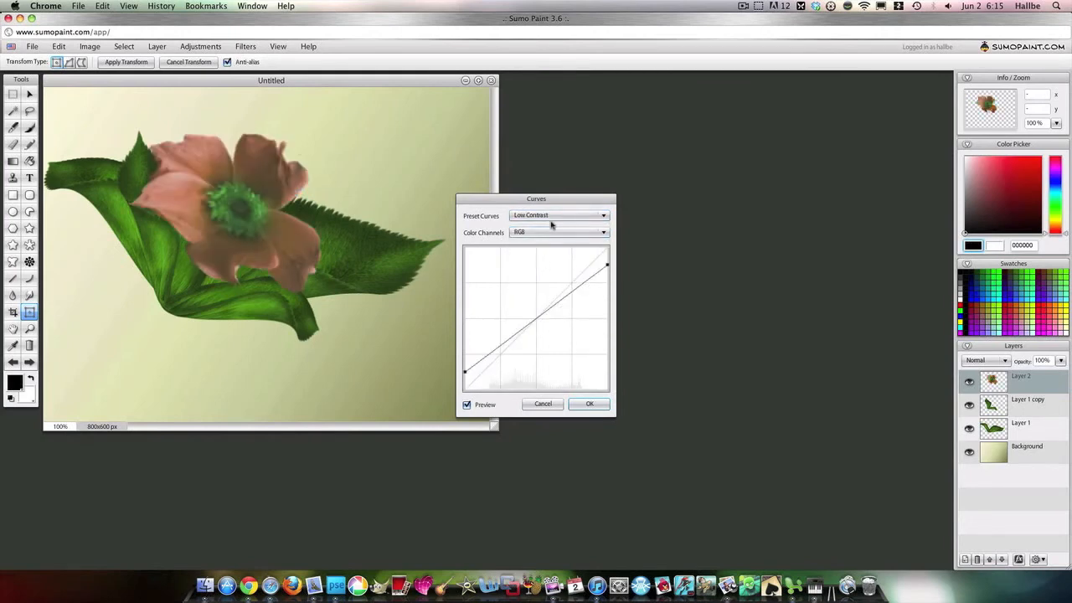
pyautogui.click(559, 215)
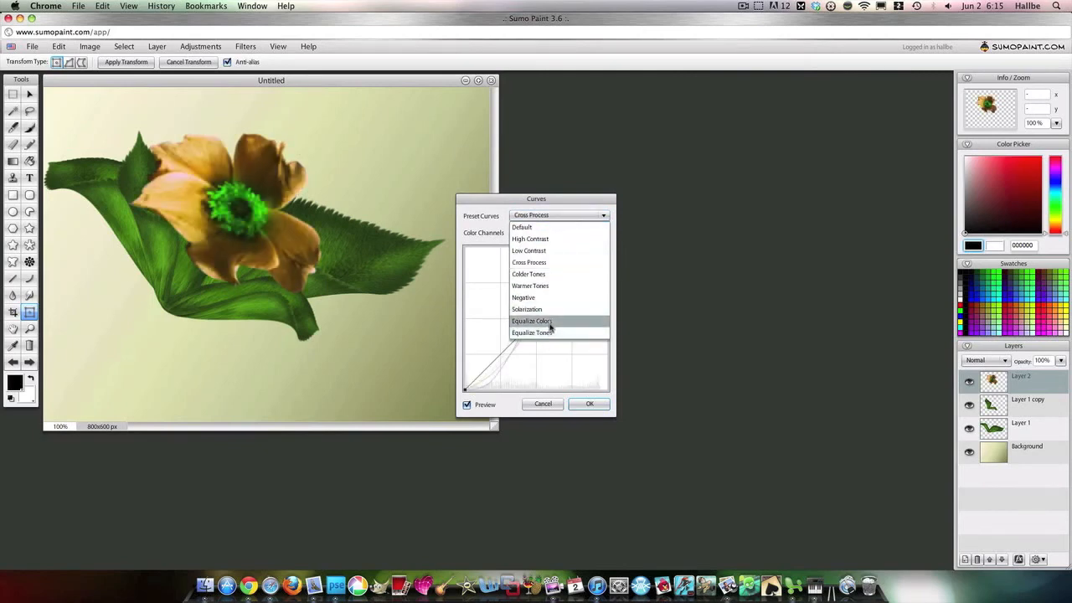
pyautogui.click(531, 321)
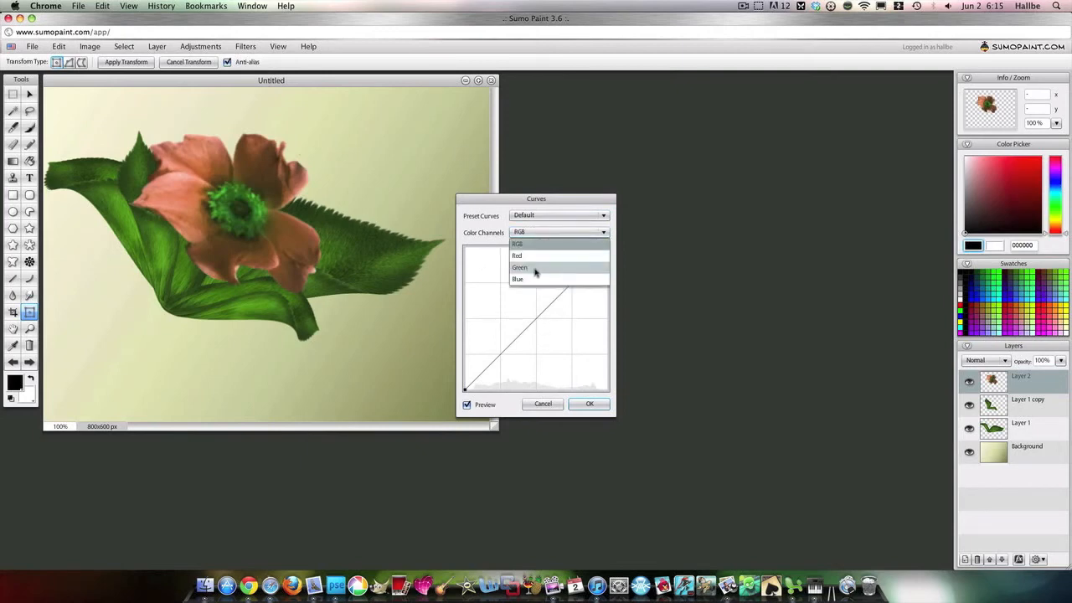
# - Raise the Red channel curve to warm the petals to coral-salmon
pyautogui.click(517, 256)
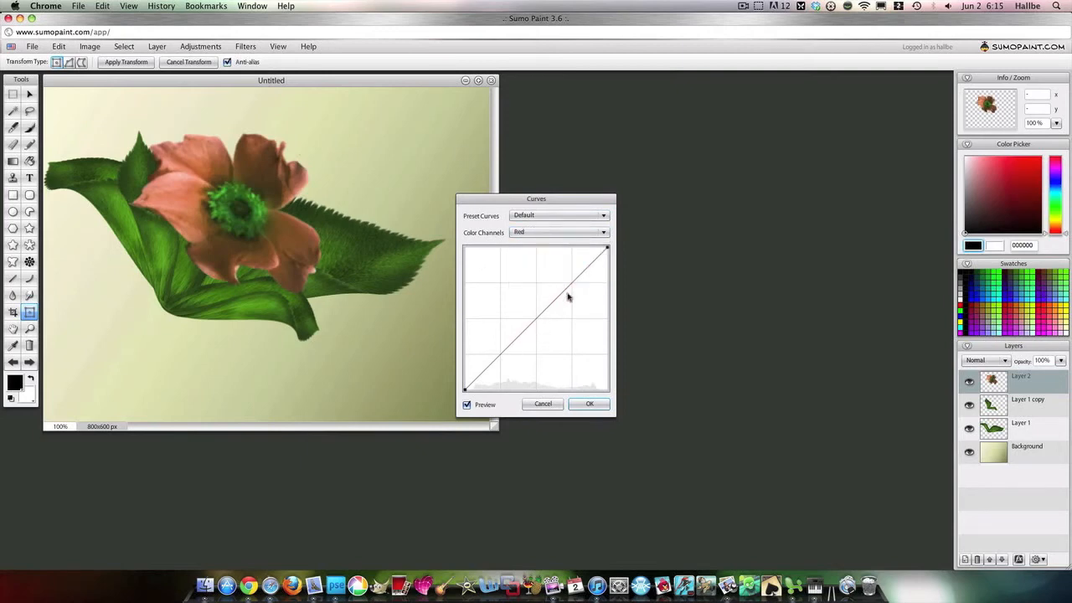
pyautogui.moveTo(568, 296); pyautogui.dragTo(556, 284)
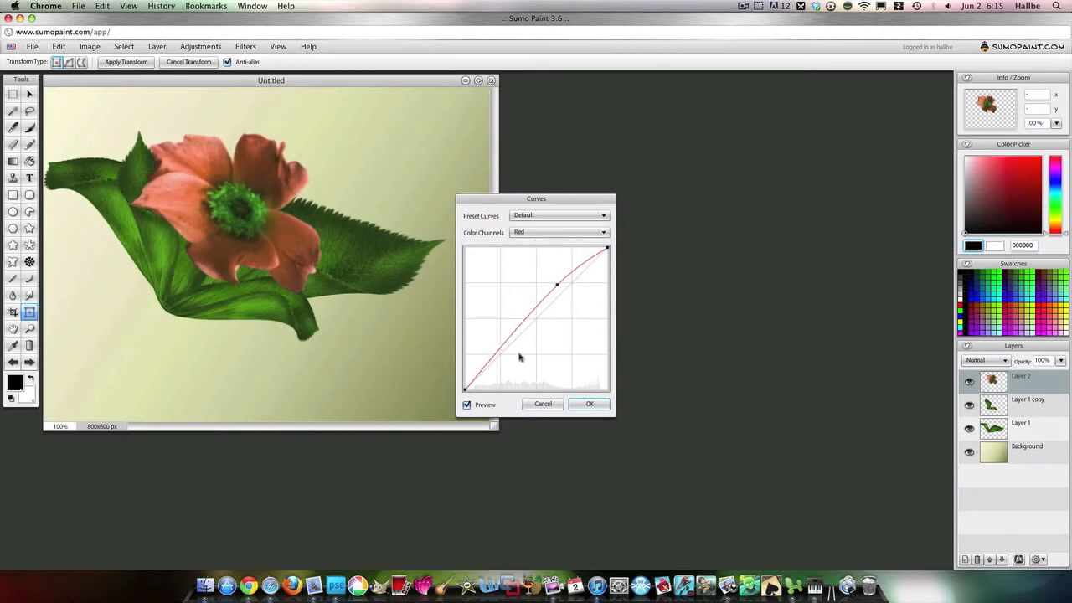
pyautogui.moveTo(519, 356); pyautogui.dragTo(507, 362)
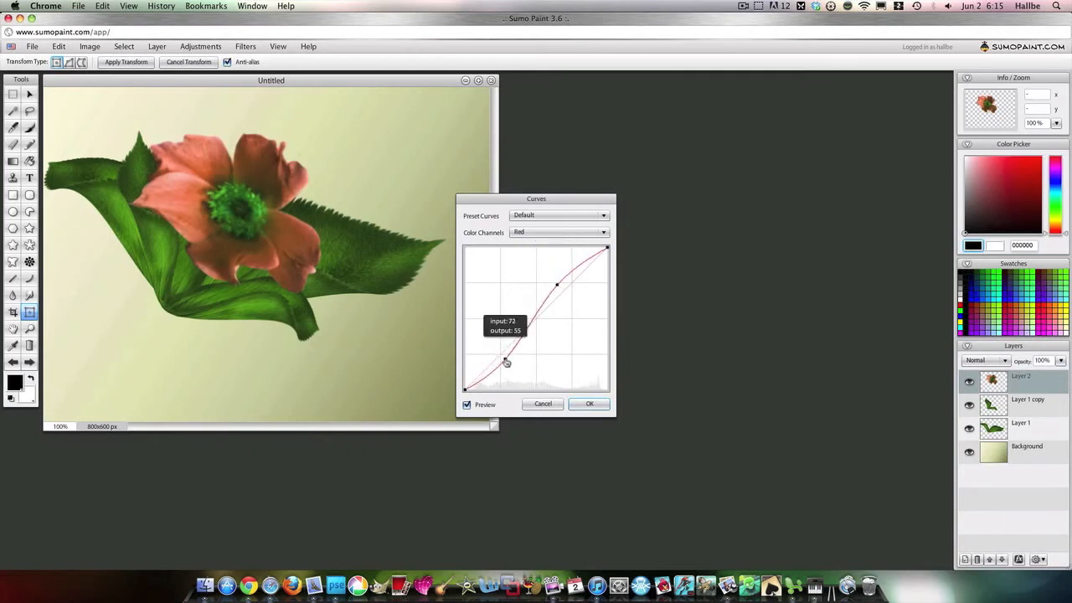
pyautogui.moveTo(506, 360); pyautogui.dragTo(500, 352)
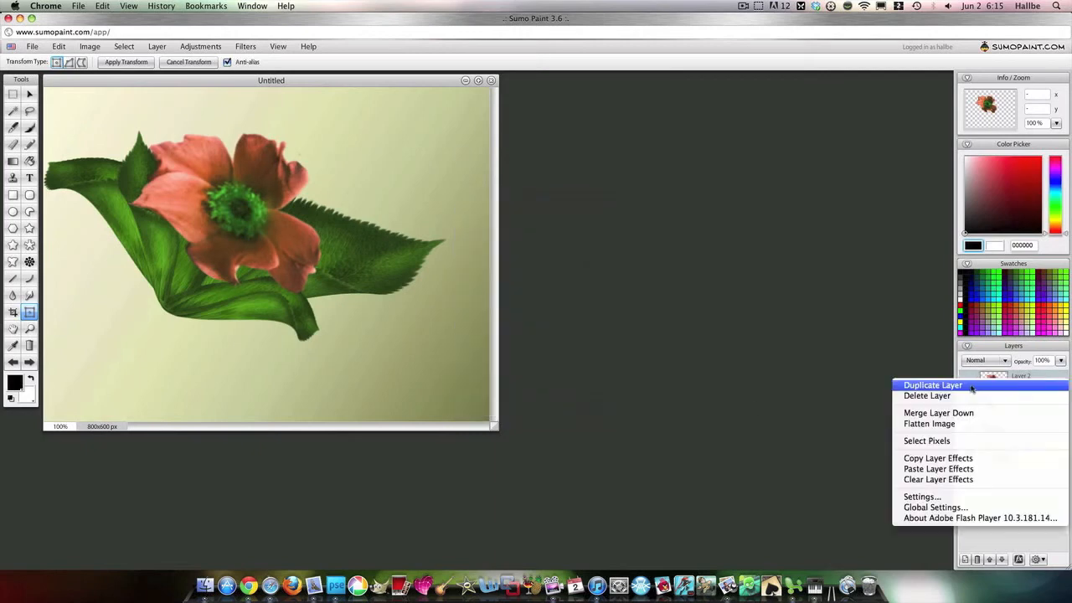
# - Duplicate the flower layer twice, rotating and shrinking each copy over the bloom's centre
pyautogui.click(932, 384)
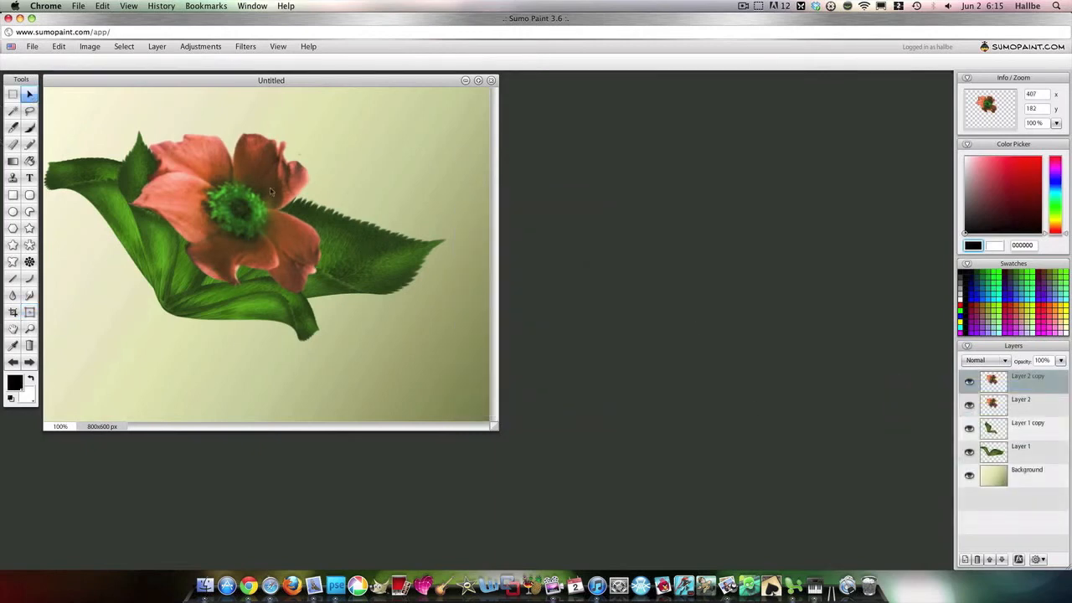
pyautogui.click(29, 312)
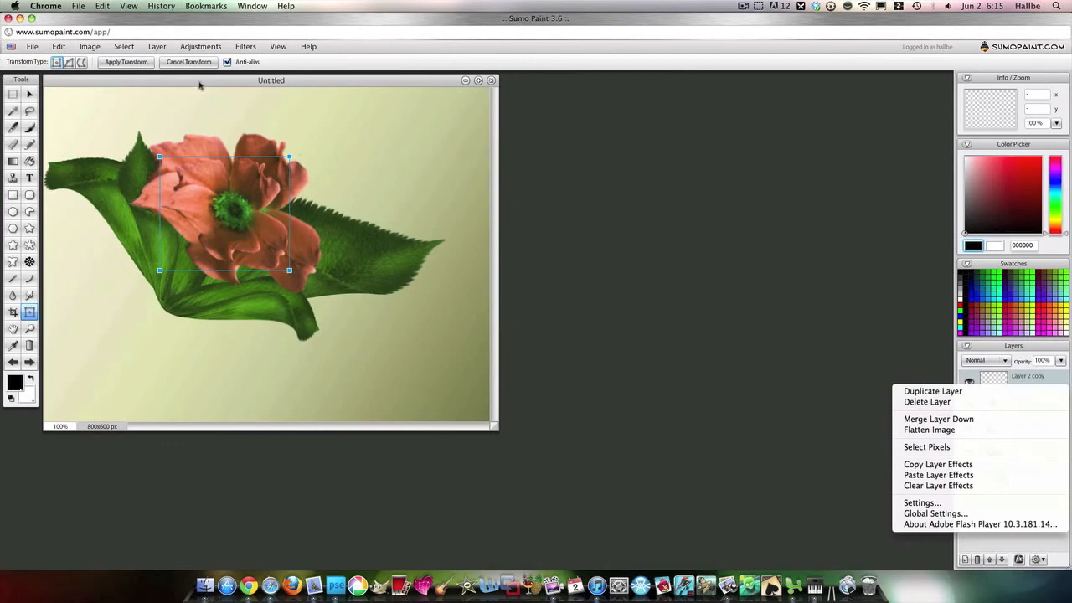
pyautogui.moveTo(304, 302)
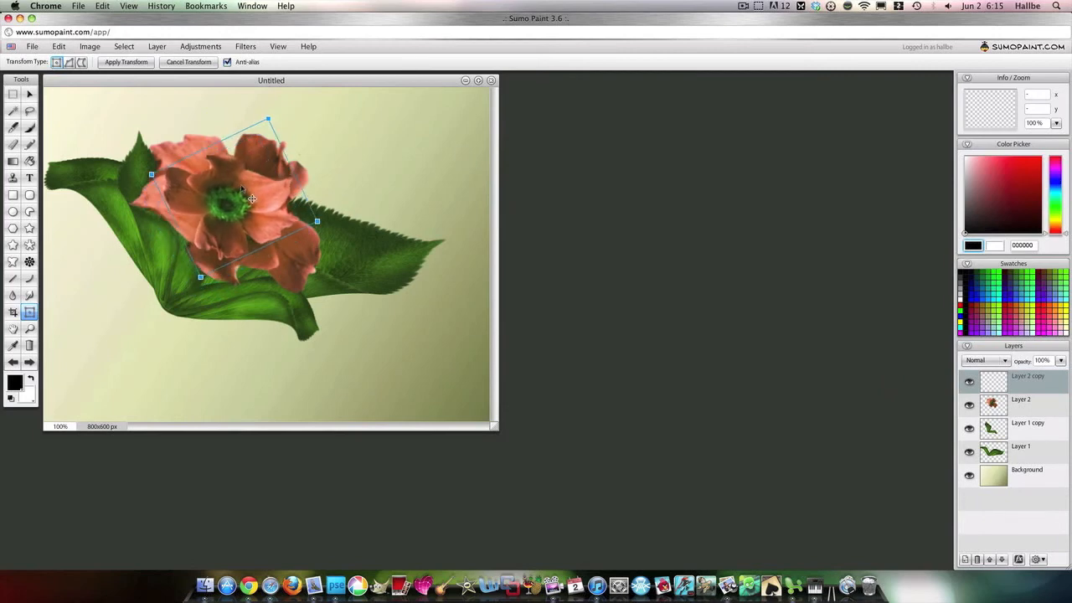
pyautogui.rightClick(1022, 378)
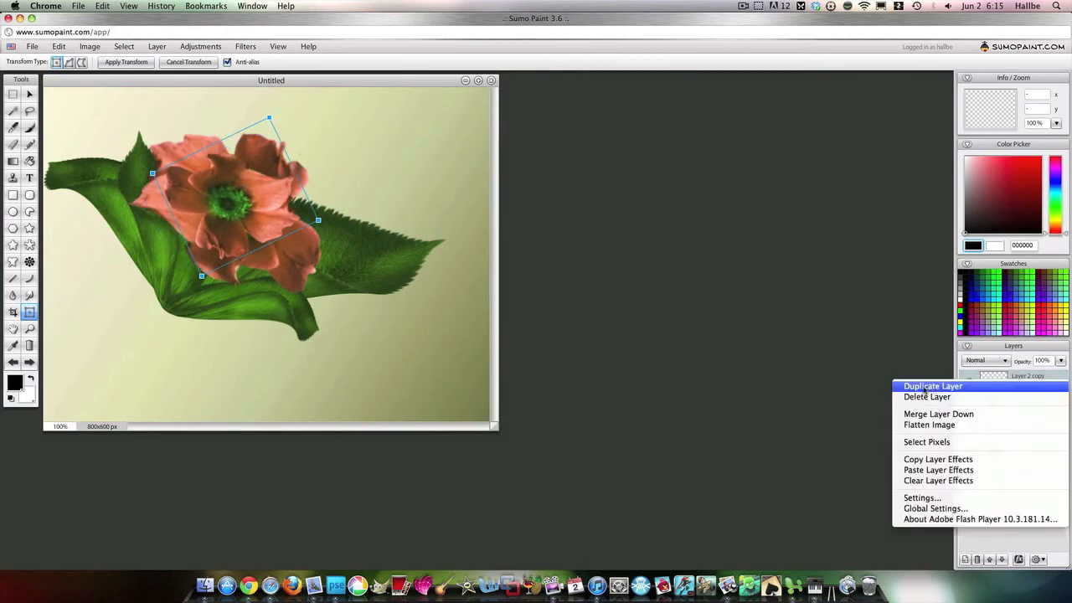
pyautogui.click(933, 385)
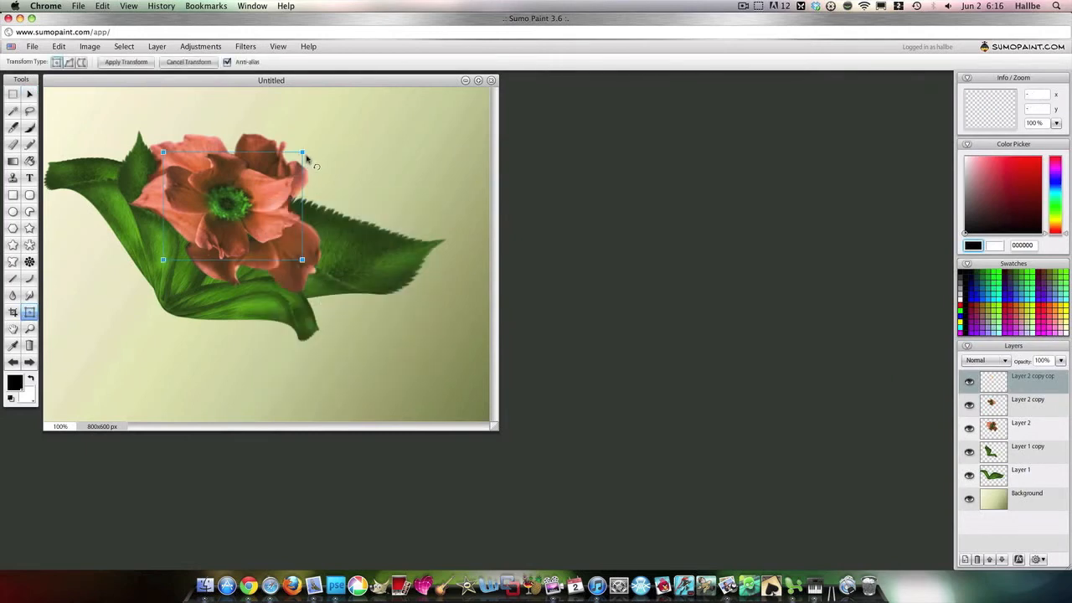
pyautogui.moveTo(301, 152); pyautogui.dragTo(268, 127)
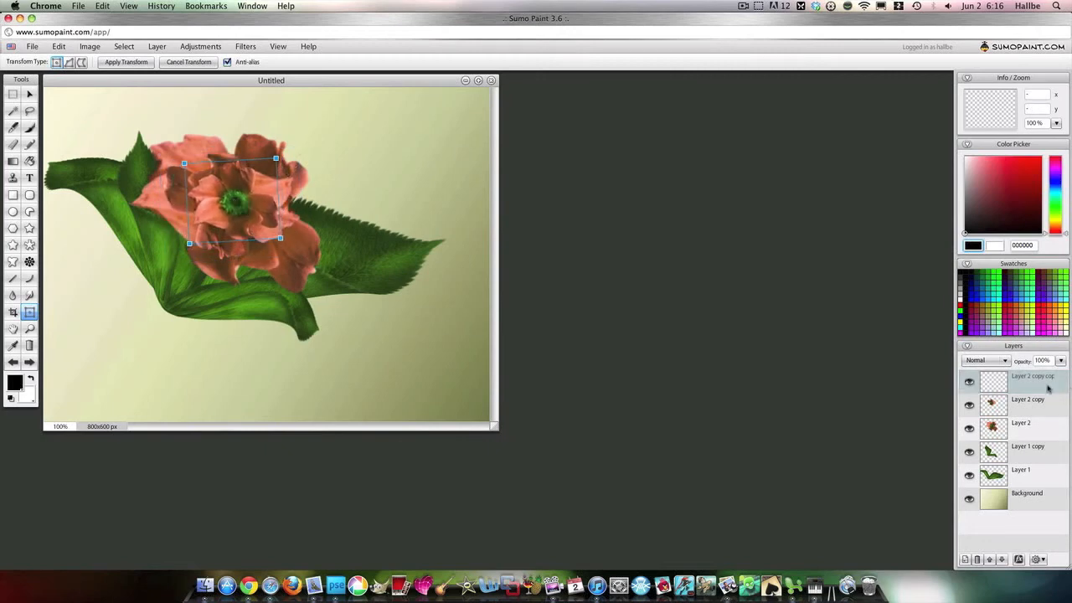
pyautogui.moveTo(285, 270)
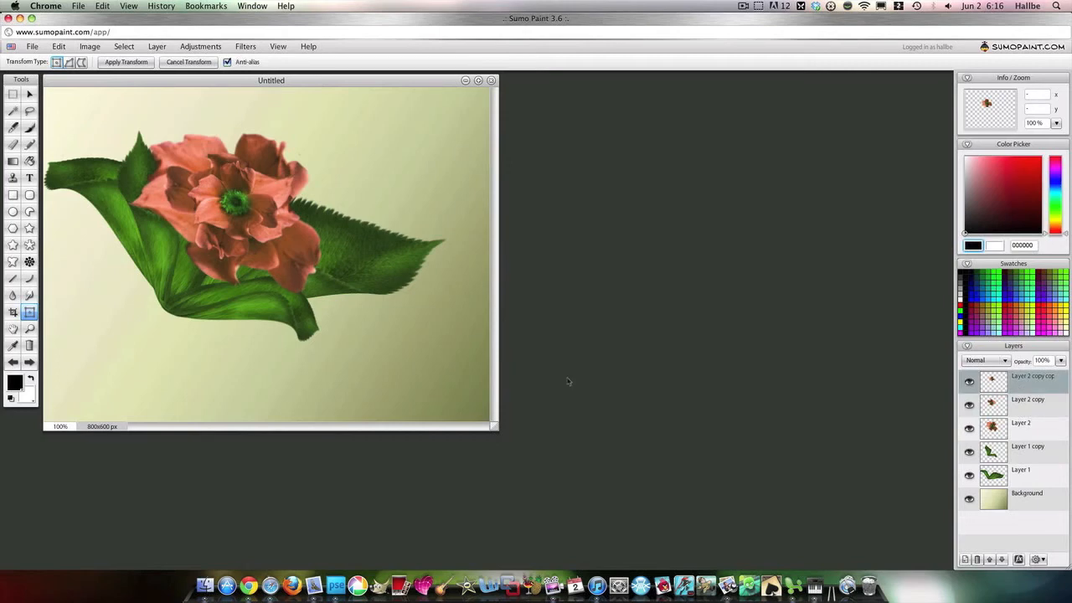
# - Add a drop shadow to the original flower layer: angle 129, distance 21, size 24 by 25
pyautogui.click(1020, 423)
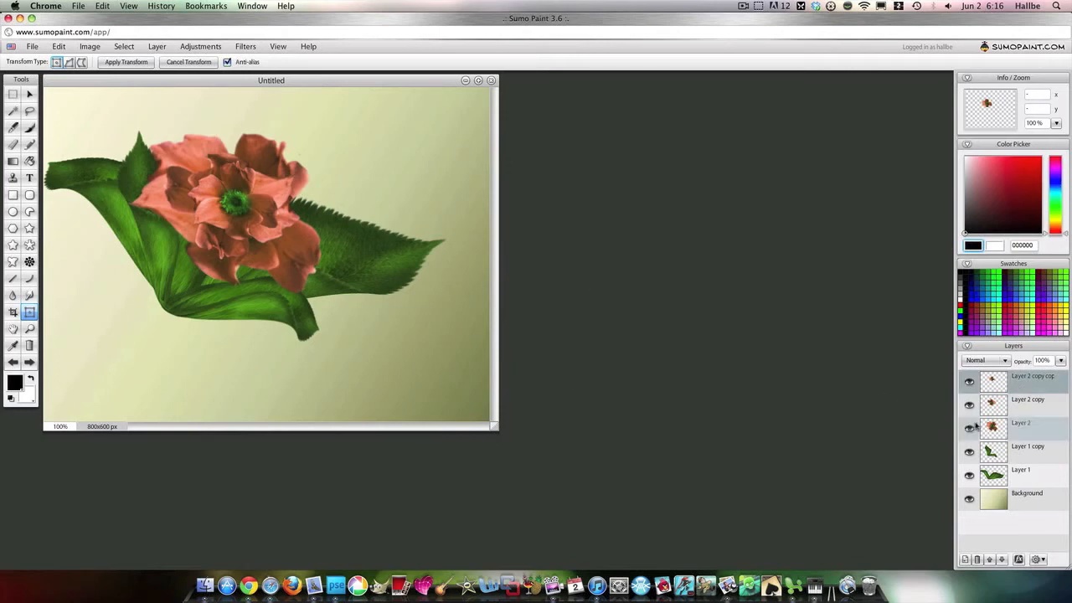
pyautogui.doubleClick(1020, 423)
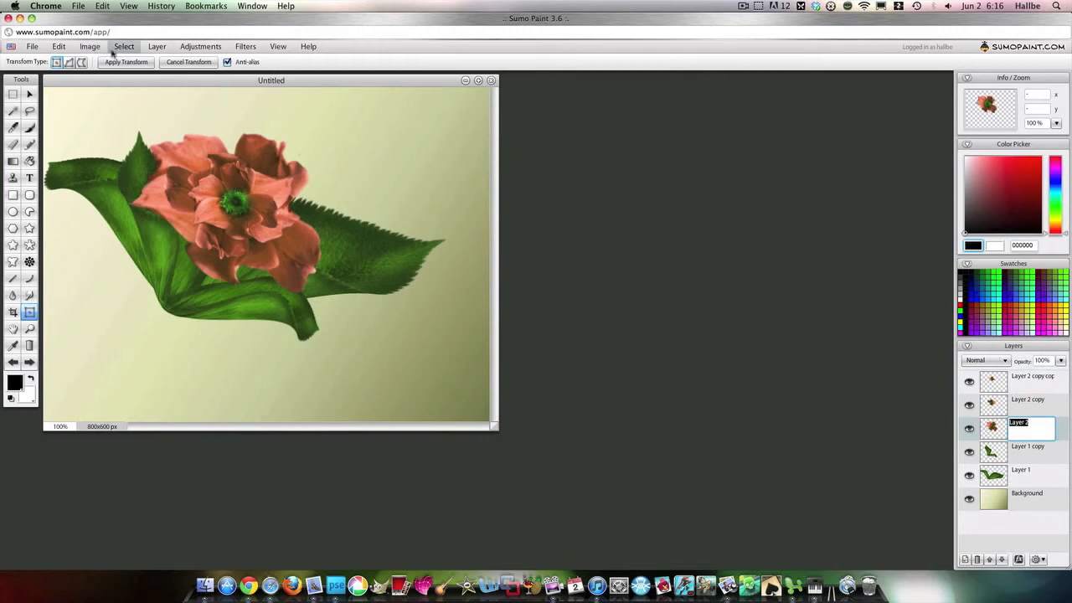
pyautogui.click(157, 46)
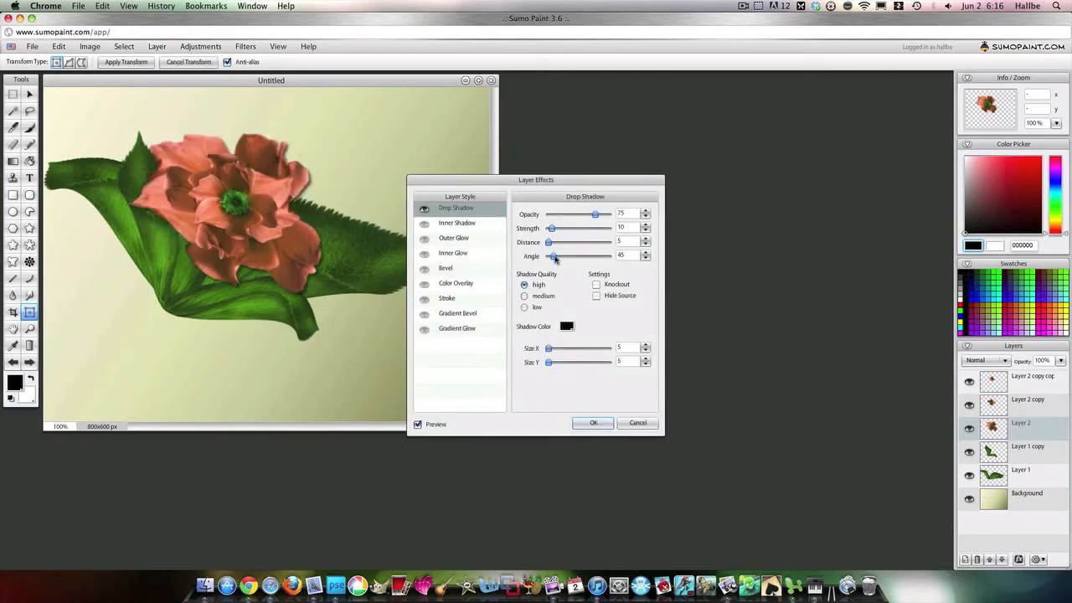
pyautogui.moveTo(554, 255); pyautogui.dragTo(579, 255)
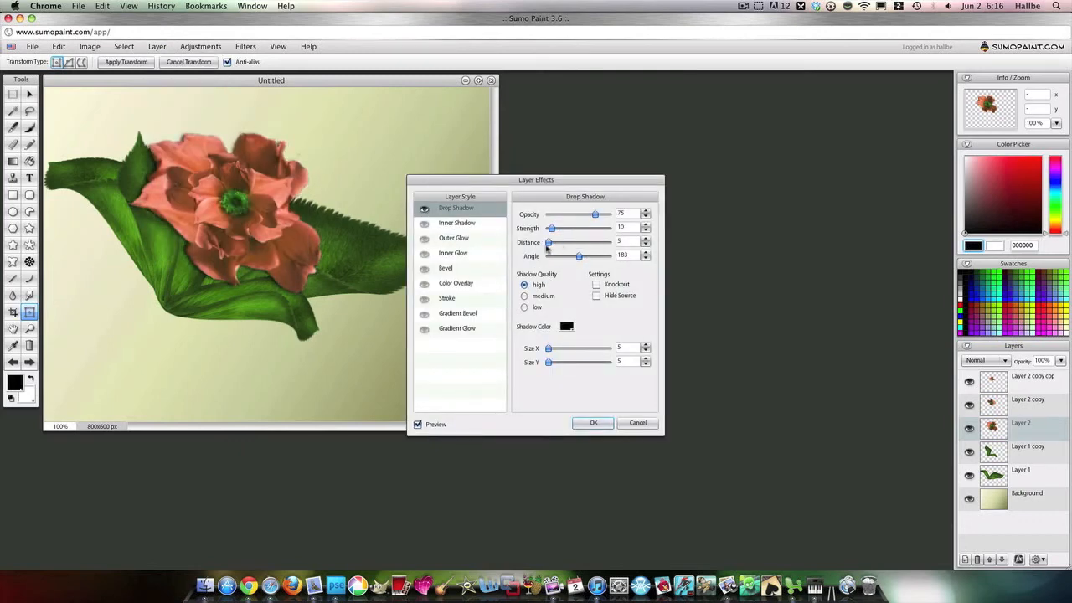
pyautogui.moveTo(548, 242); pyautogui.dragTo(558, 242)
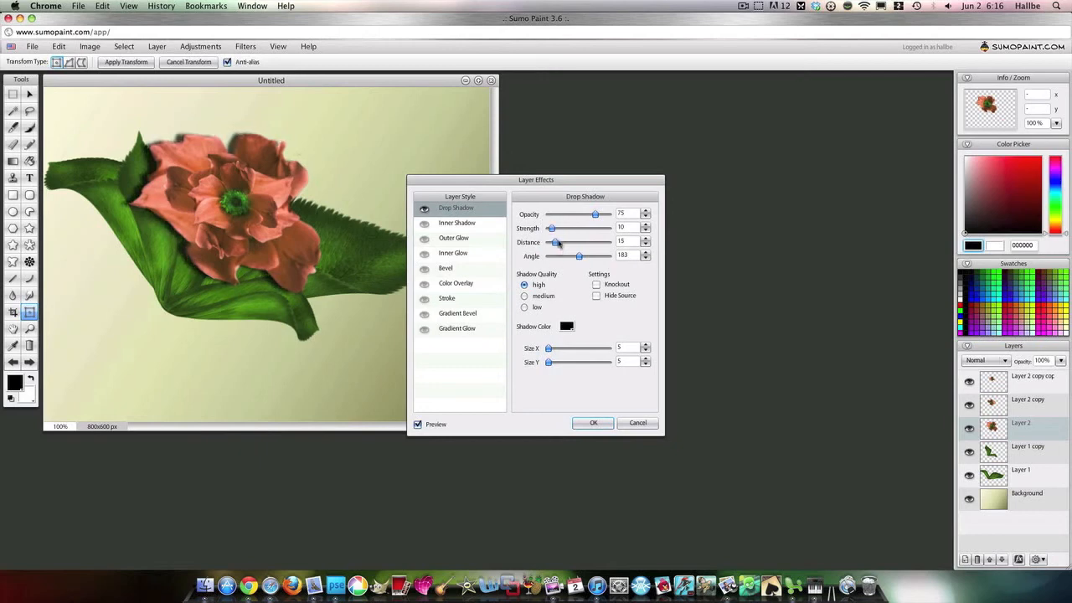
pyautogui.moveTo(579, 255); pyautogui.dragTo(570, 255)
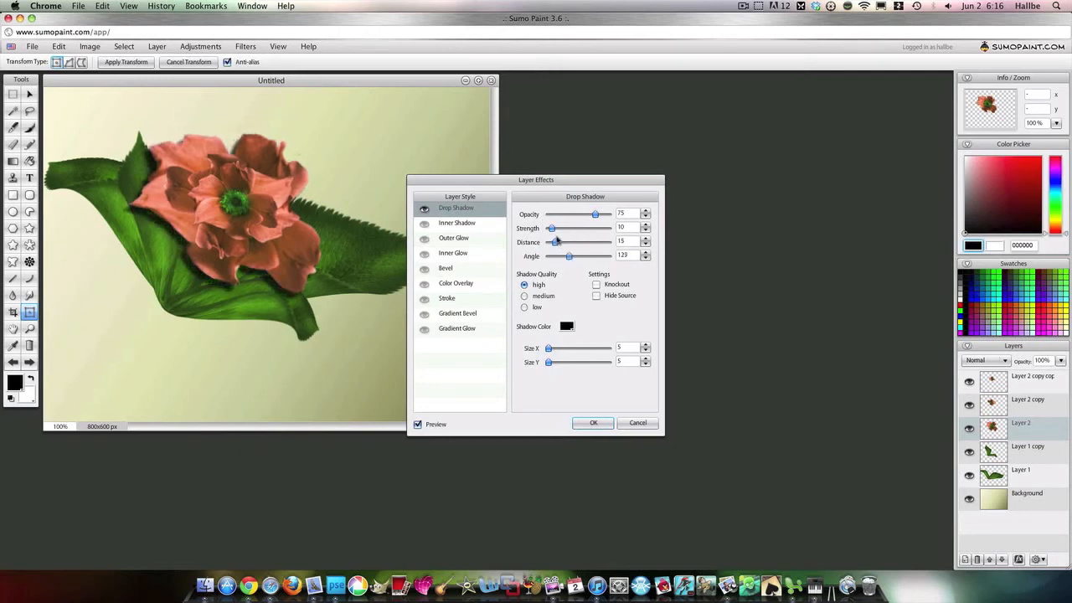
pyautogui.moveTo(549, 348); pyautogui.dragTo(558, 348)
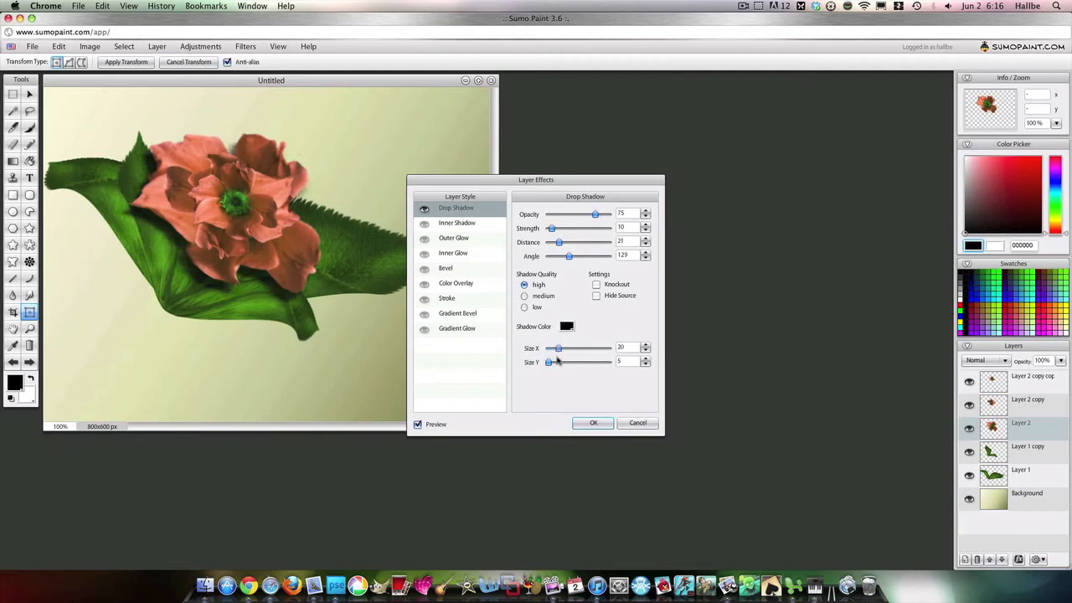
pyautogui.moveTo(550, 362); pyautogui.dragTo(558, 362)
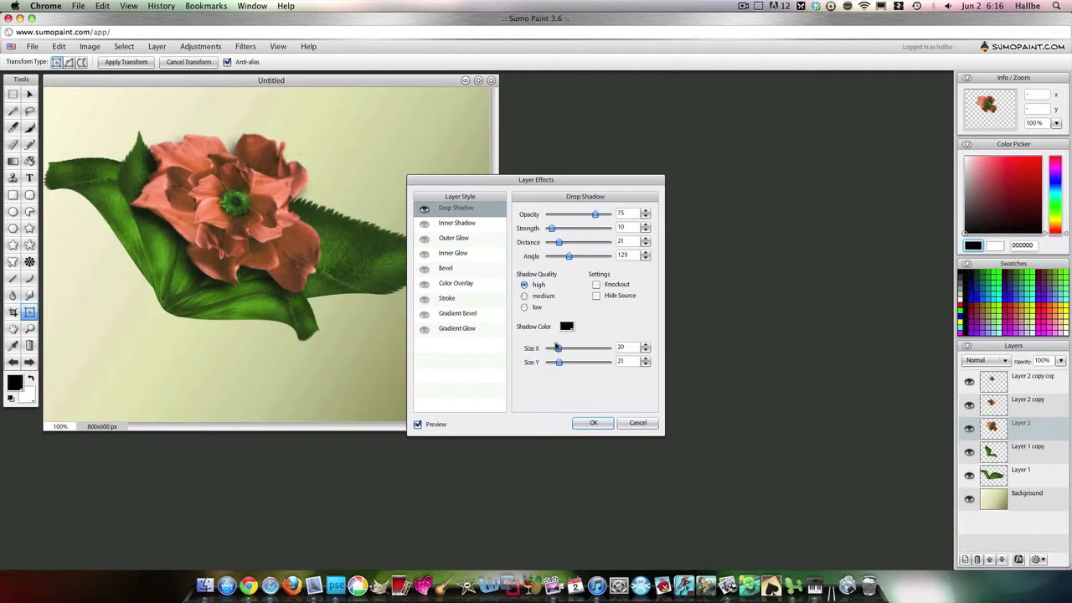
pyautogui.moveTo(557, 348); pyautogui.dragTo(562, 347)
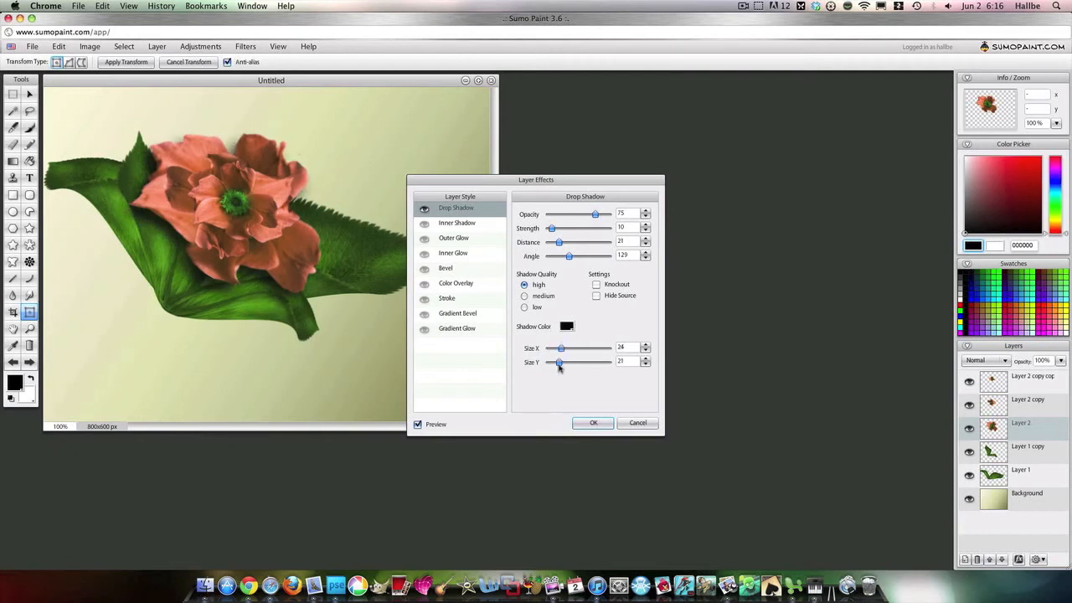
pyautogui.moveTo(559, 362); pyautogui.dragTo(562, 361)
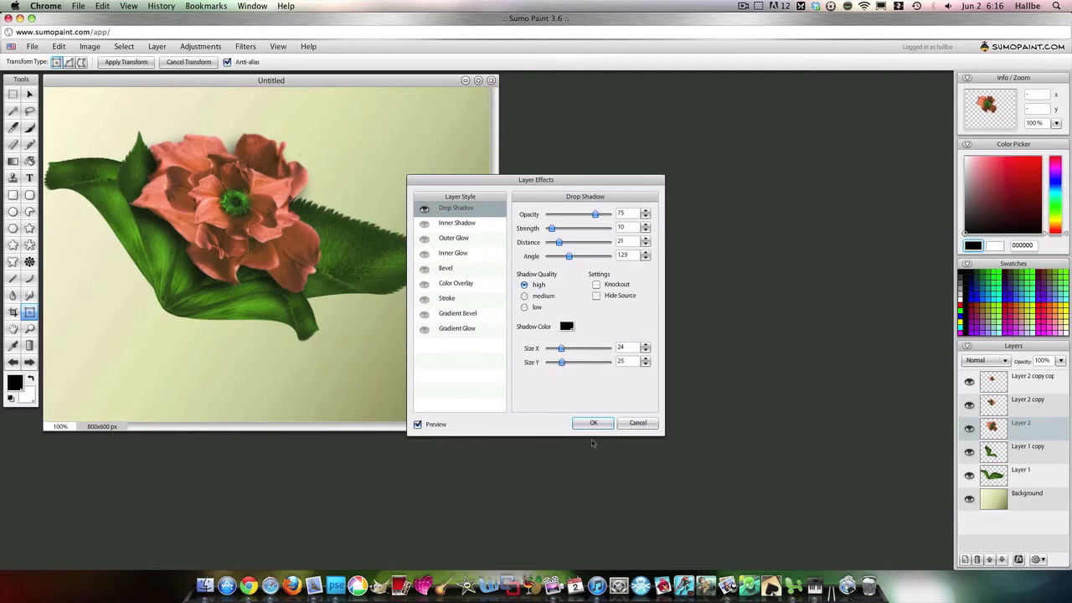
pyautogui.click(593, 423)
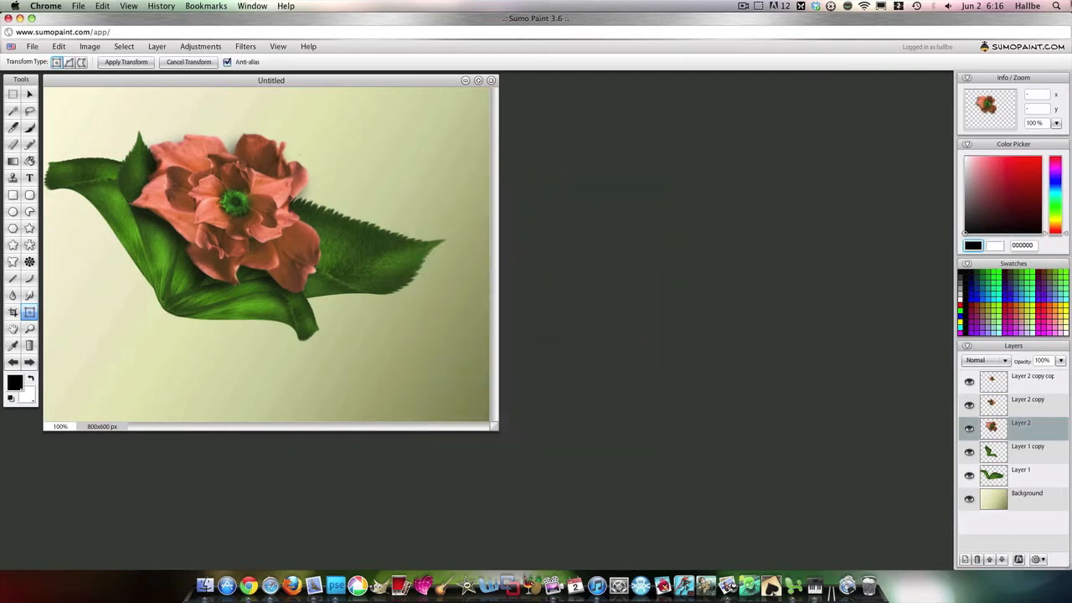
pyautogui.moveTo(755, 374)
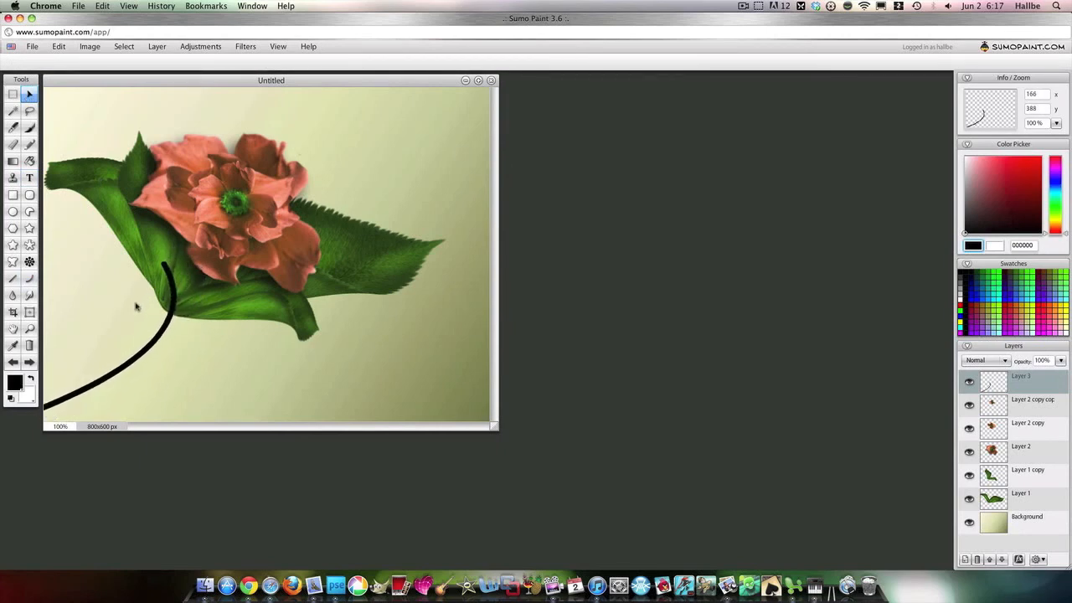
pyautogui.moveTo(131, 314)
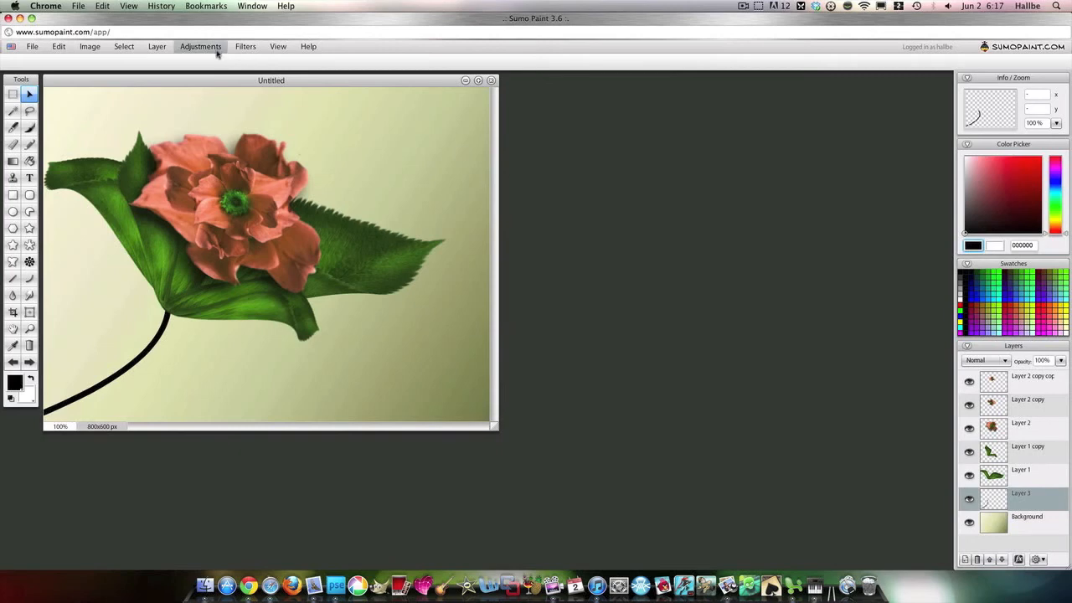
# - Colorize the black stem to dark green with hue about -73
pyautogui.click(200, 46)
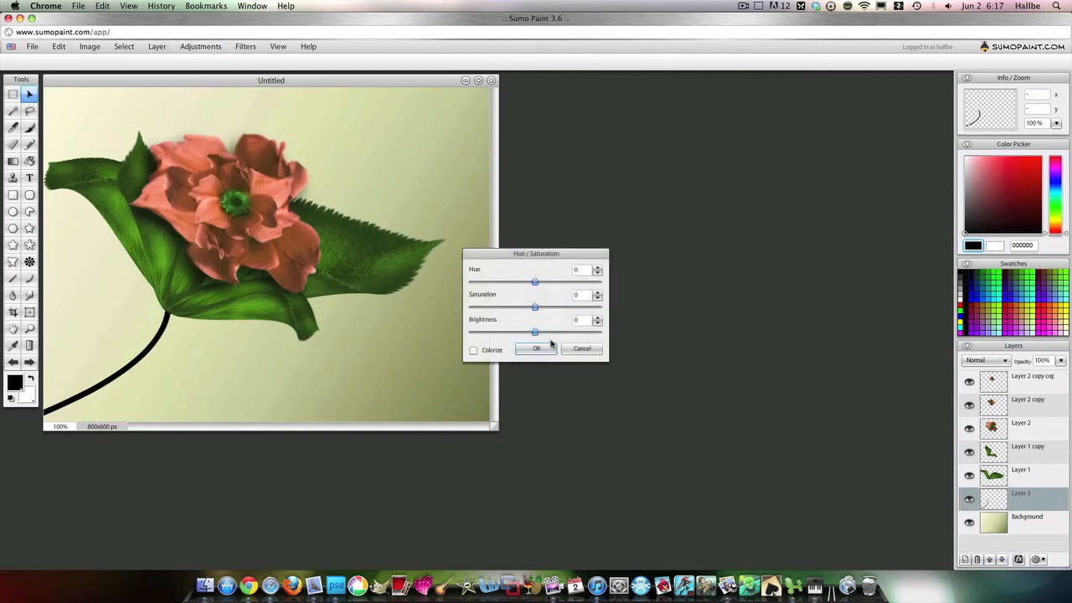
pyautogui.moveTo(535, 332); pyautogui.dragTo(560, 332)
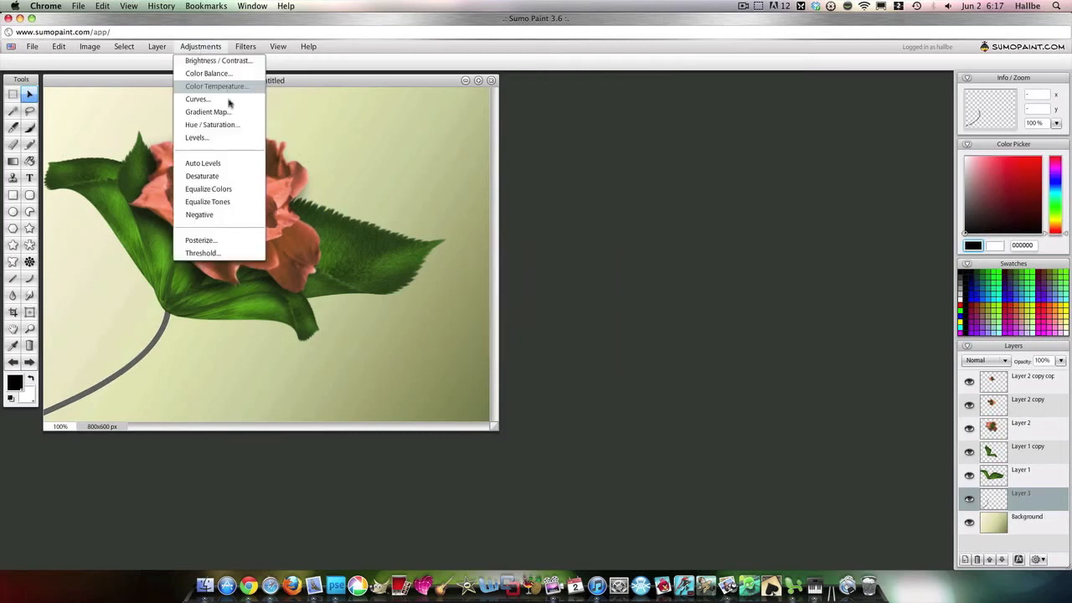
pyautogui.click(212, 124)
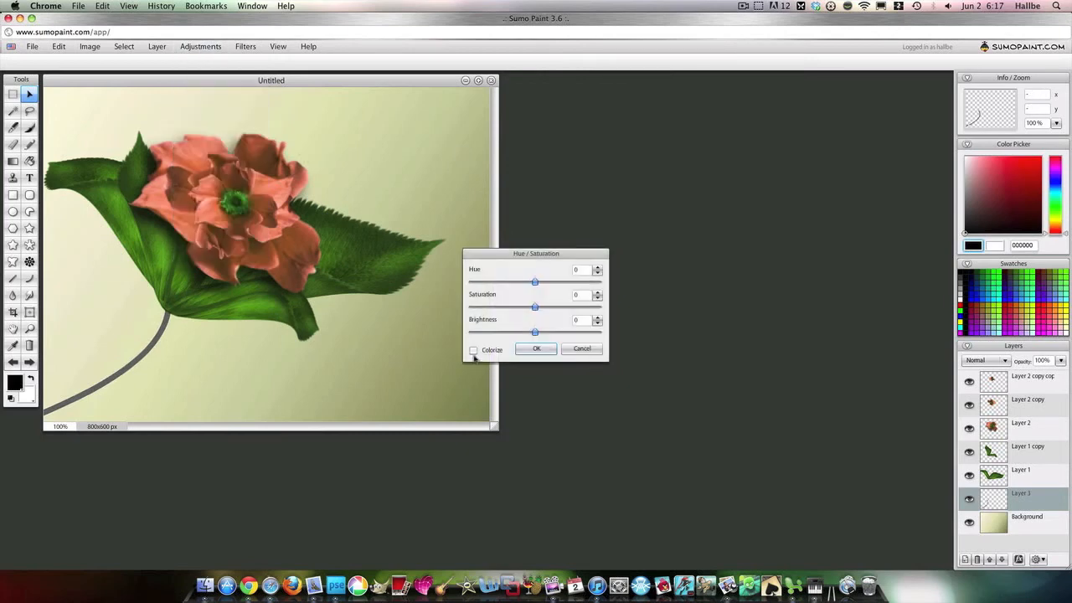
pyautogui.click(474, 349)
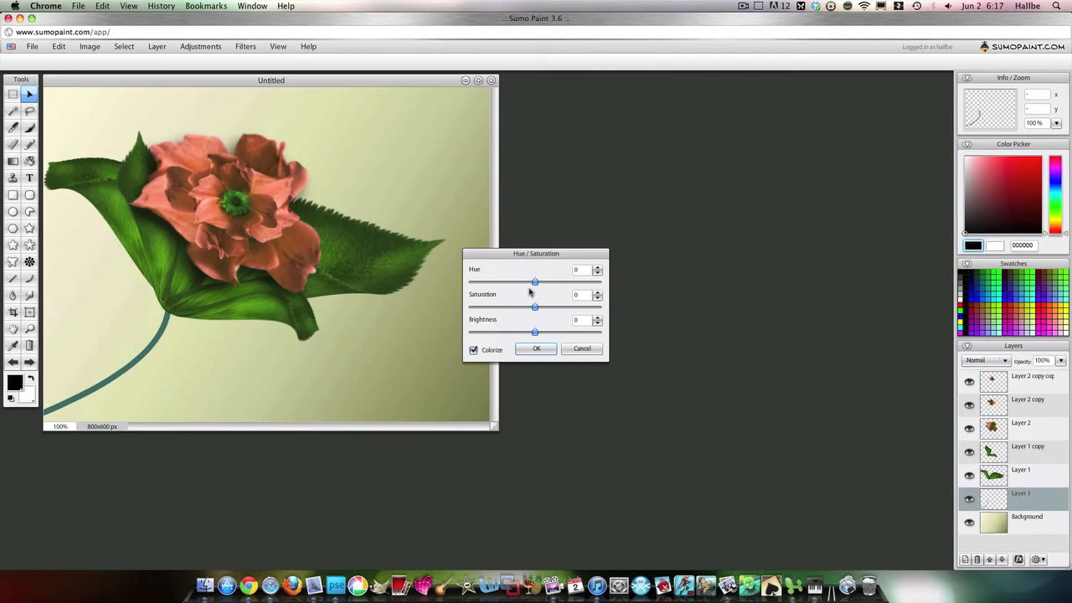
pyautogui.moveTo(534, 281); pyautogui.dragTo(508, 282)
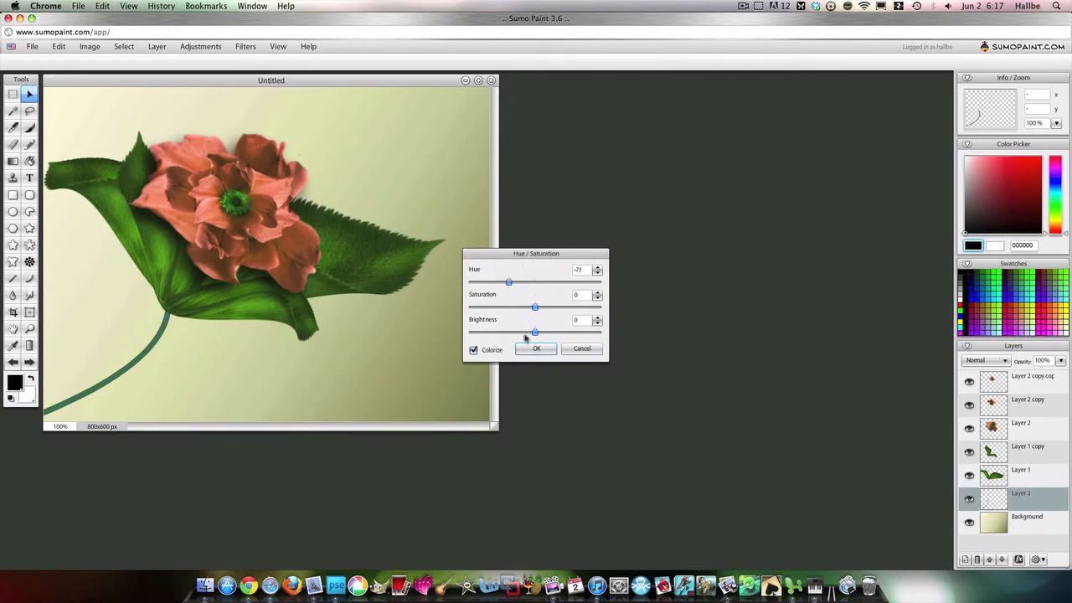
pyautogui.click(155, 46)
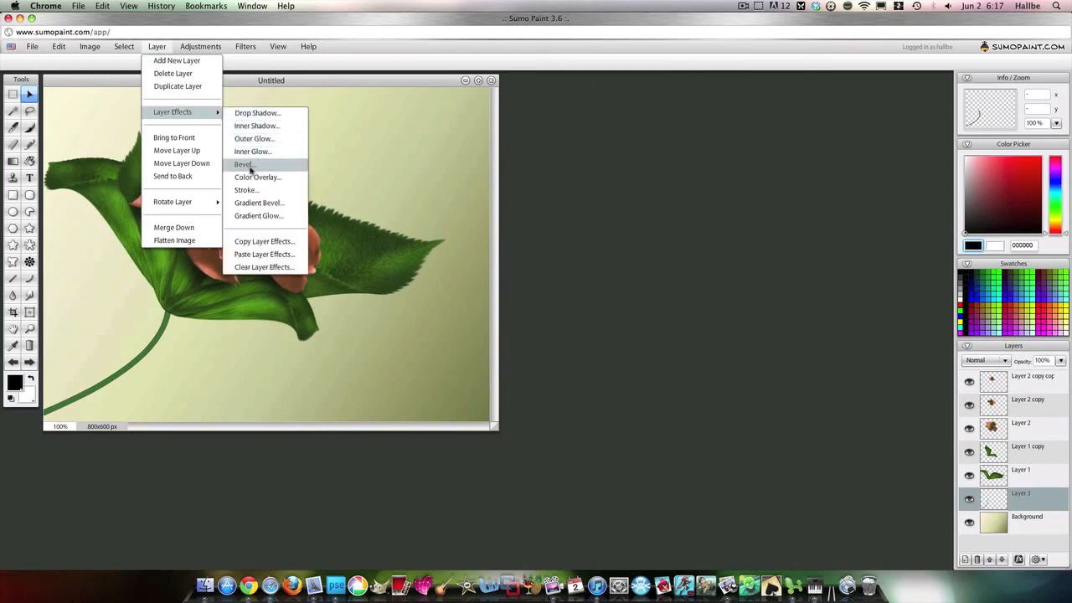
# - Apply a bevel effect to the stem with a pale green highlight colour
pyautogui.click(243, 165)
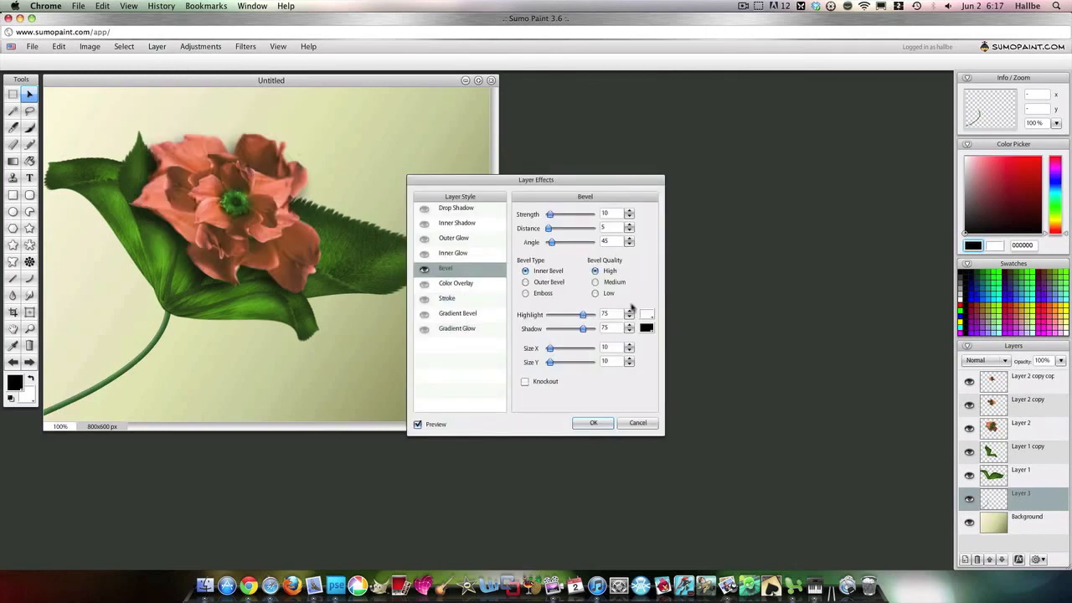
pyautogui.click(646, 328)
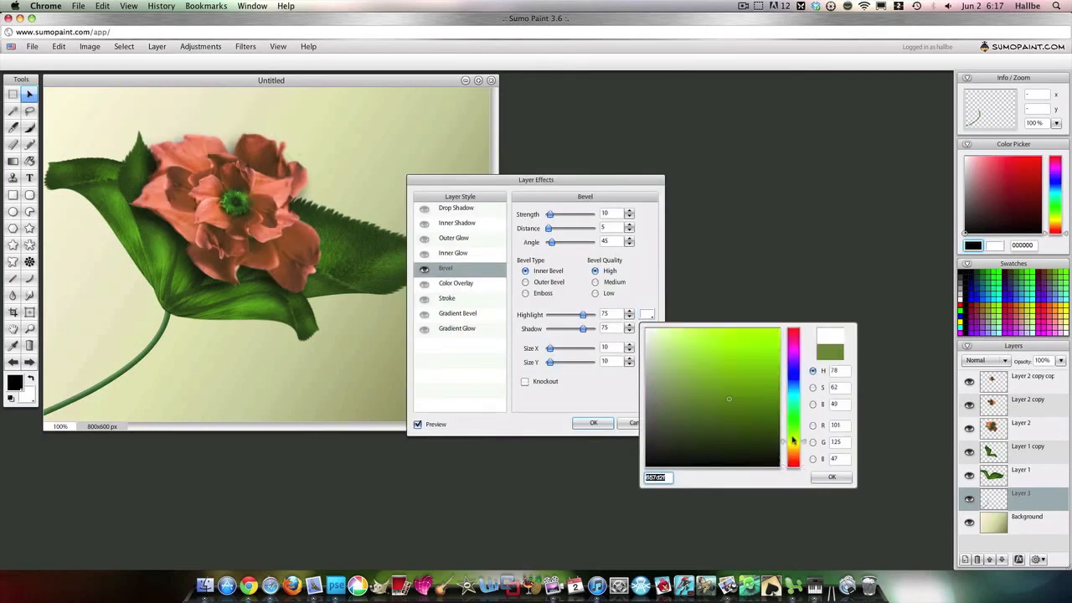
pyautogui.click(715, 335)
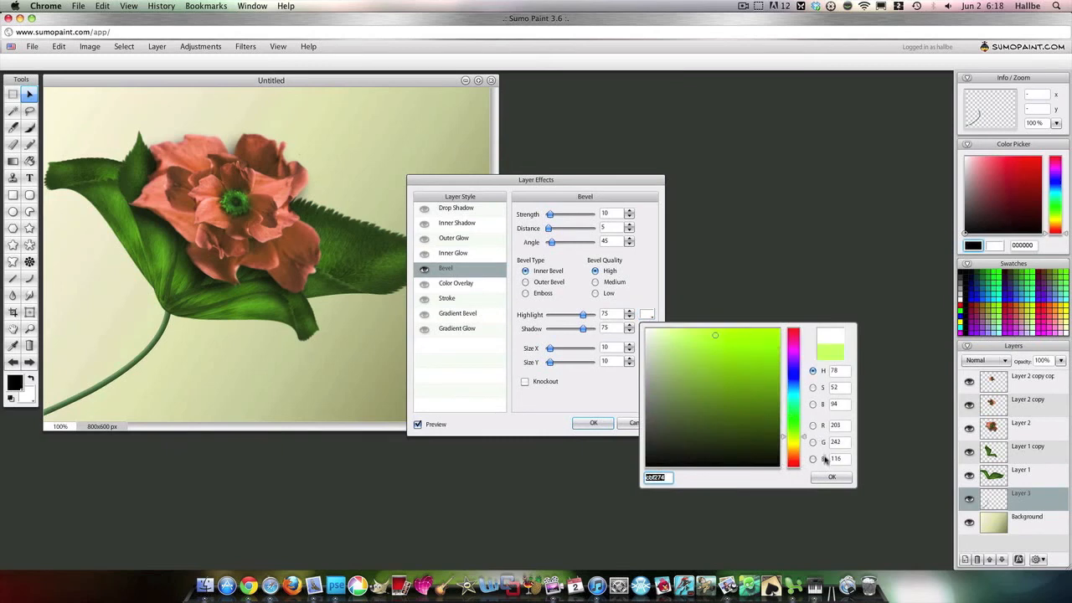
pyautogui.click(832, 476)
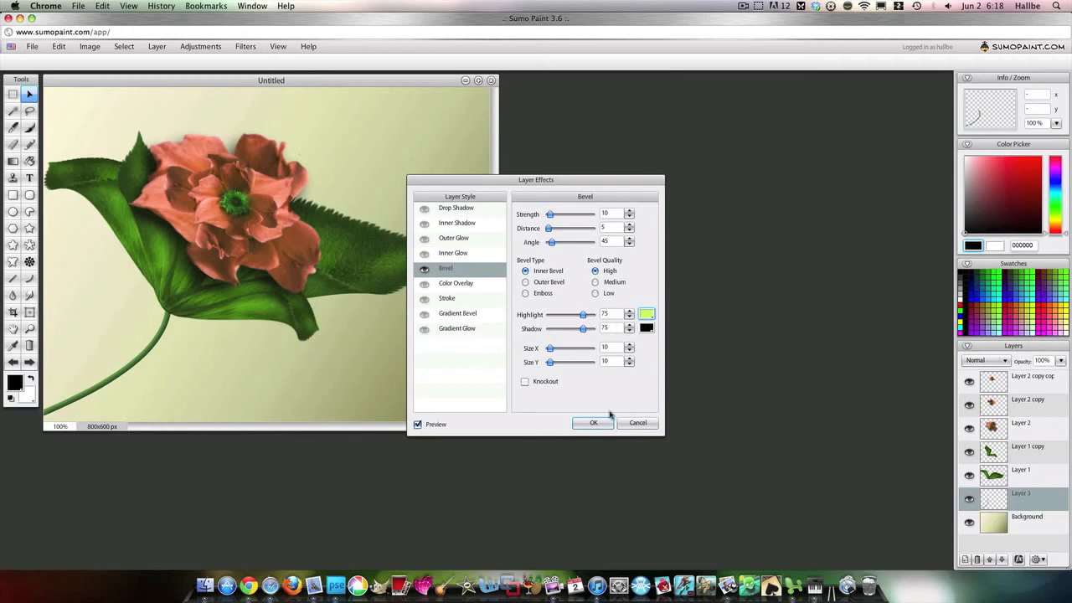
pyautogui.click(593, 422)
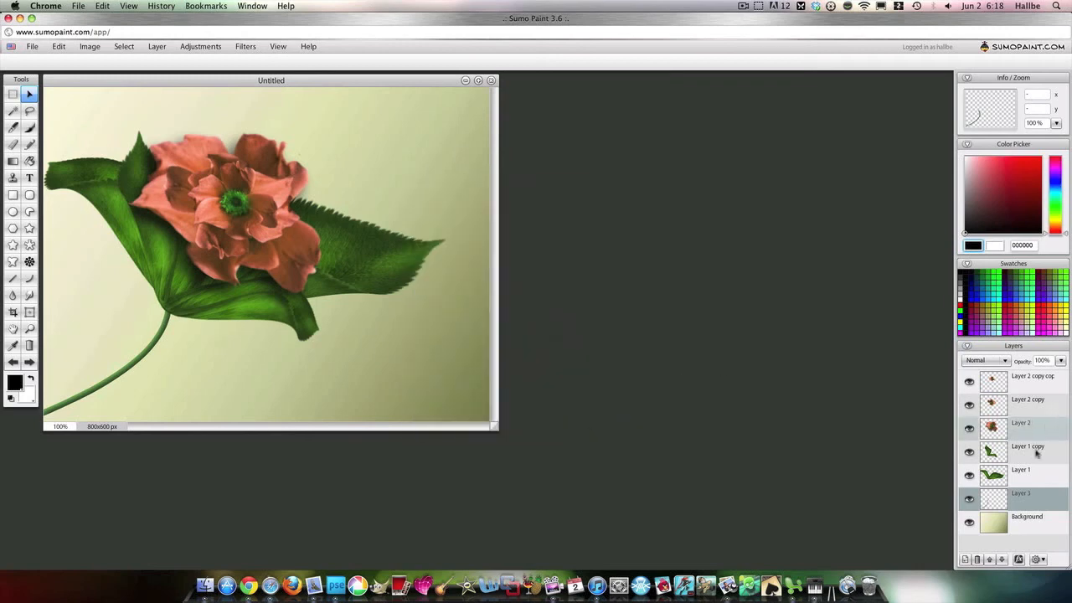
# - Shrink, rotate and move the copied leaf down to the lower right beneath the flower
pyautogui.rightClick(1028, 446)
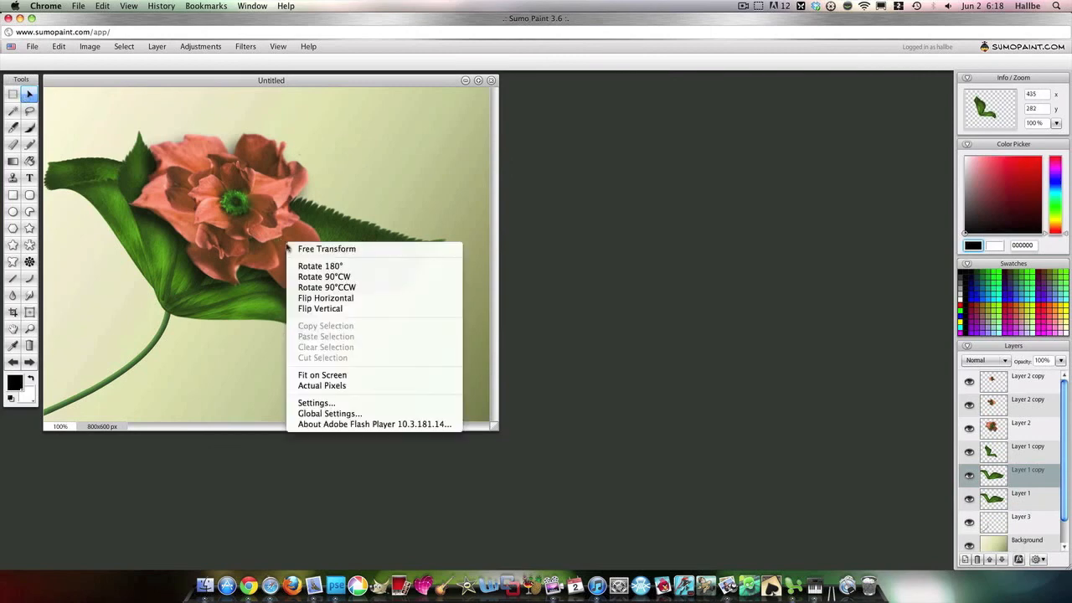
pyautogui.click(325, 248)
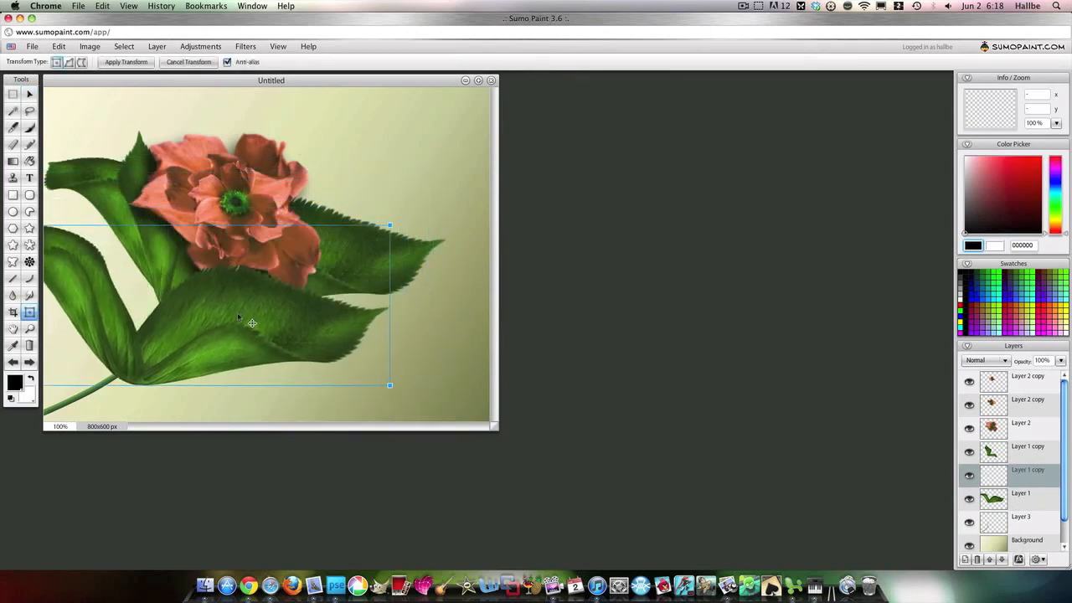
pyautogui.moveTo(389, 224); pyautogui.dragTo(351, 248)
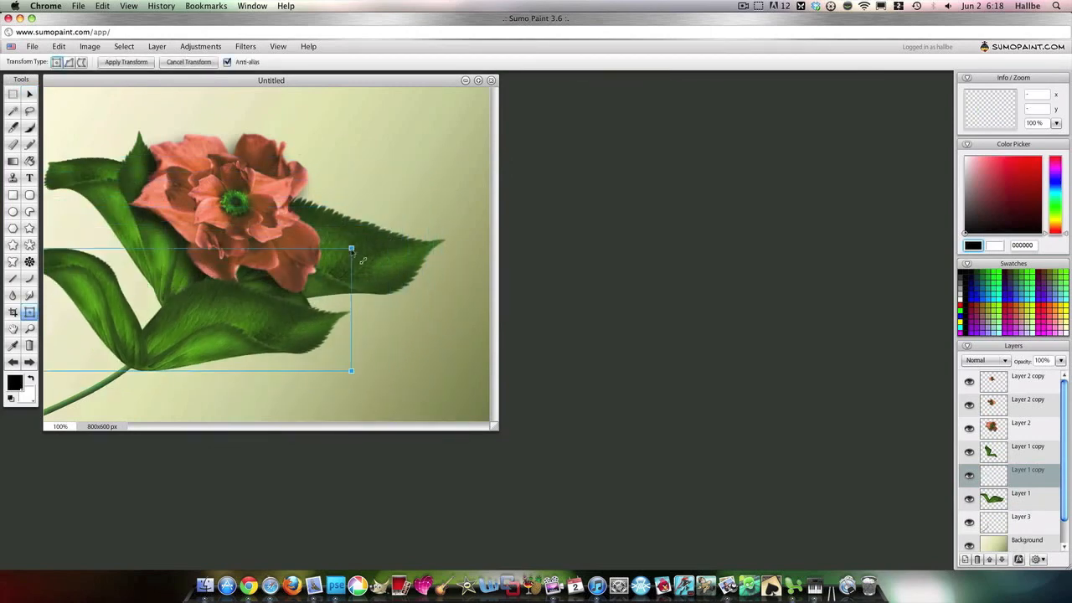
pyautogui.moveTo(351, 250); pyautogui.dragTo(324, 274)
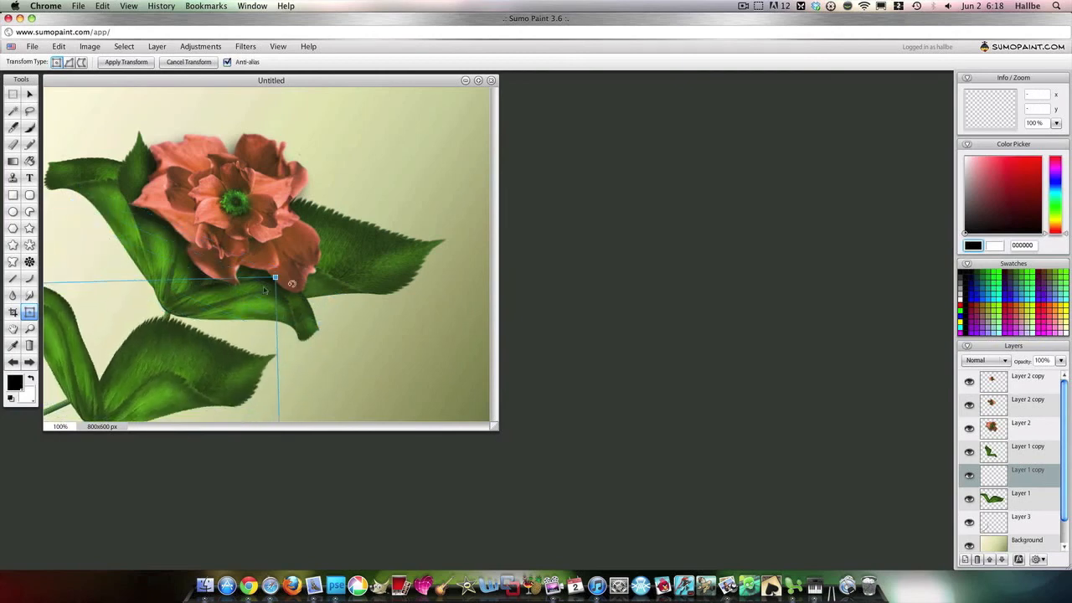
pyautogui.moveTo(275, 283); pyautogui.dragTo(223, 285)
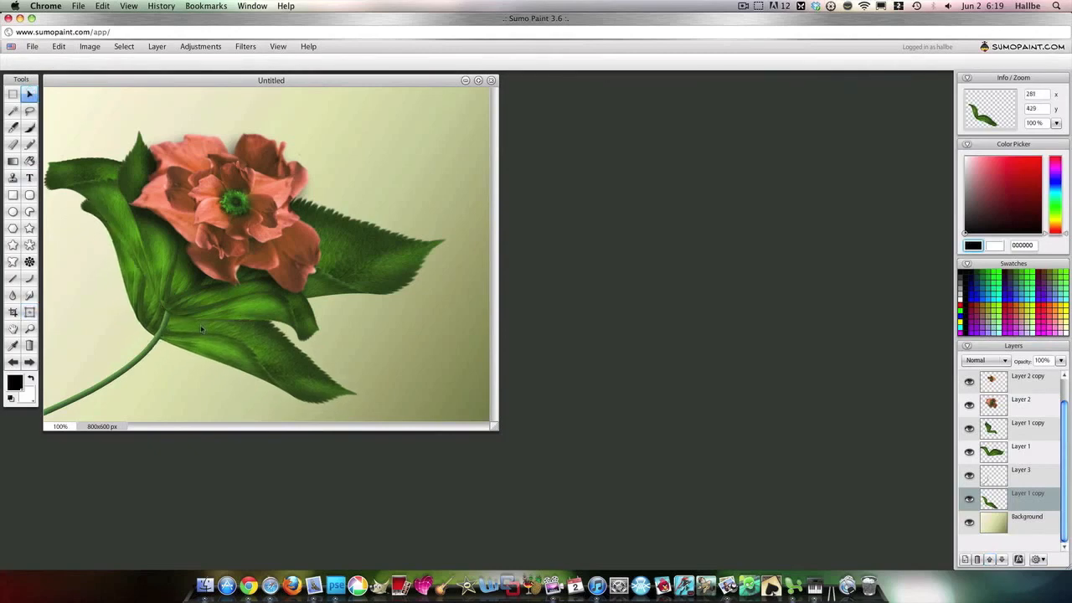
# - Rotate the lower leaf to a steeper downward angle with Free Transform
pyautogui.rightClick(215, 330)
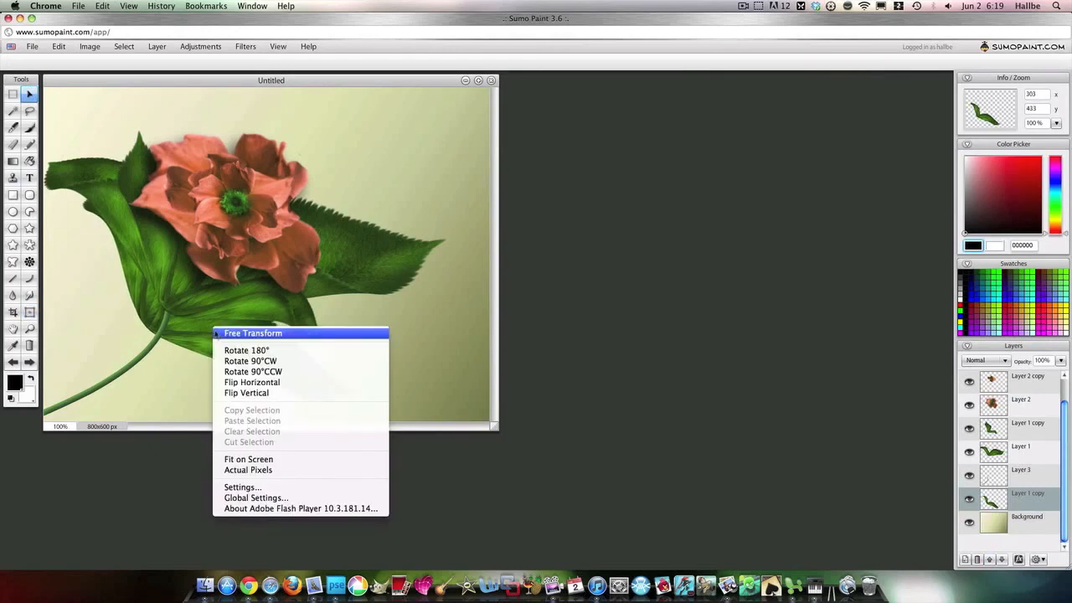
pyautogui.click(253, 333)
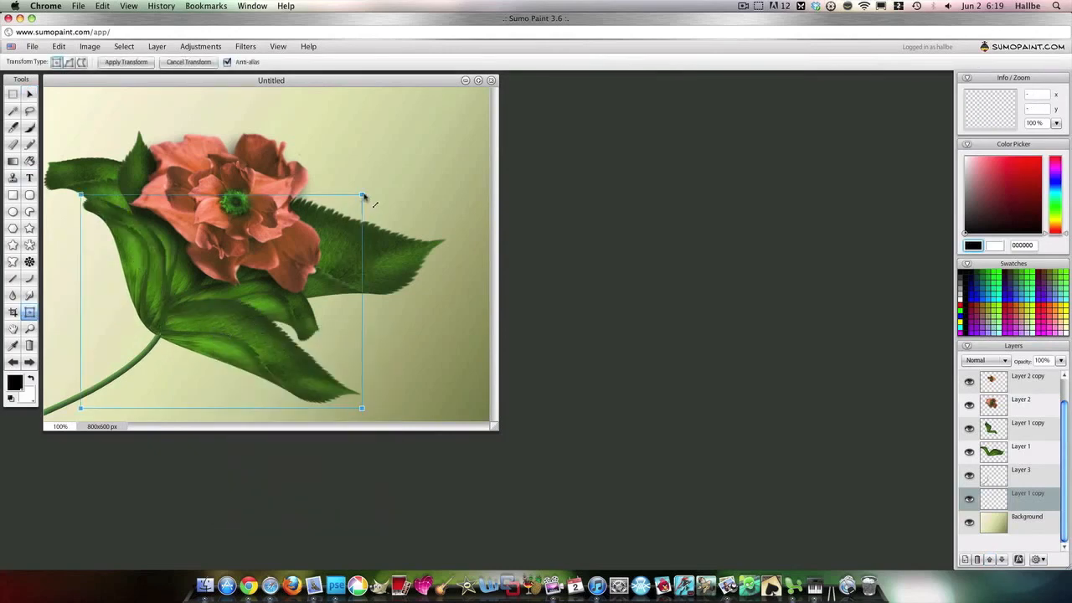
pyautogui.moveTo(362, 197); pyautogui.dragTo(345, 197)
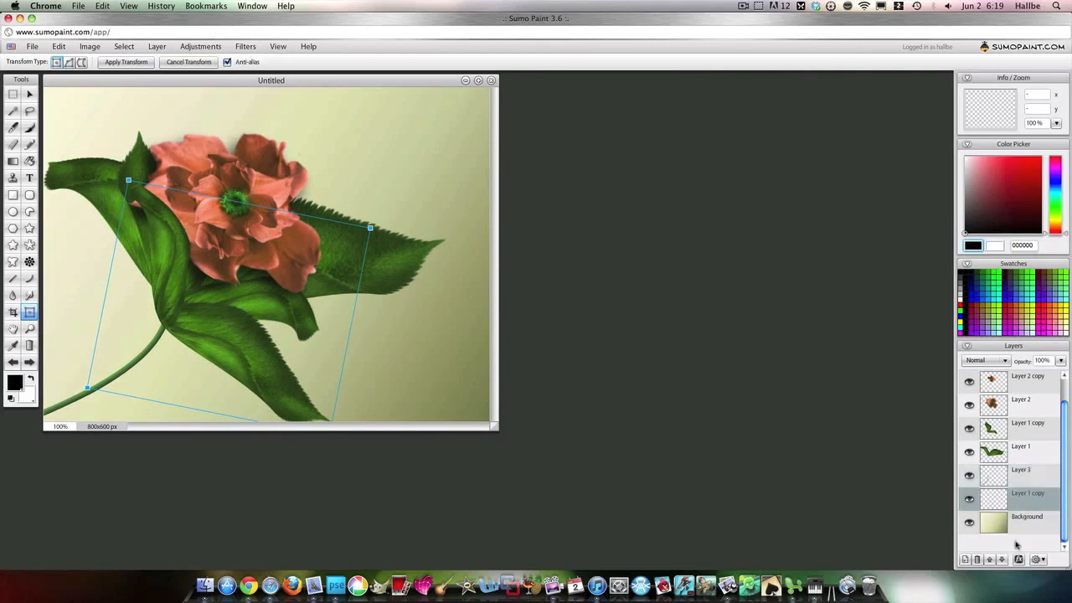
pyautogui.moveTo(992, 559)
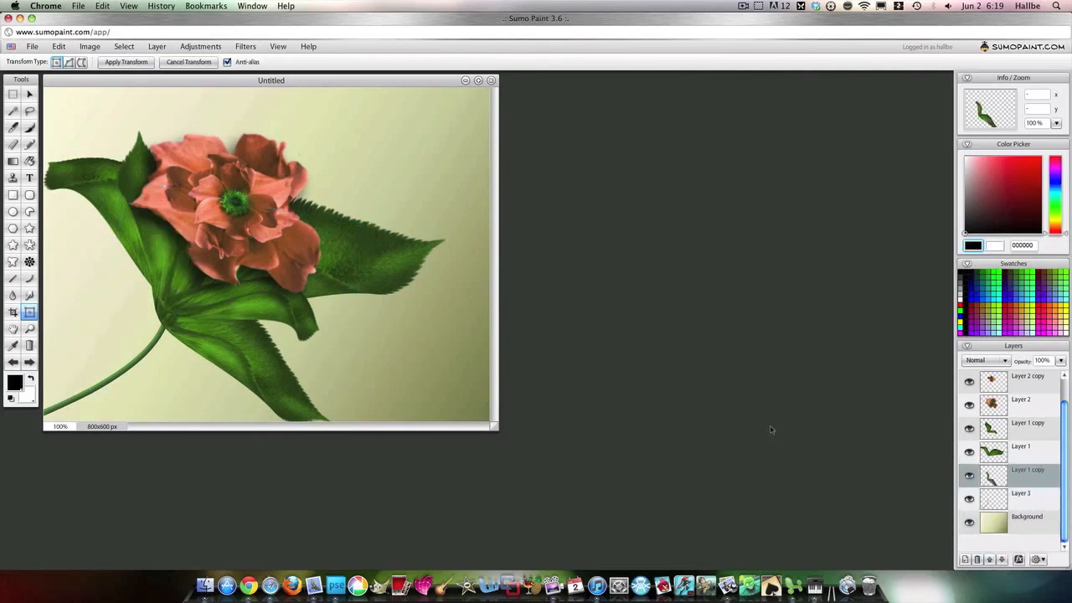
pyautogui.moveTo(50, 380)
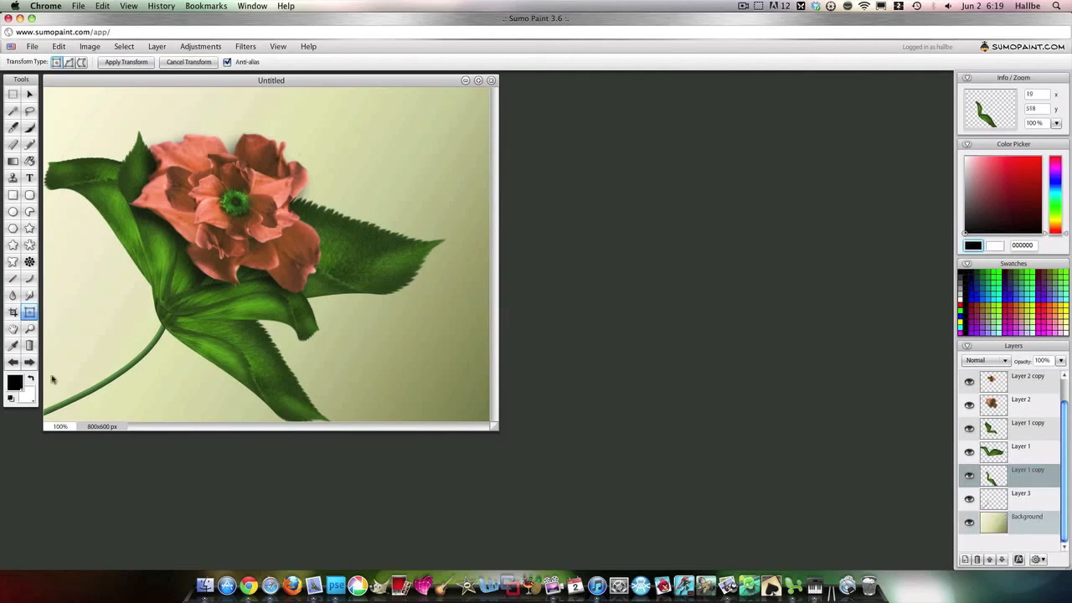
pyautogui.moveTo(214, 185)
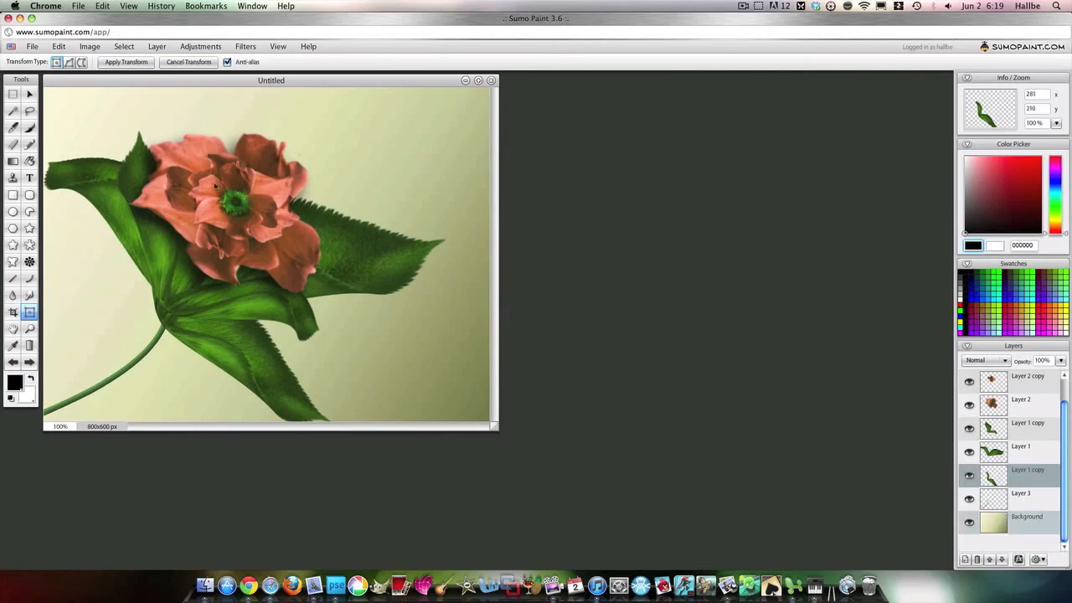
pyautogui.moveTo(117, 212)
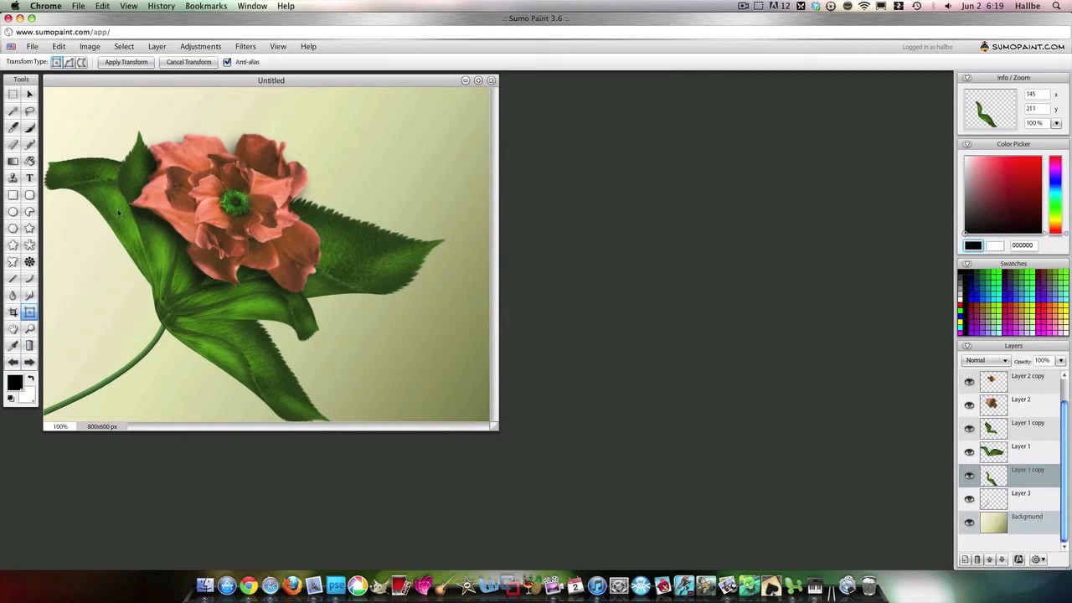
pyautogui.moveTo(479, 223)
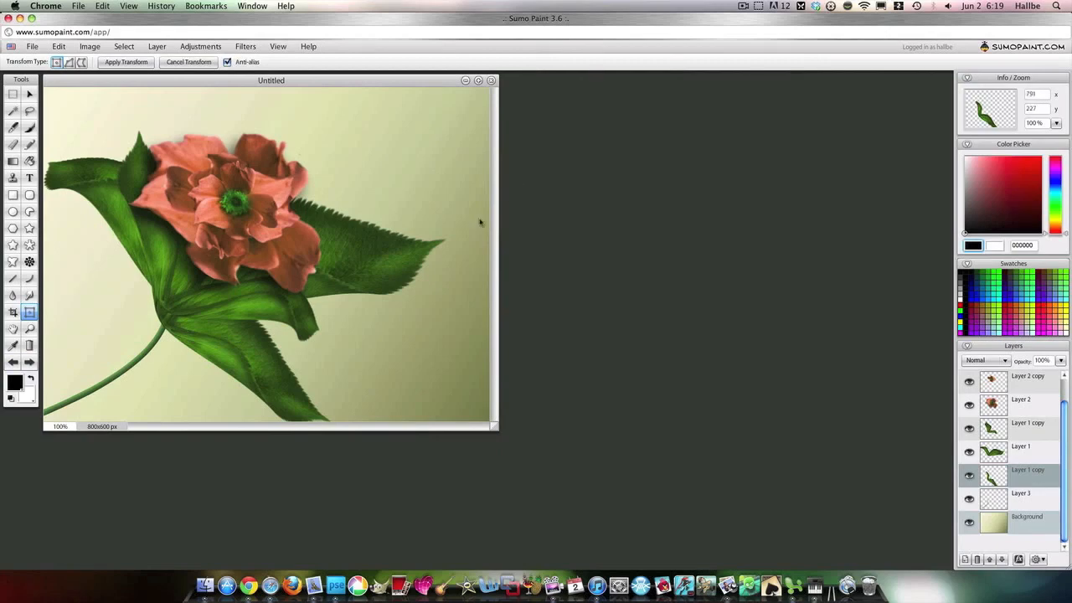
pyautogui.moveTo(433, 266)
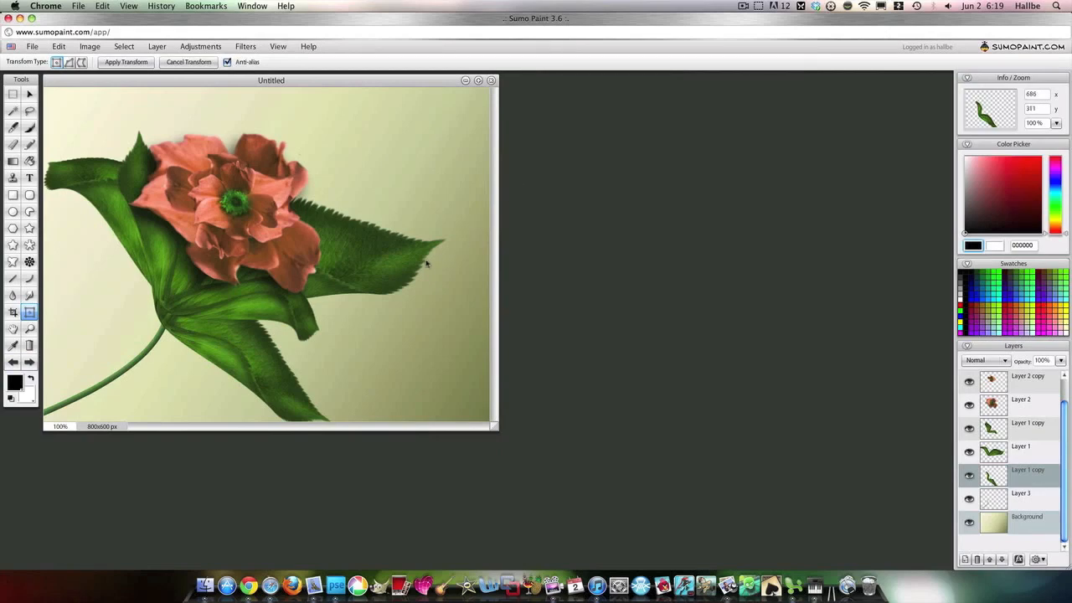